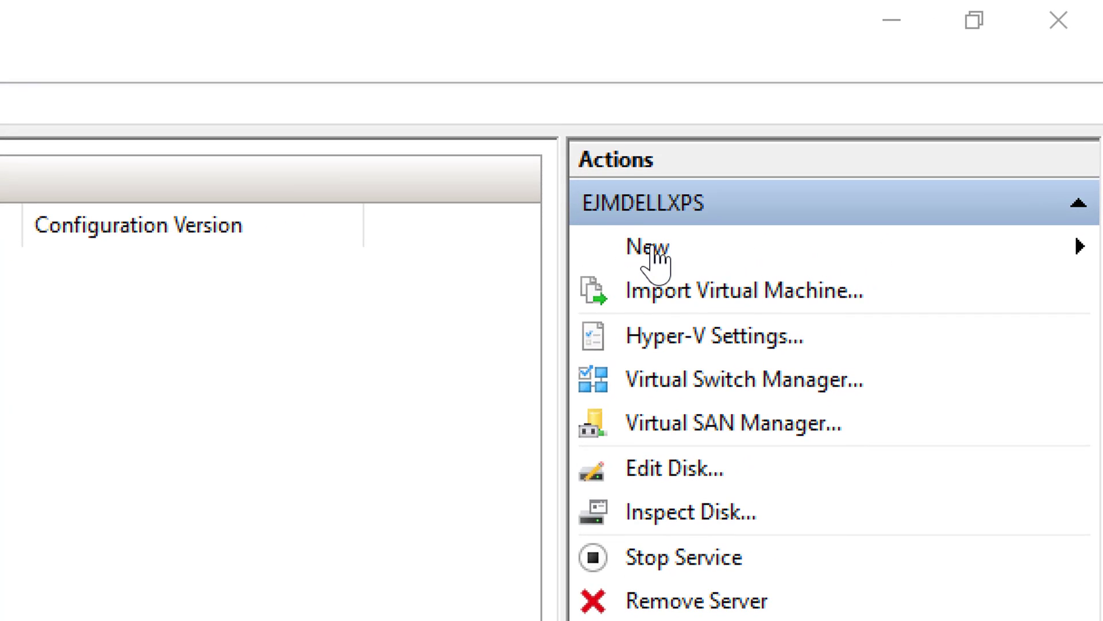
Step: Launch the New Virtual Machine Wizard from the Actions pane's New menu
left_click(646, 247)
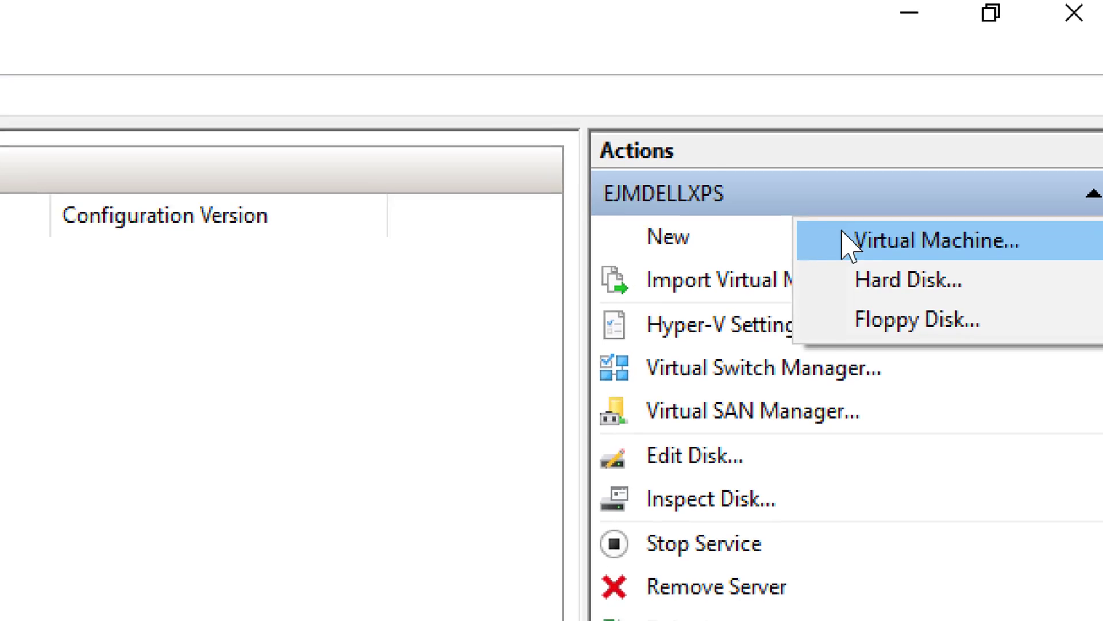
left_click(936, 241)
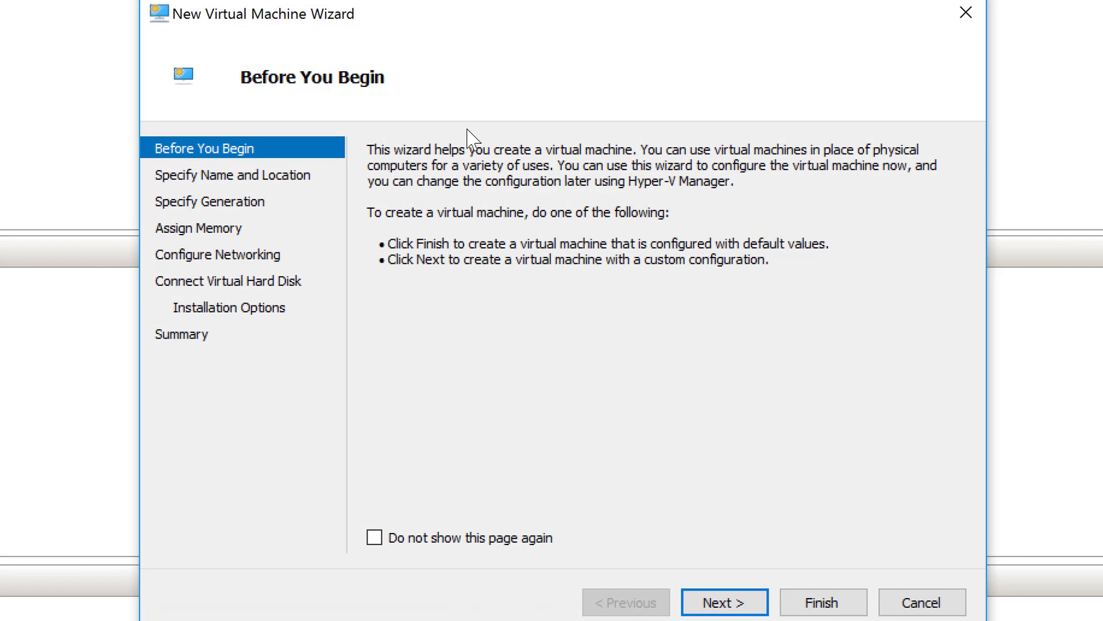
mouse_move(412, 404)
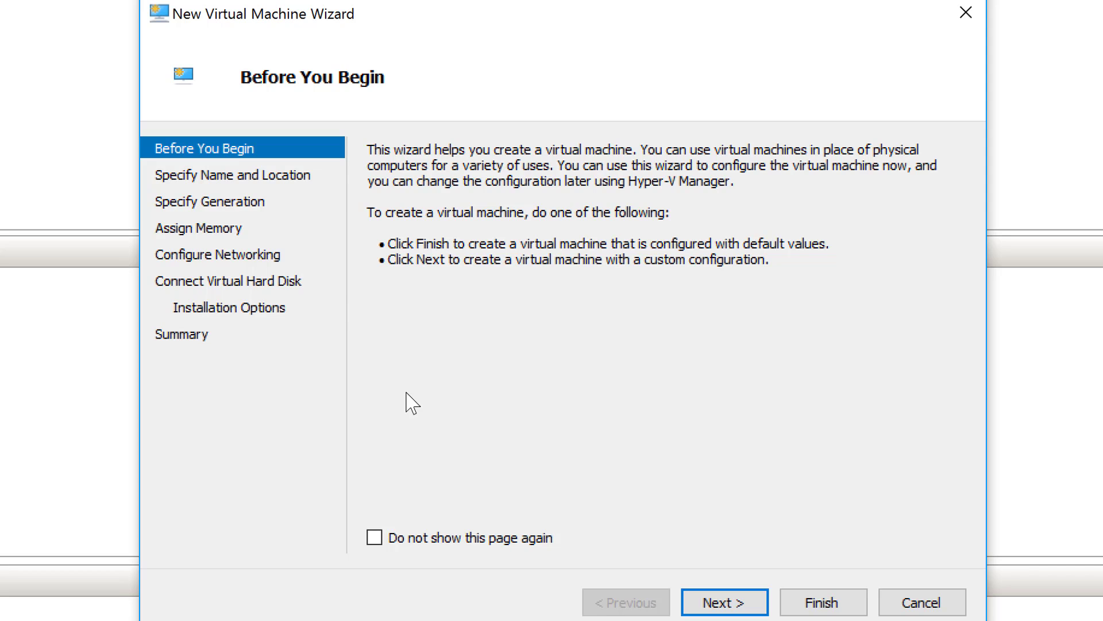
mouse_move(547, 358)
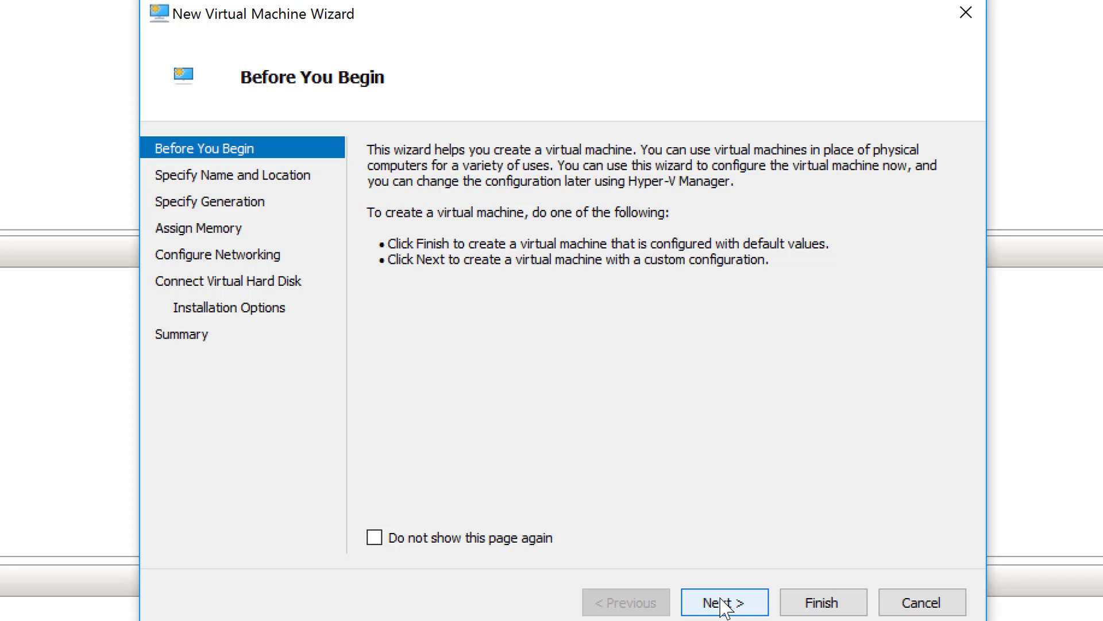
Step: Name the virtual machine MIIMSVRDC0001-WIN2016DC on the Specify Name and Location page, default storage kept
left_click(724, 602)
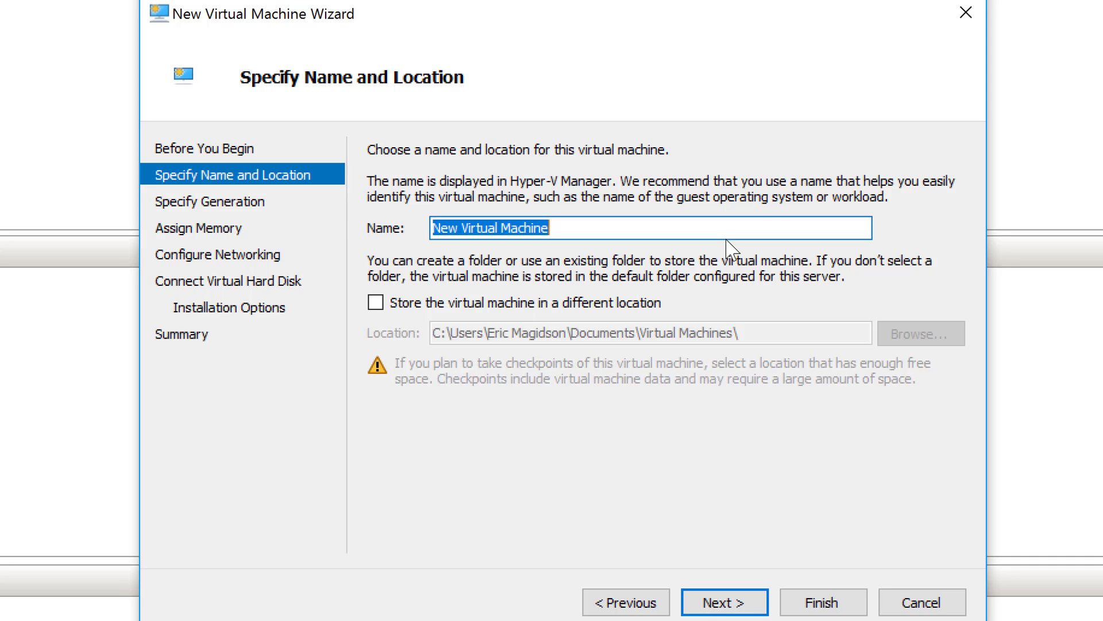
type("MIIM")
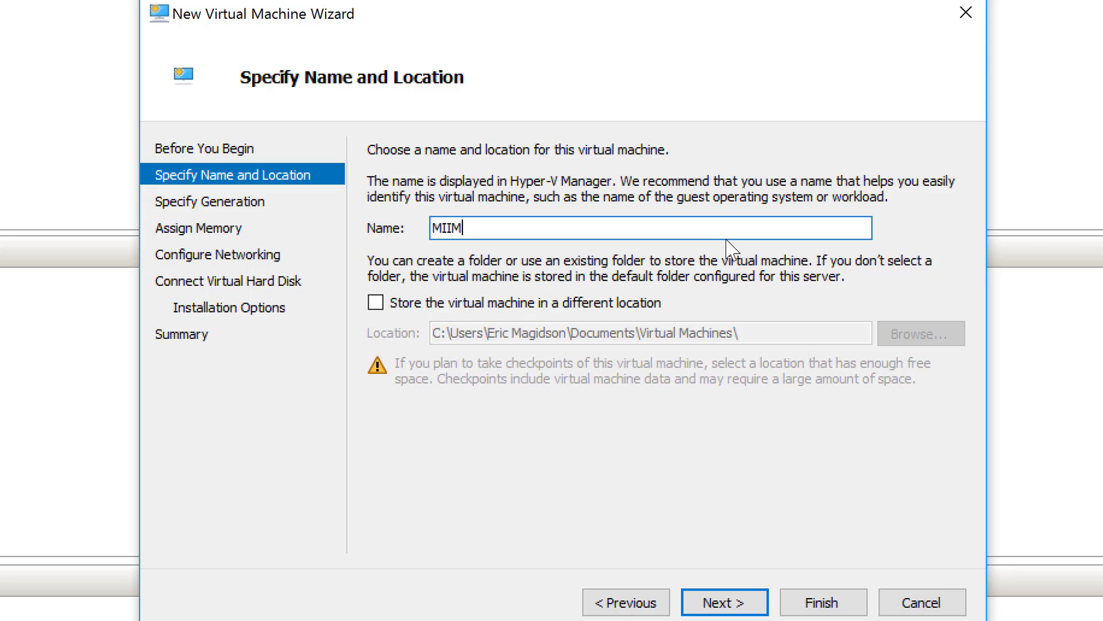
type("SVR")
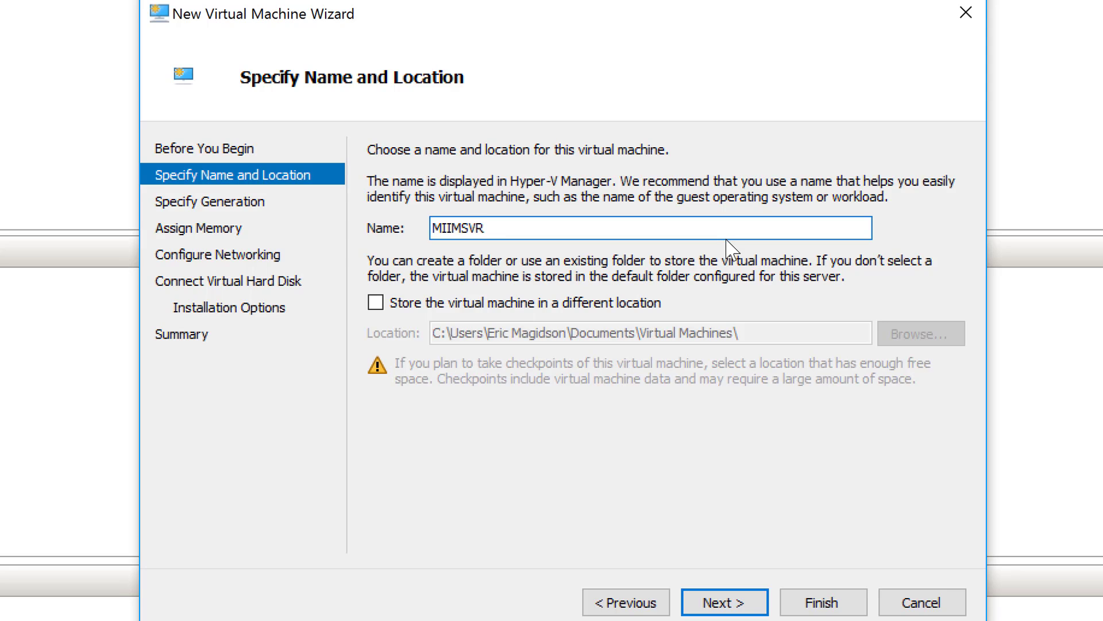
type("DC")
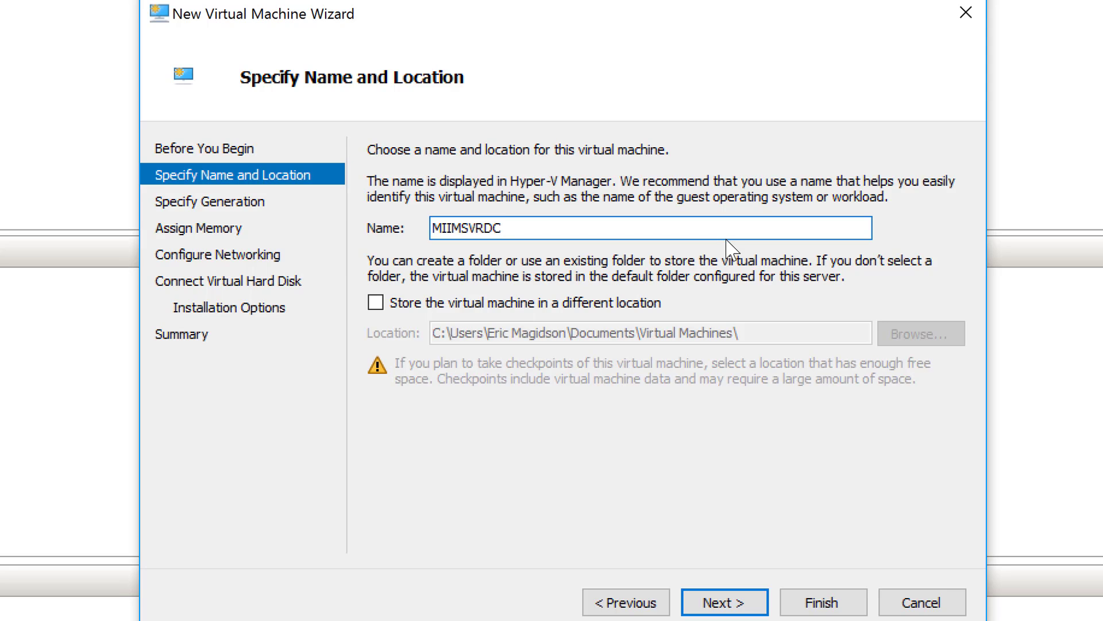
type("0001")
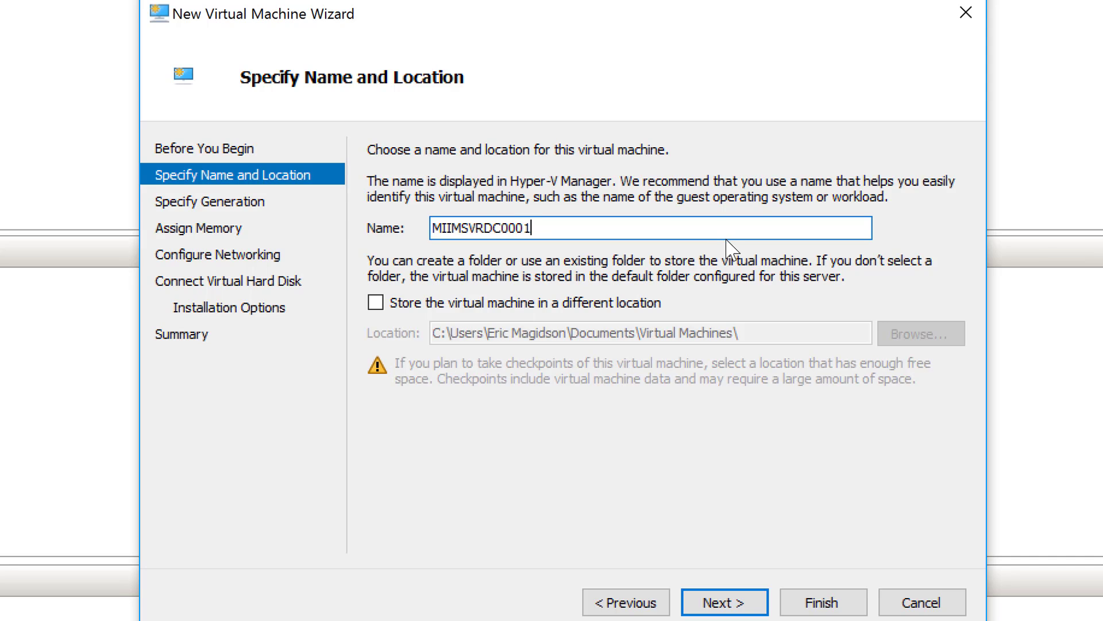
type("-WI")
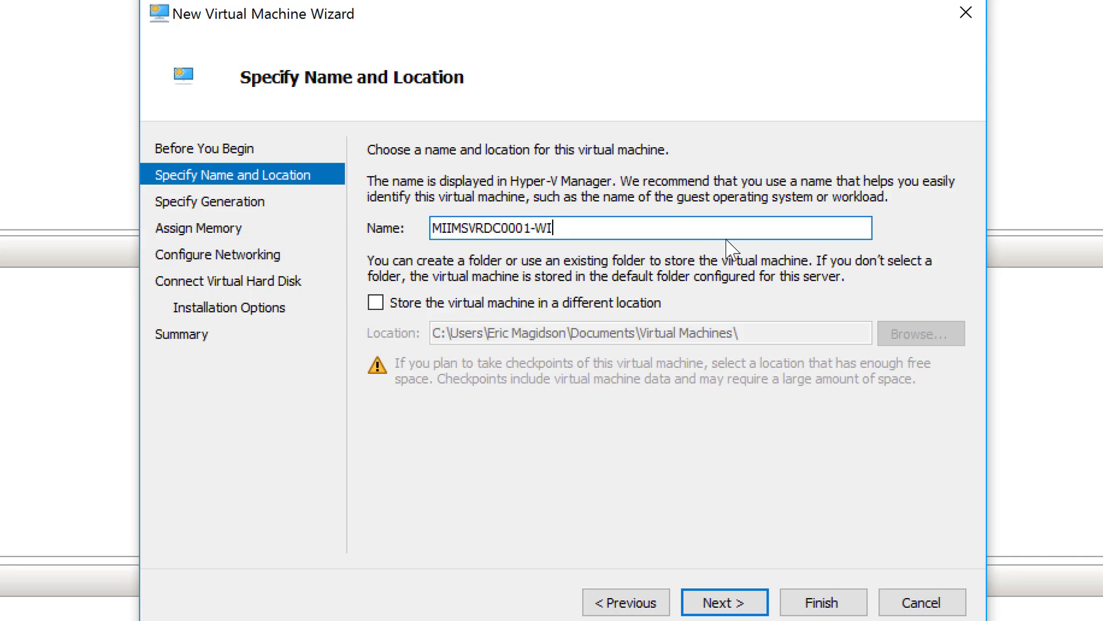
type("N2")
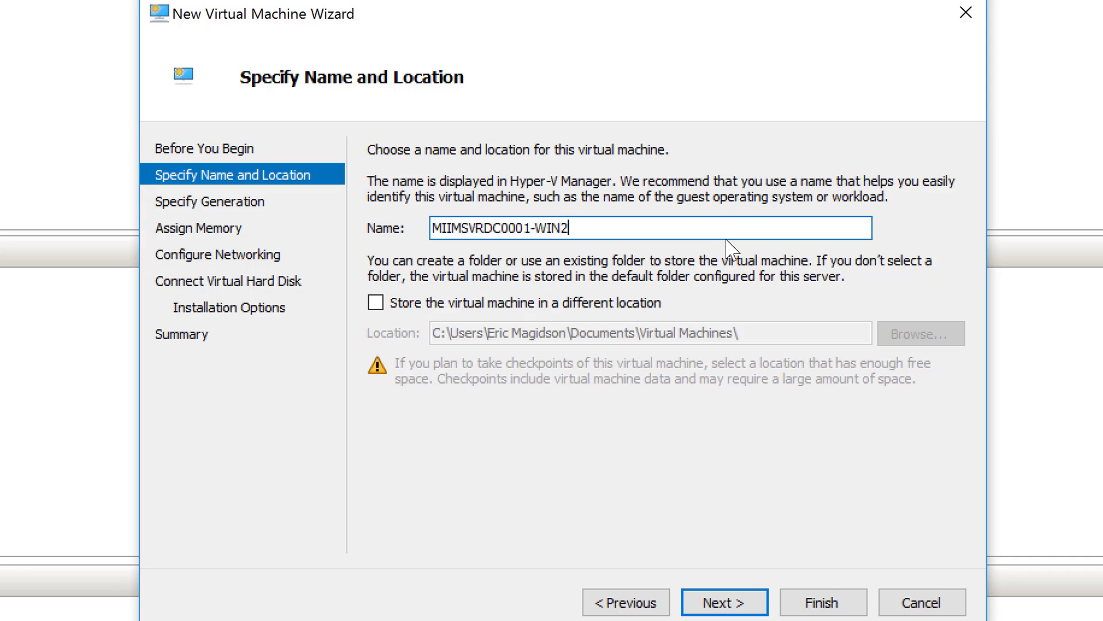
type("016D")
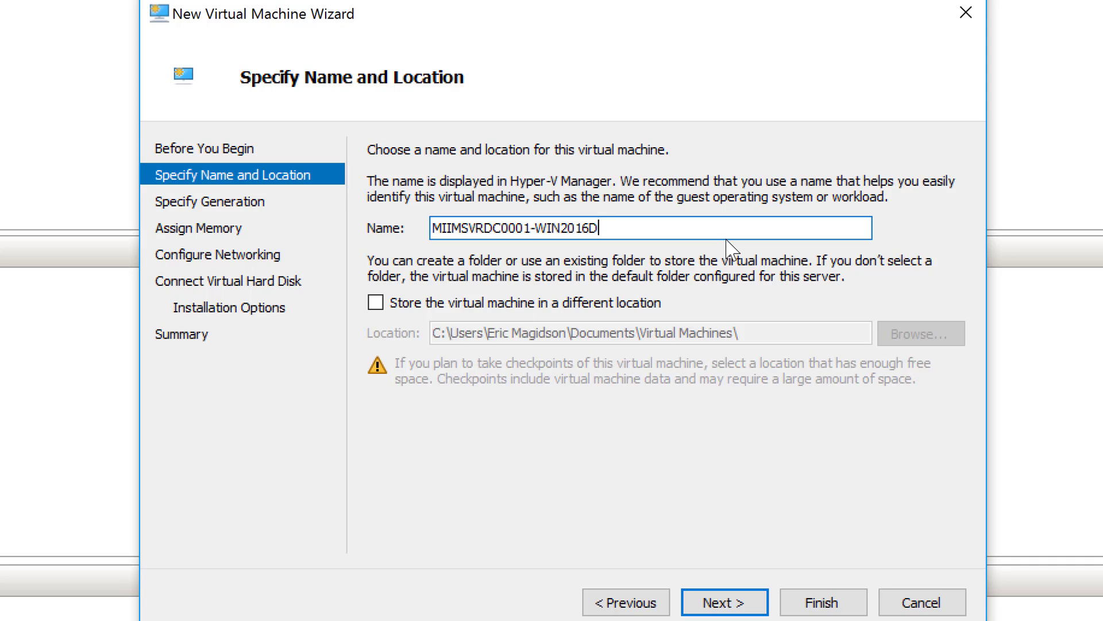
type("C")
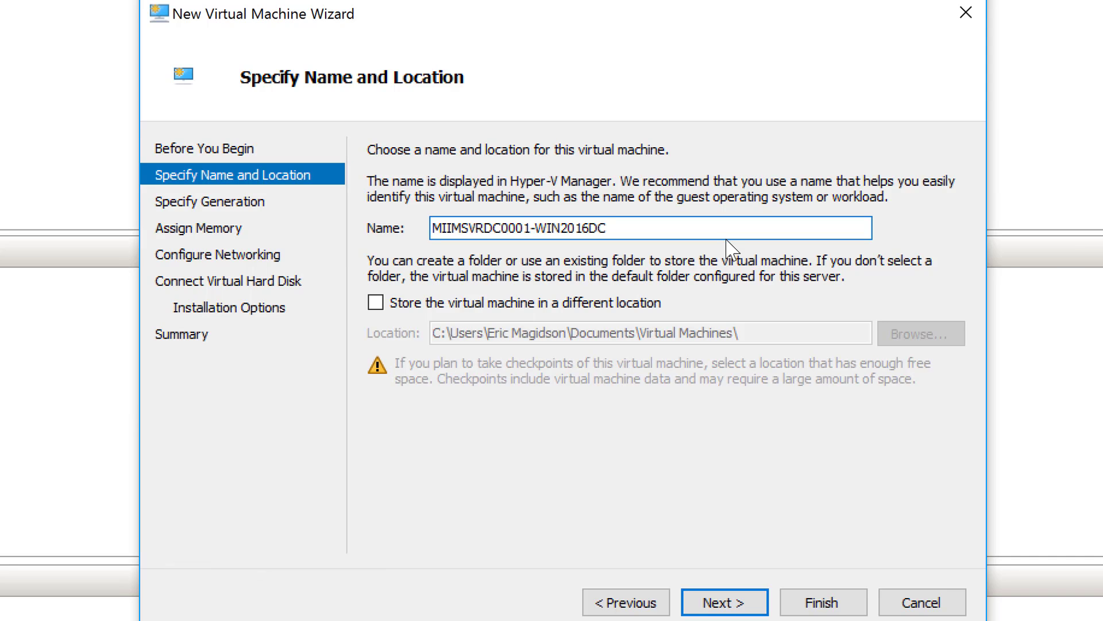
mouse_move(689, 381)
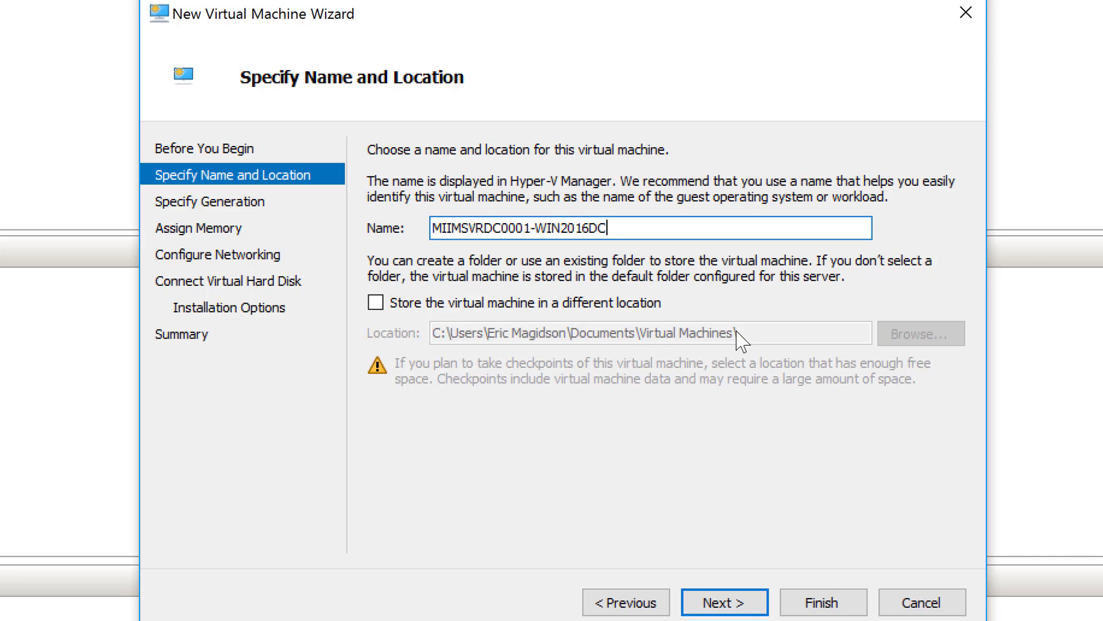
mouse_move(464, 350)
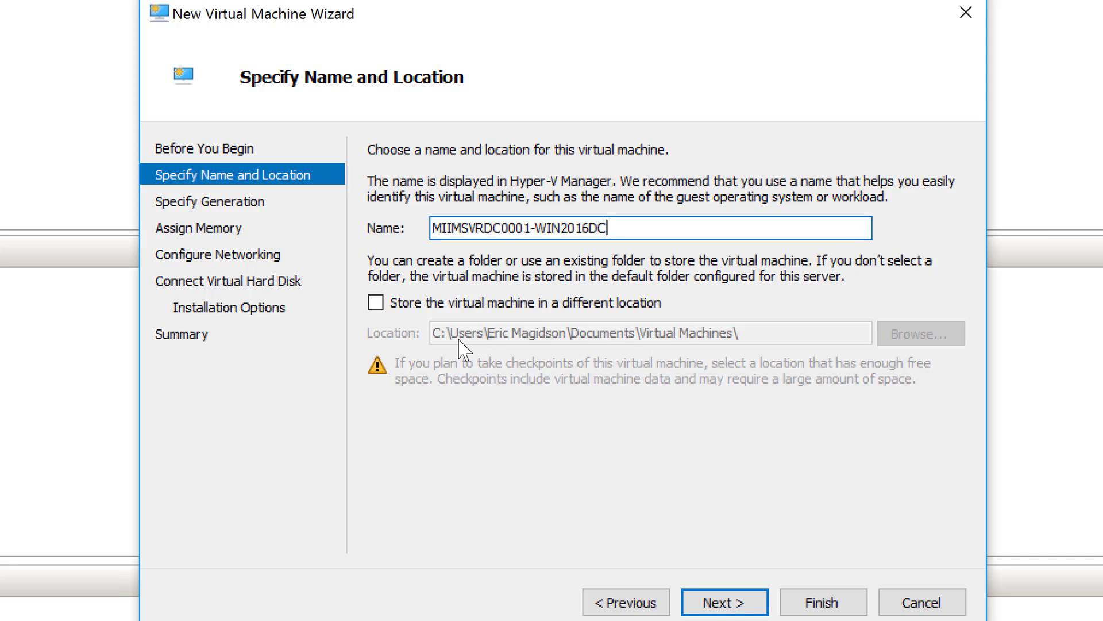
mouse_move(524, 341)
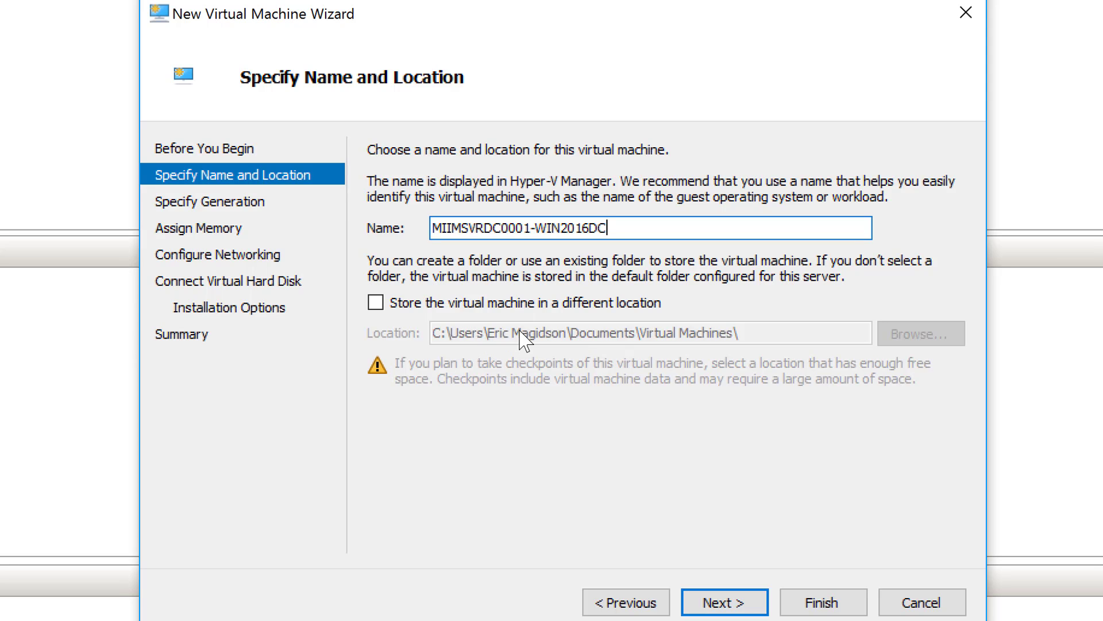
mouse_move(690, 349)
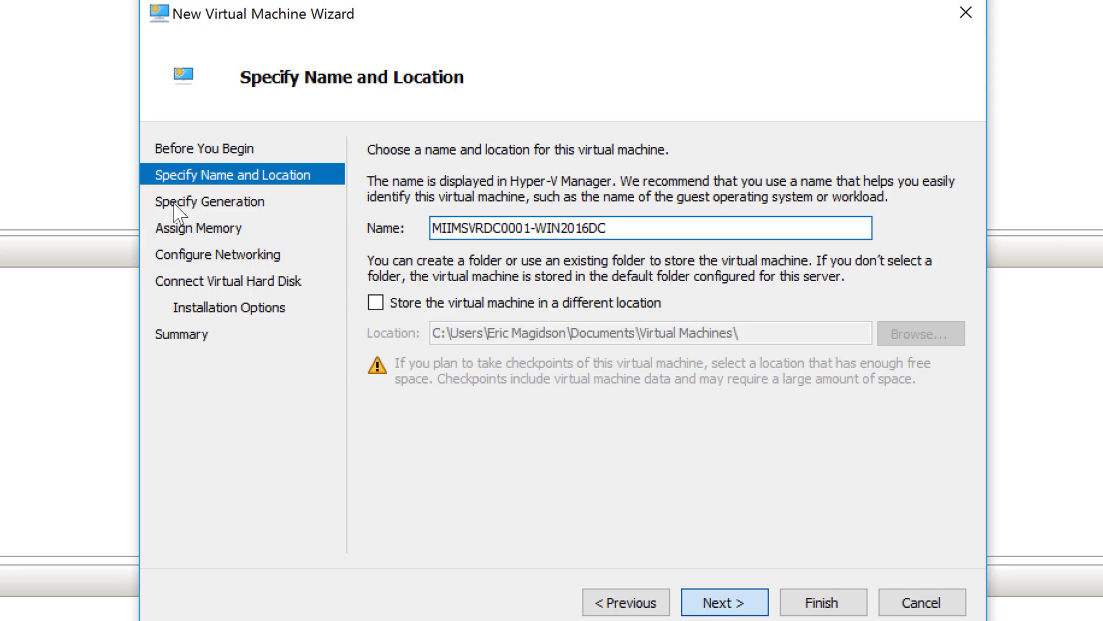
Step: Choose Generation 2 for the virtual machine and advance to Assign Memory
left_click(724, 602)
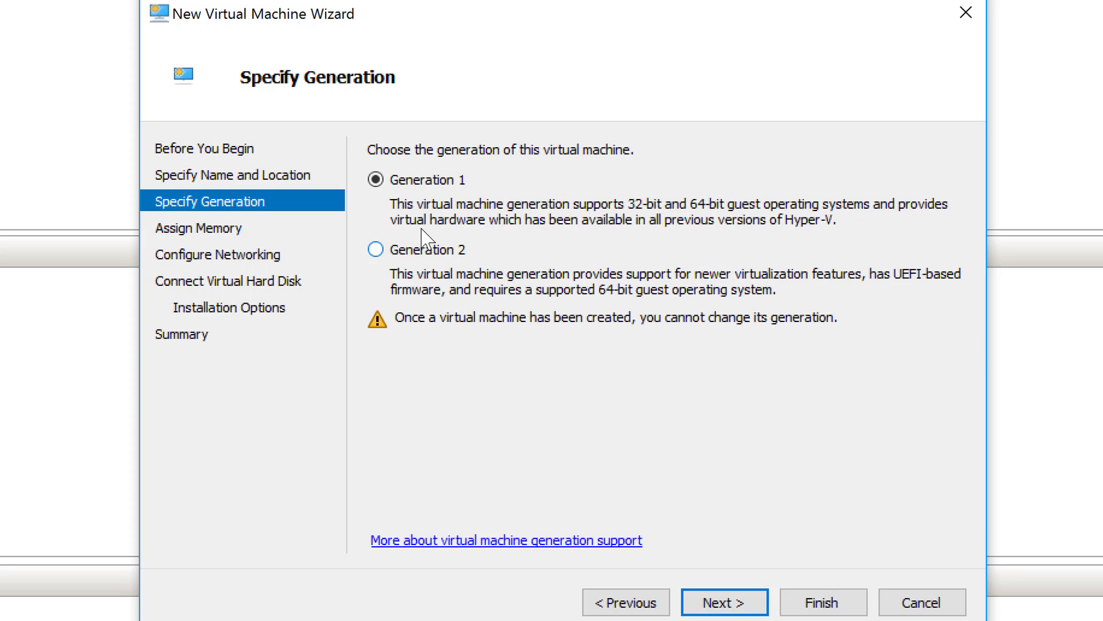
left_click(376, 249)
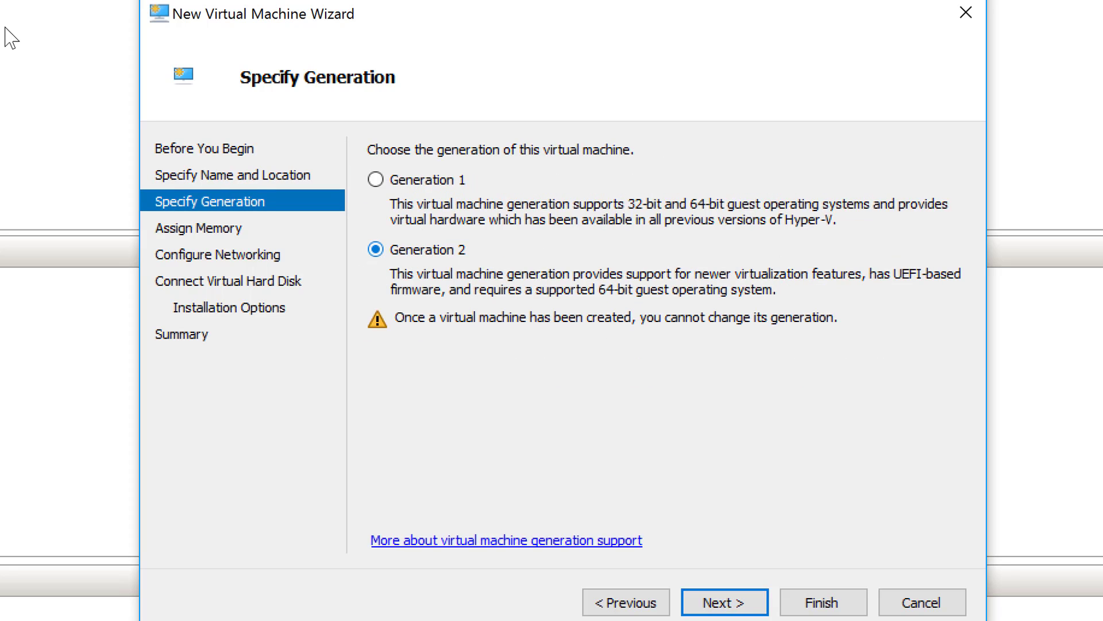
mouse_move(655, 563)
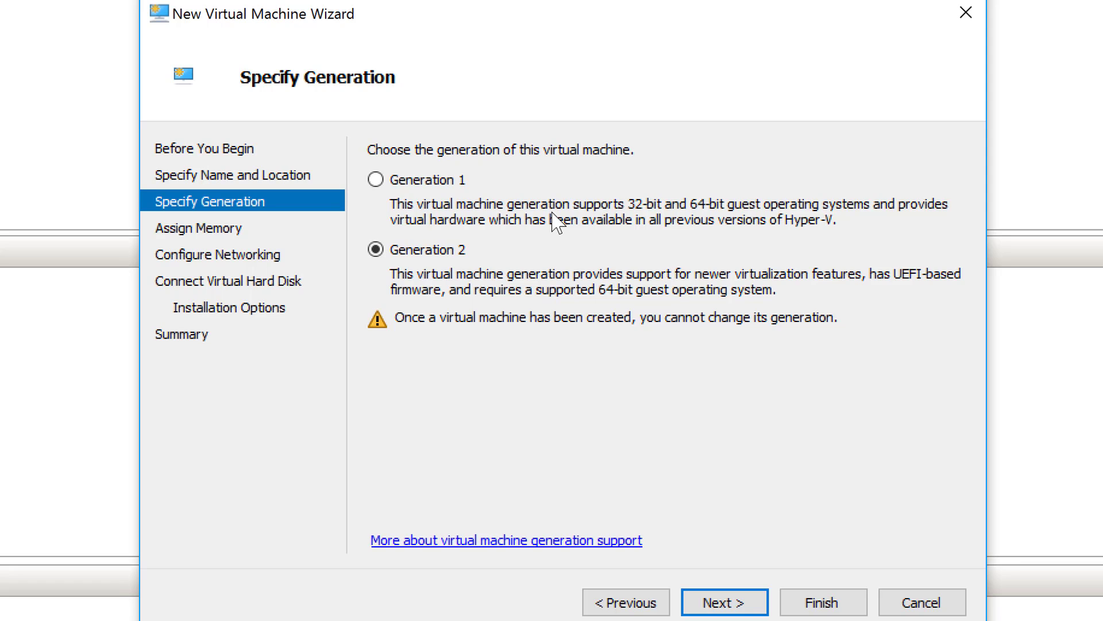
mouse_move(731, 575)
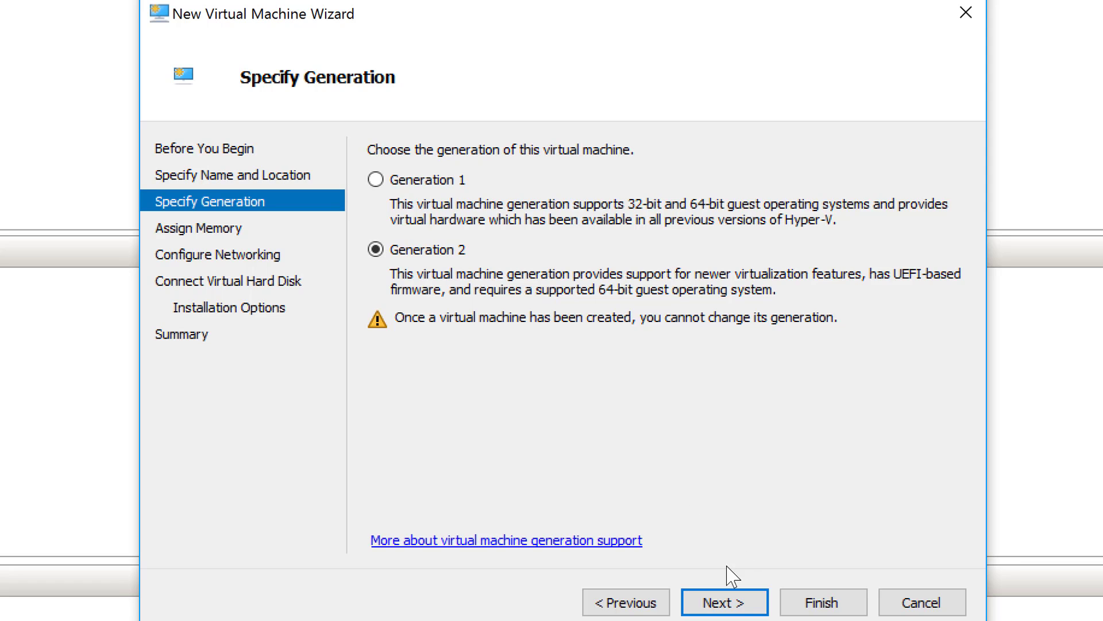
left_click(724, 602)
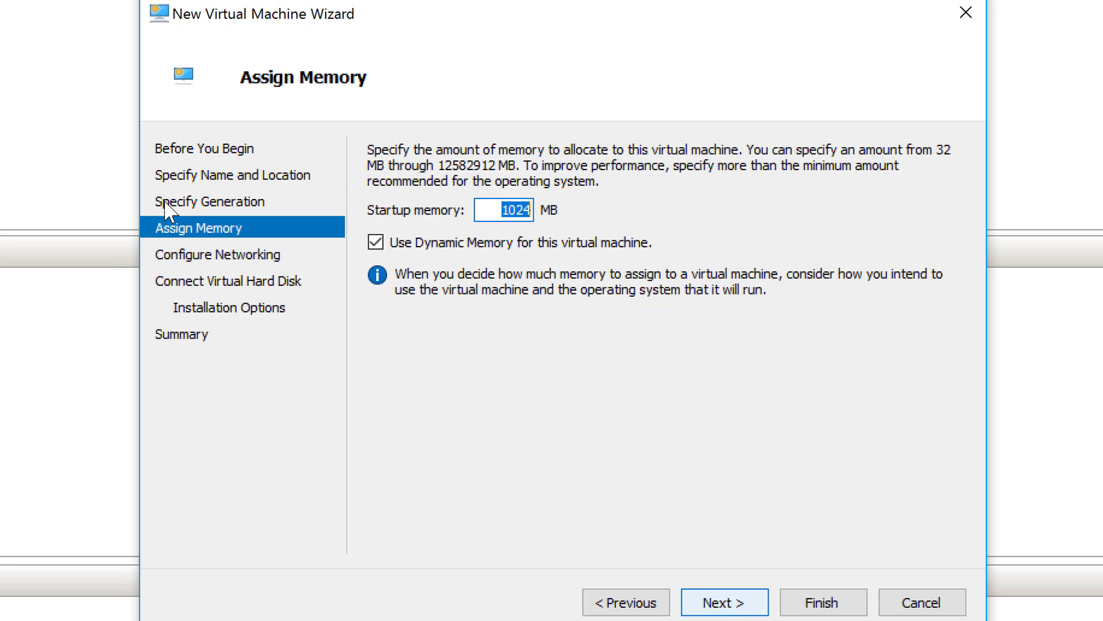
Step: Keep 2048 MB startup memory and turn off Dynamic Memory for the virtual machine
type("2048")
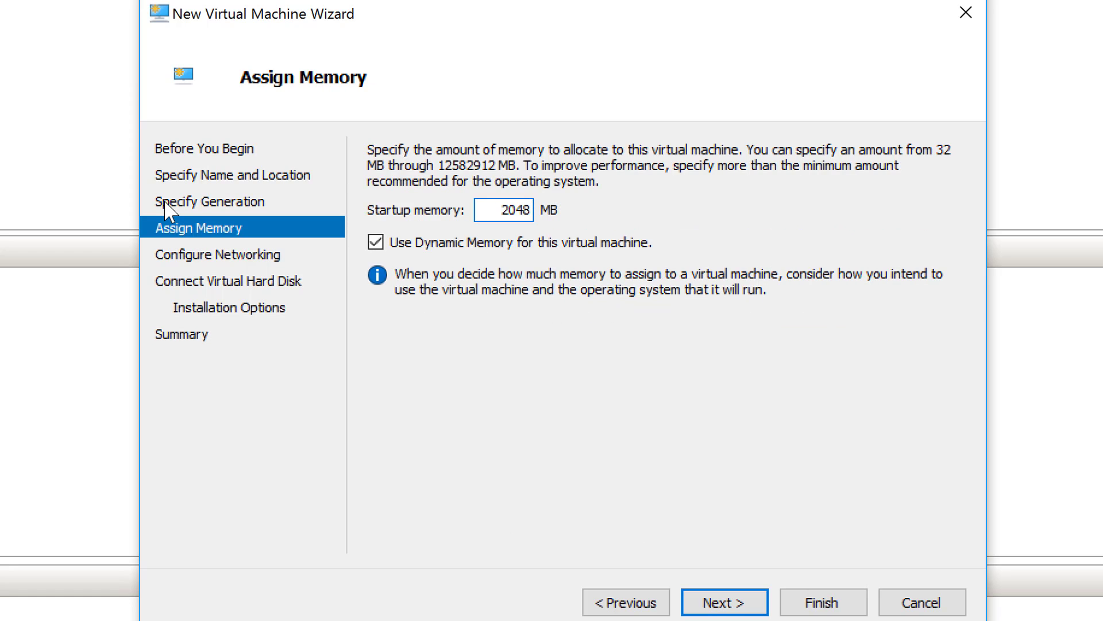
left_click(376, 242)
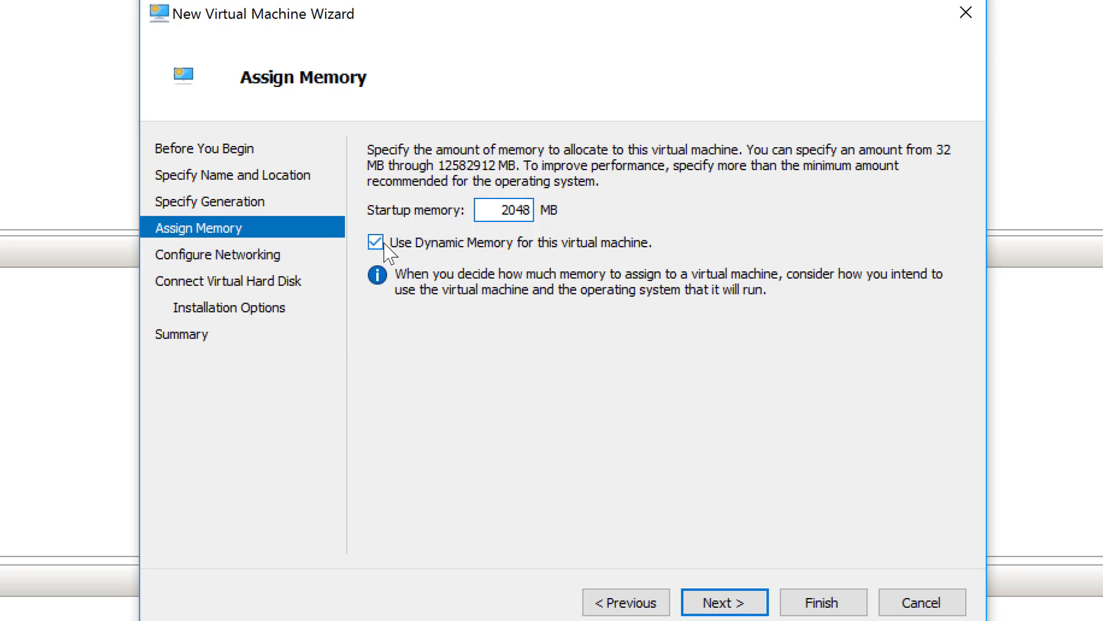
mouse_move(576, 250)
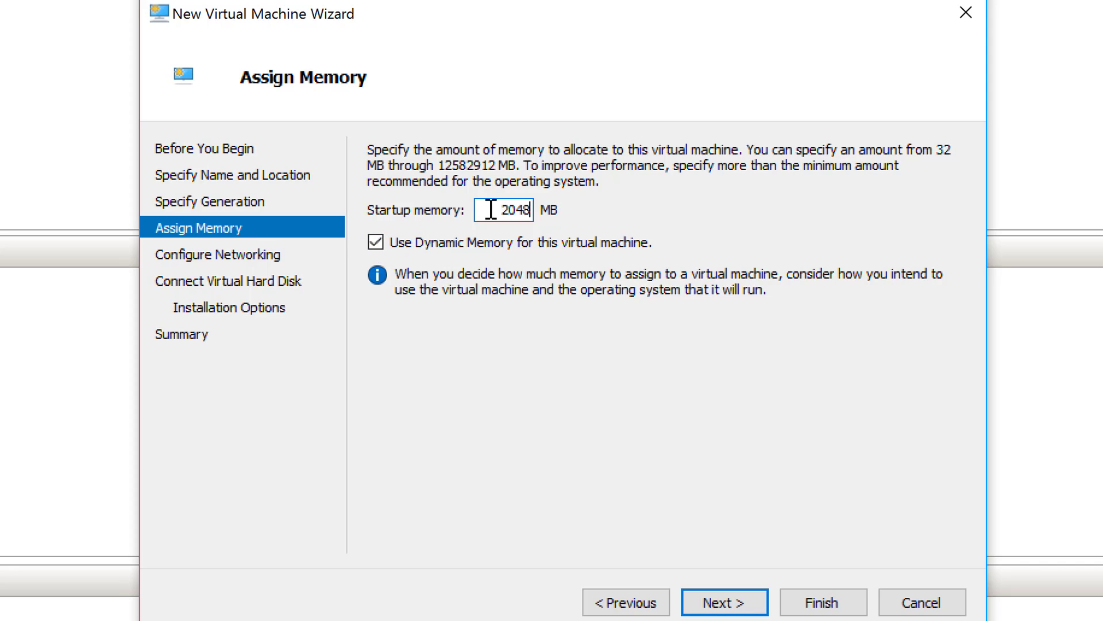
mouse_move(521, 398)
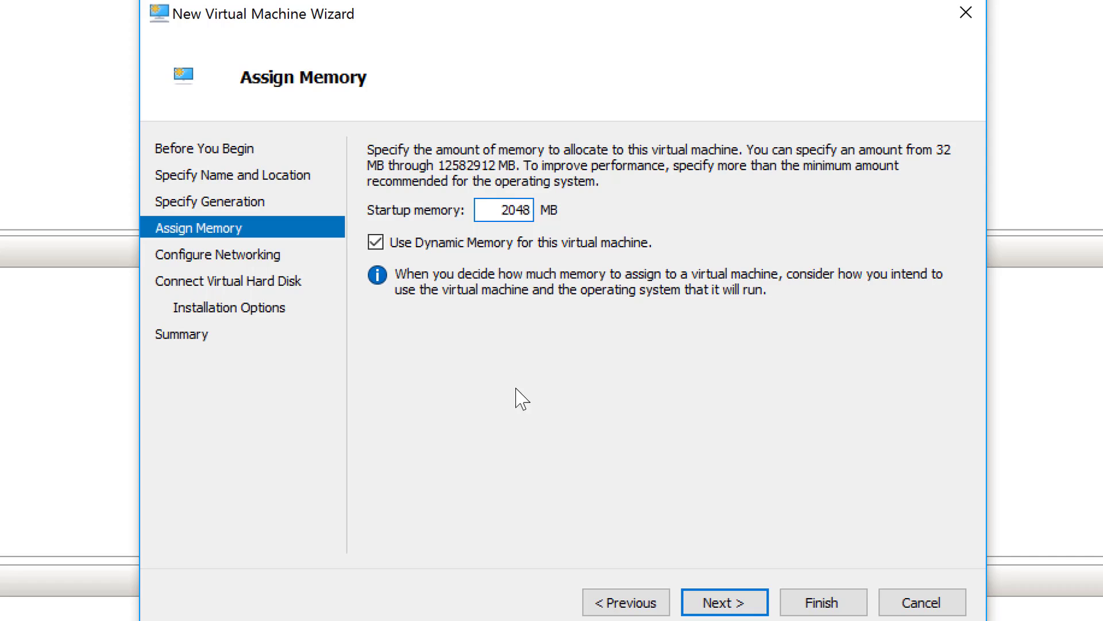
mouse_move(548, 388)
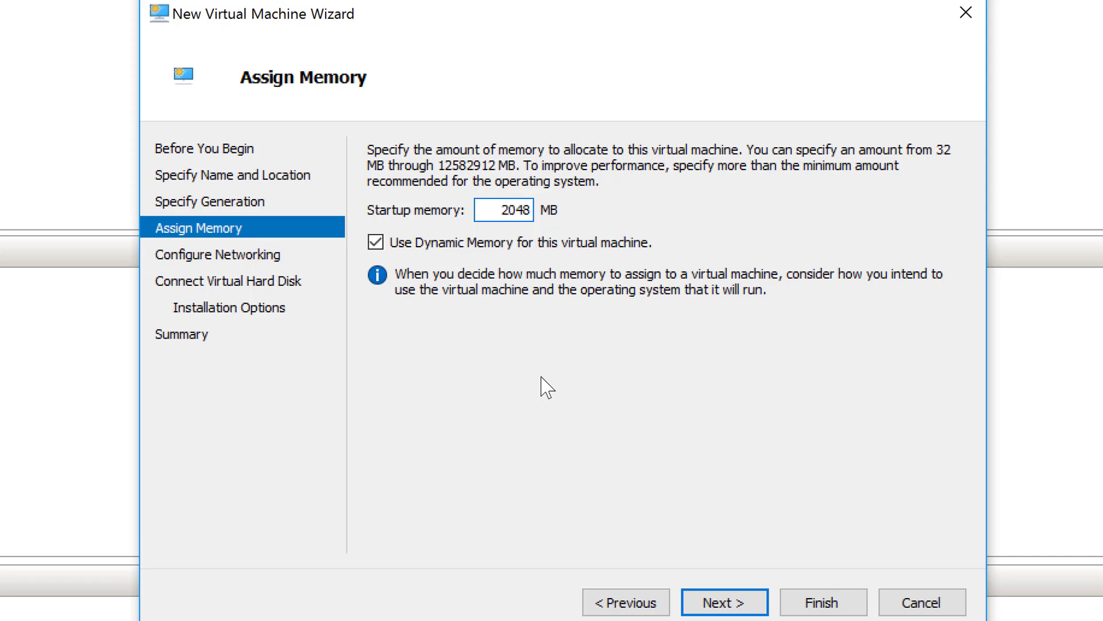
left_click(504, 210)
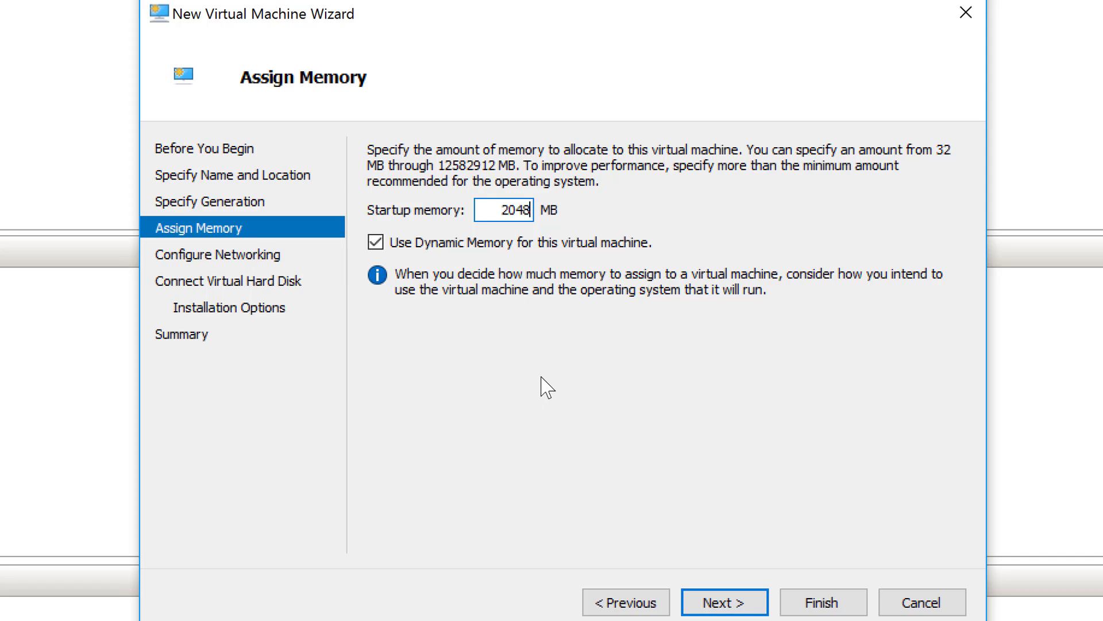
mouse_move(615, 443)
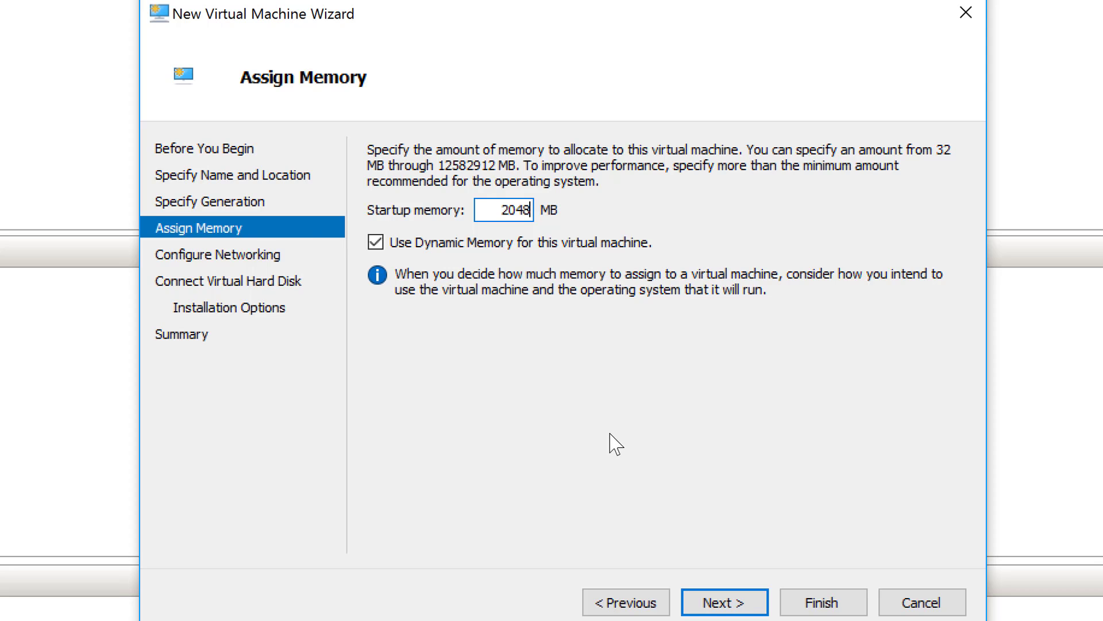
left_click(375, 242)
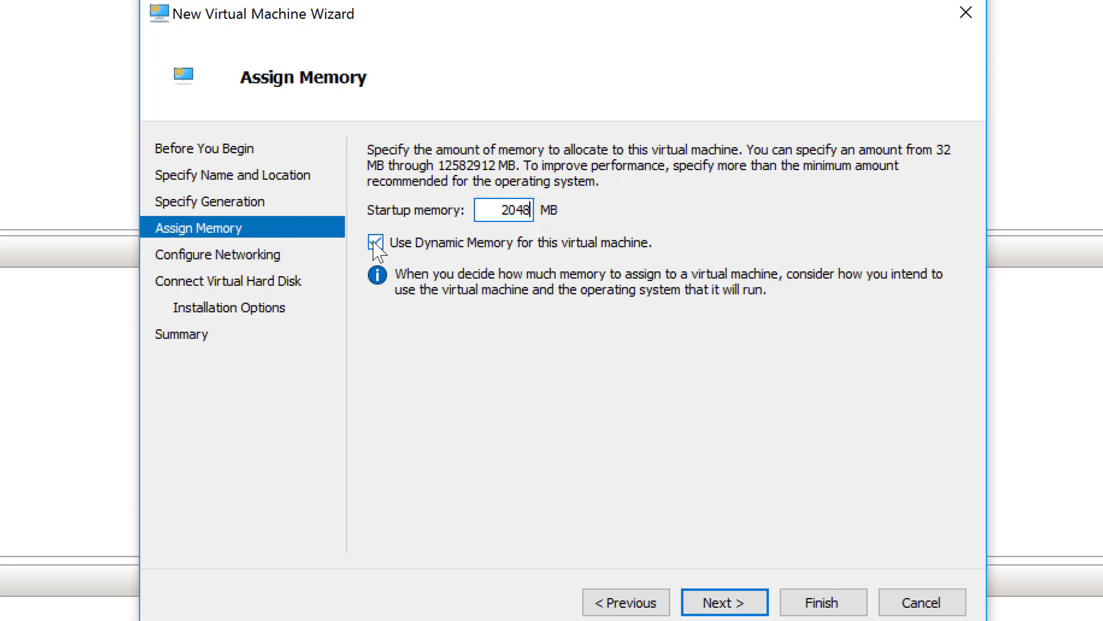
left_click(376, 242)
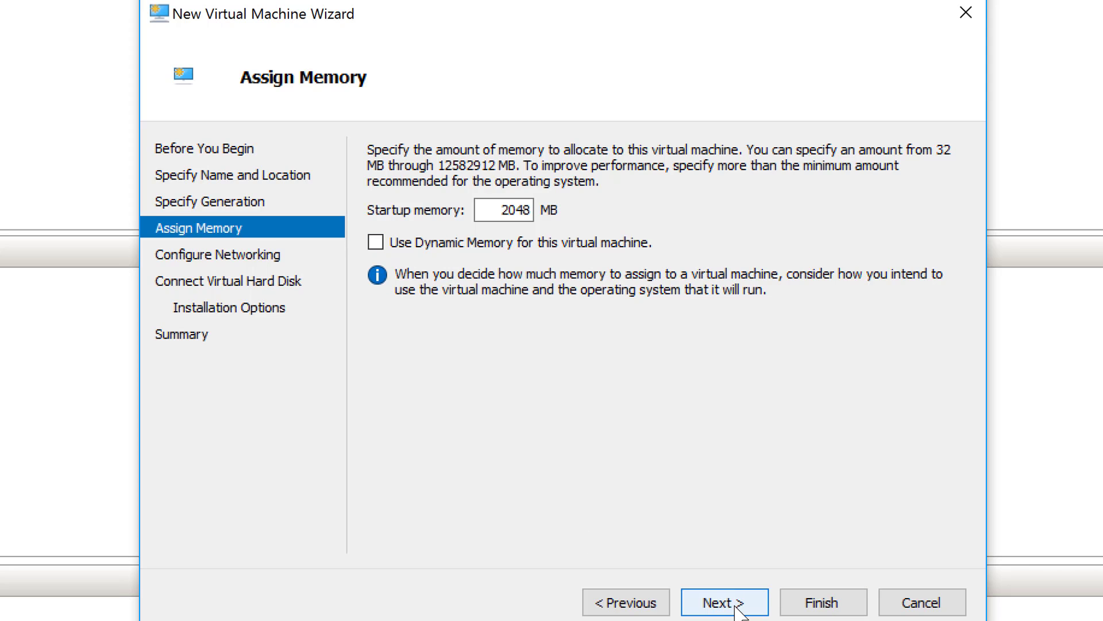
mouse_move(739, 610)
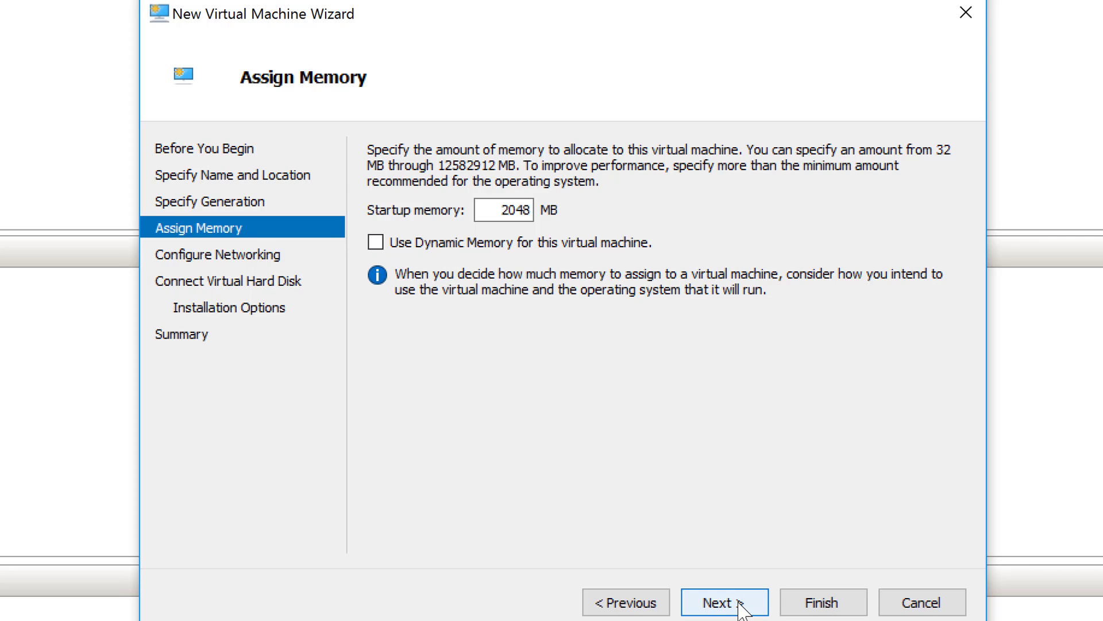
Step: Set the network connection to vSwitch External (Internet)
left_click(725, 602)
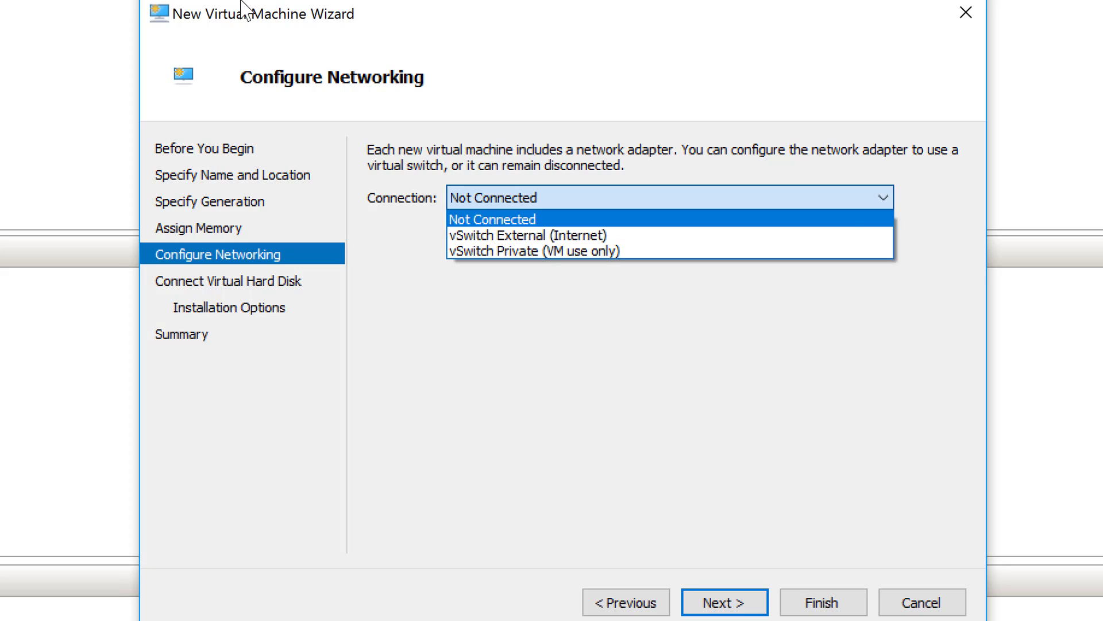
left_click(524, 235)
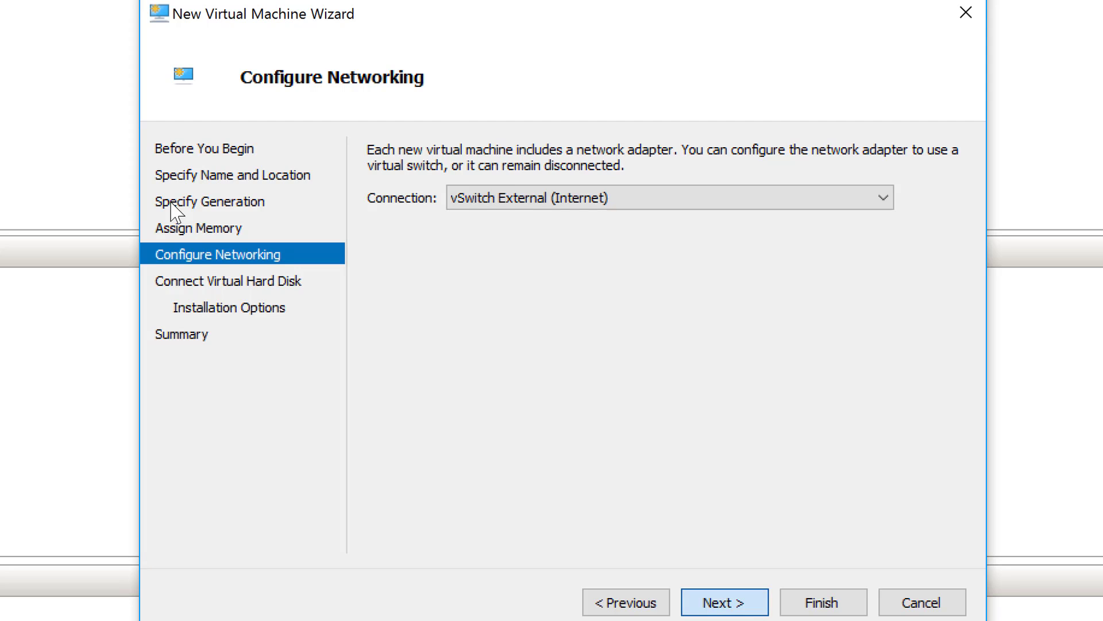
Step: Create virtual hard disk MIIMSVRDC0001-WIN2016DC.vhdx sized 60 GB, default location kept
left_click(724, 601)
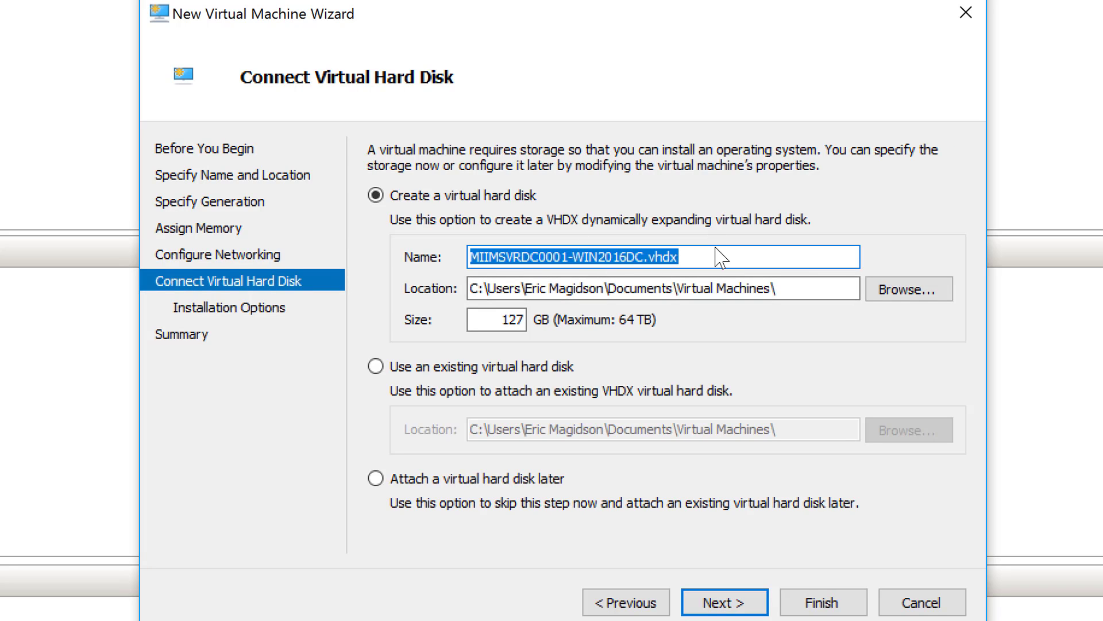
mouse_move(538, 318)
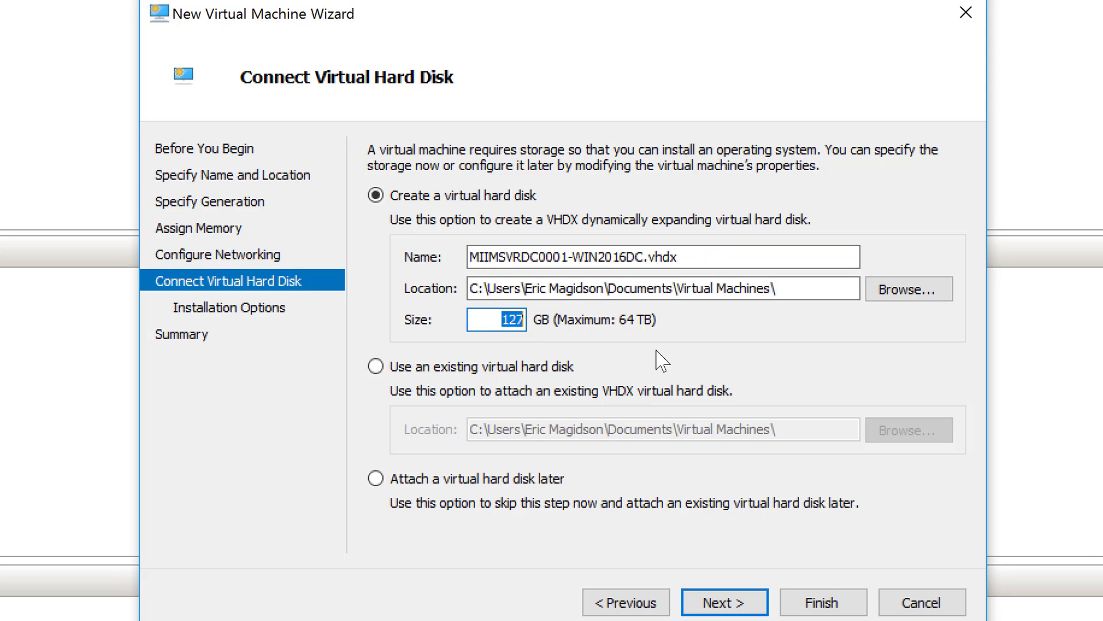
type("60")
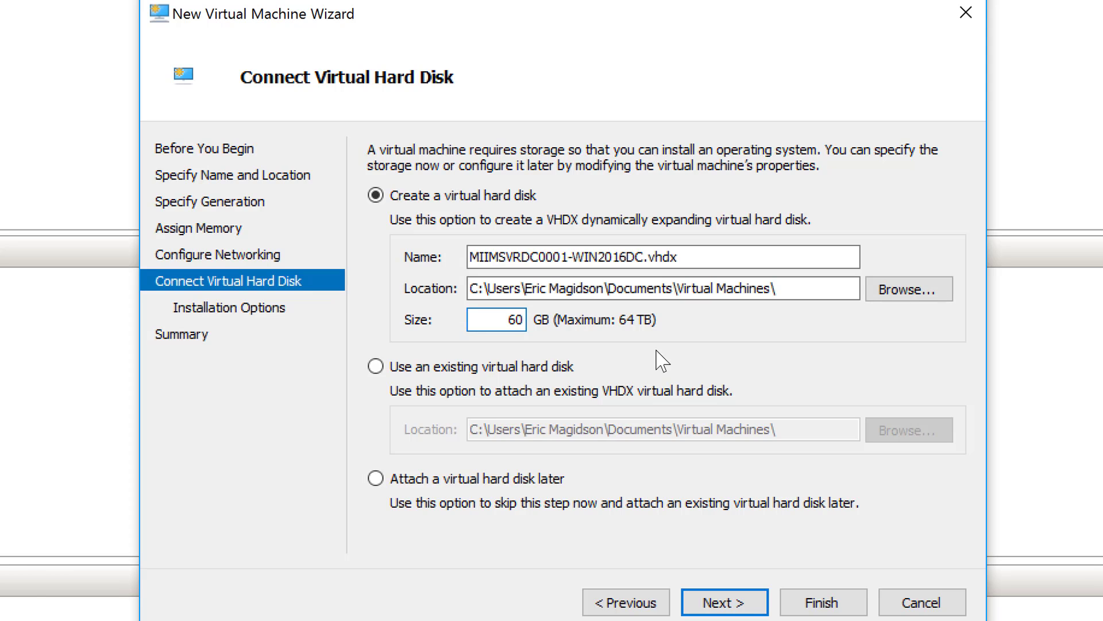
mouse_move(578, 344)
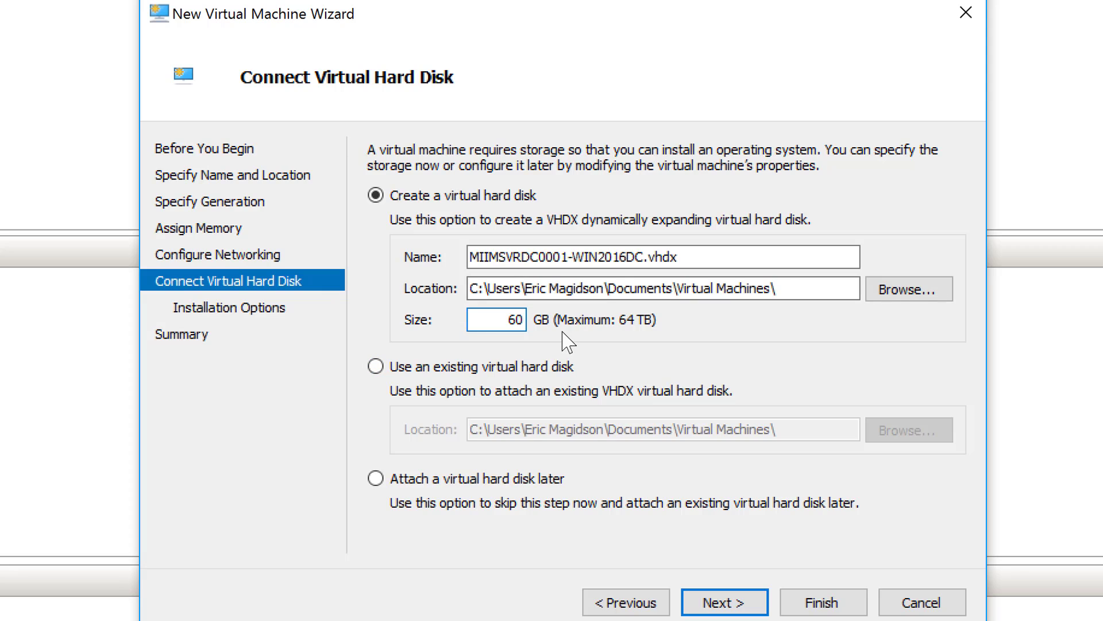
left_click(514, 319)
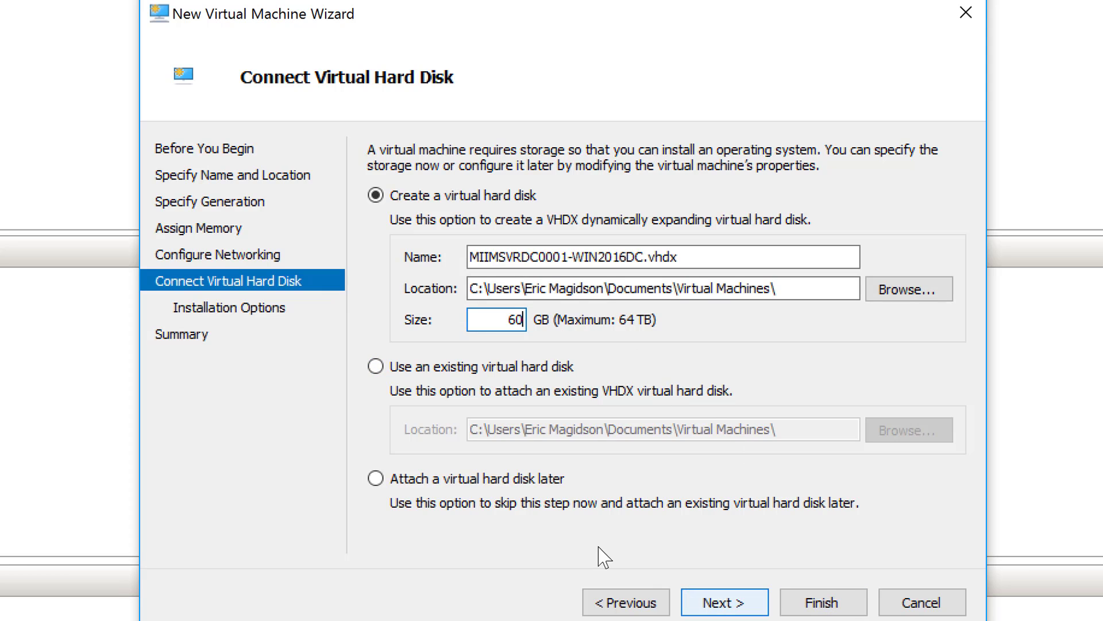
mouse_move(480, 389)
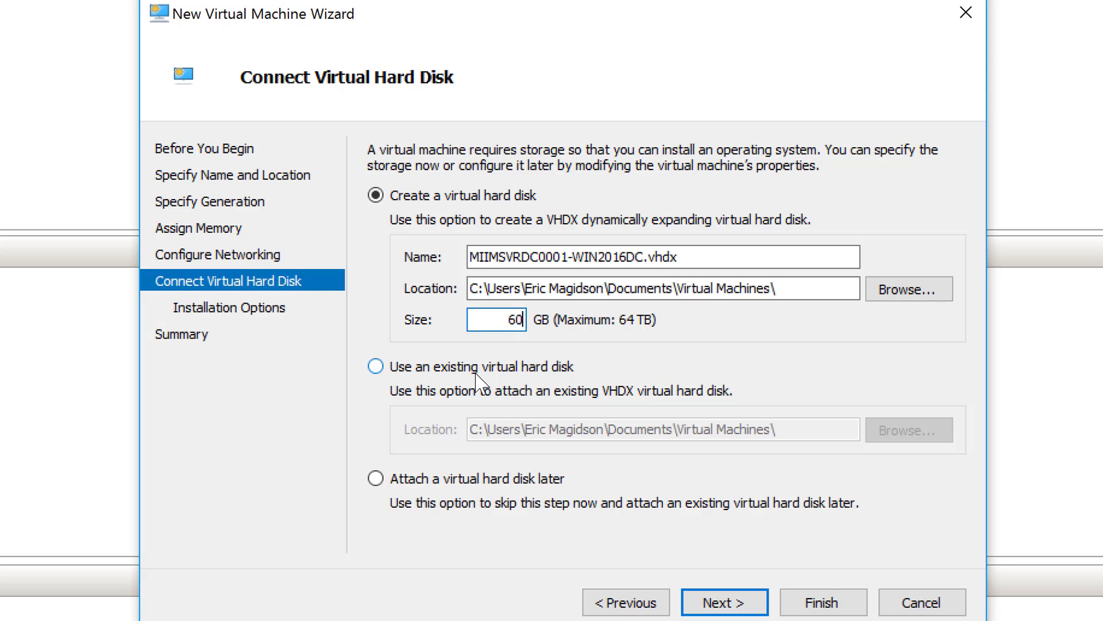
mouse_move(520, 509)
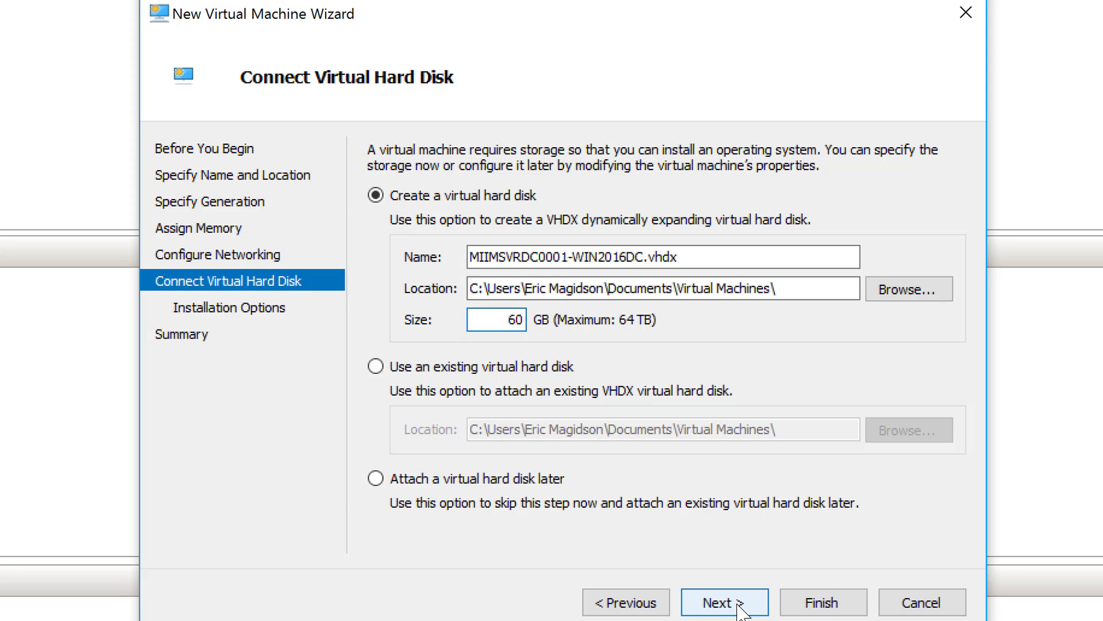
Step: Install from a bootable image file, browsing to the Windows Server 2016 folder in E:\Software Installation Files
left_click(724, 601)
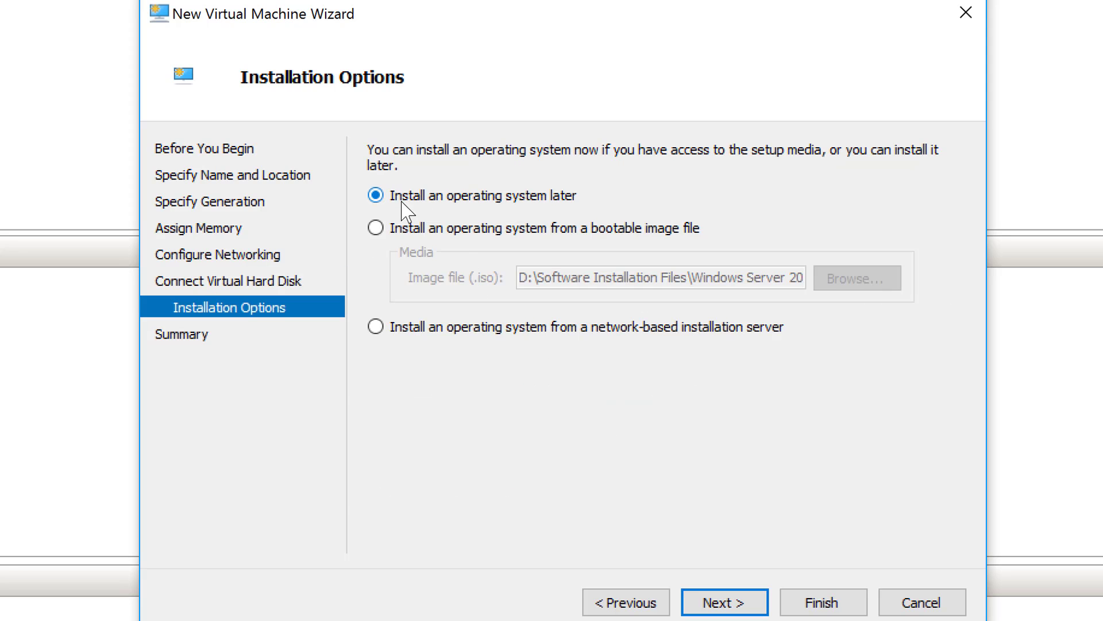
left_click(376, 227)
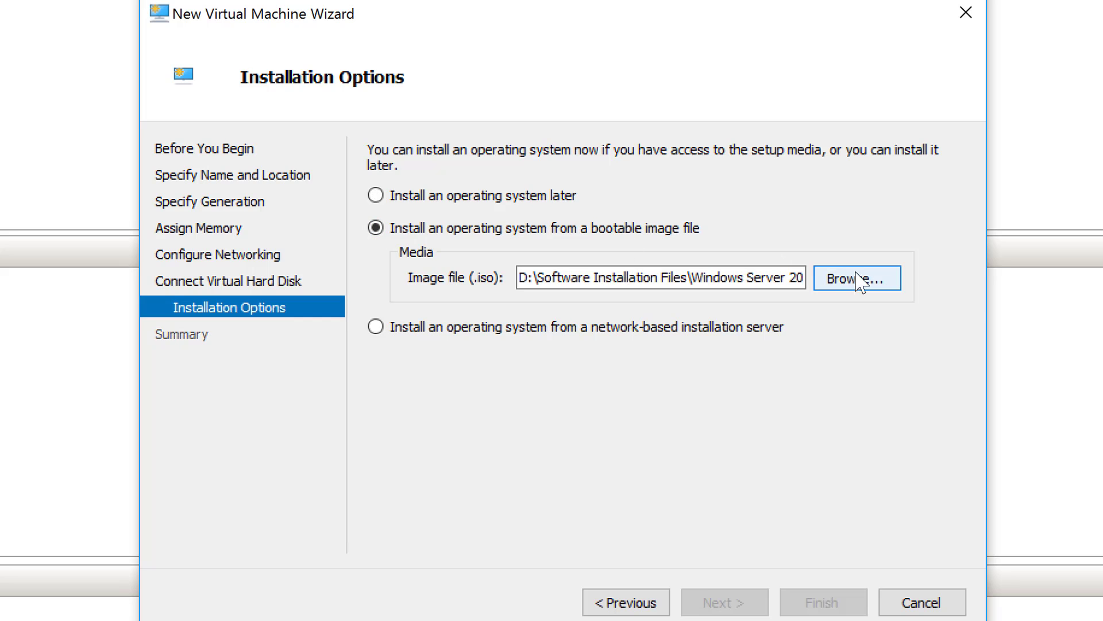
left_click(856, 277)
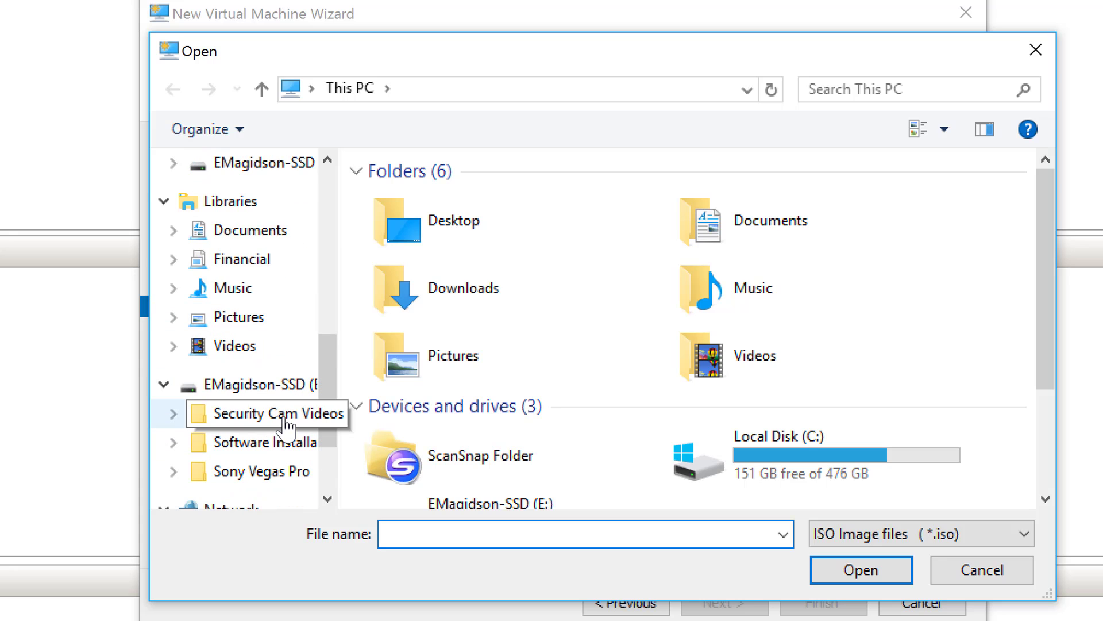
left_click(260, 441)
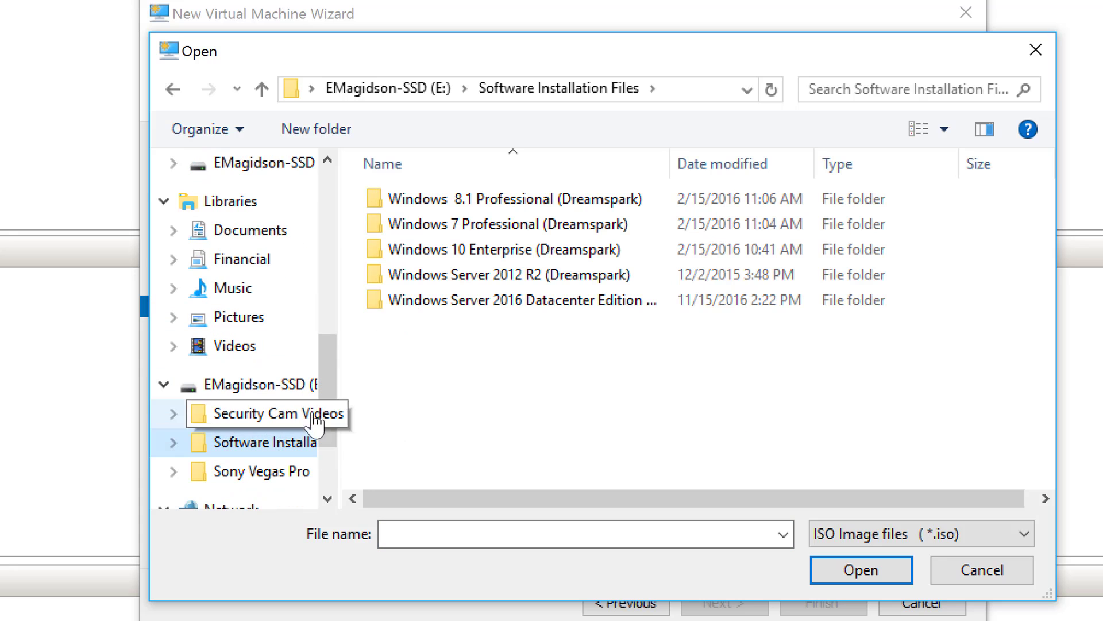
double_click(512, 300)
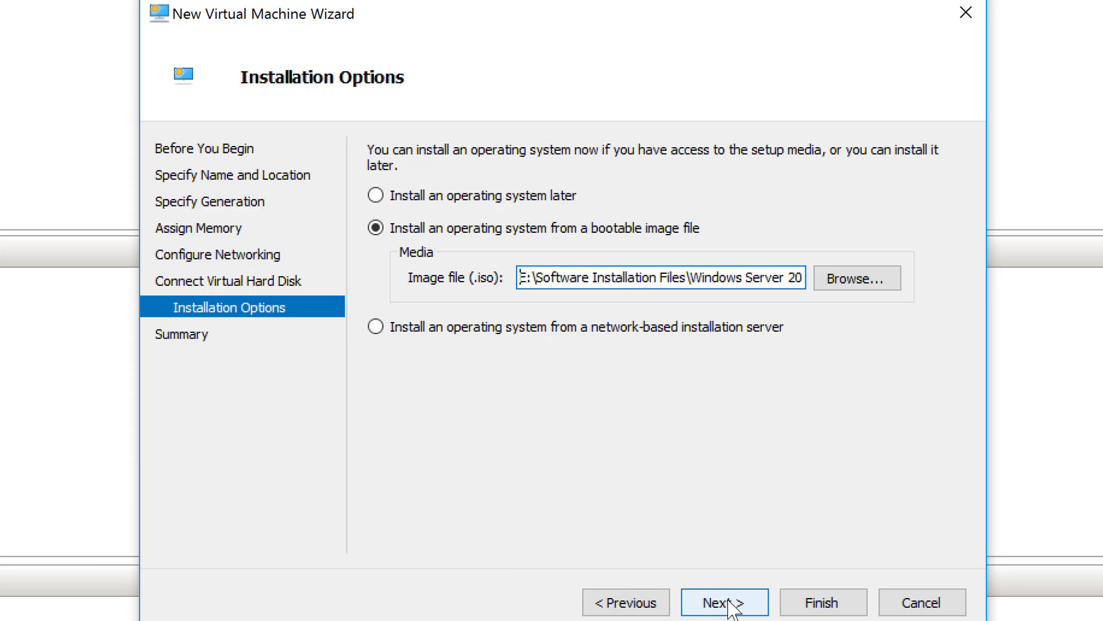
Step: Finish the wizard and select the new MIIMSVRDC0001-WIN2016DC machine, shown as Off
left_click(724, 602)
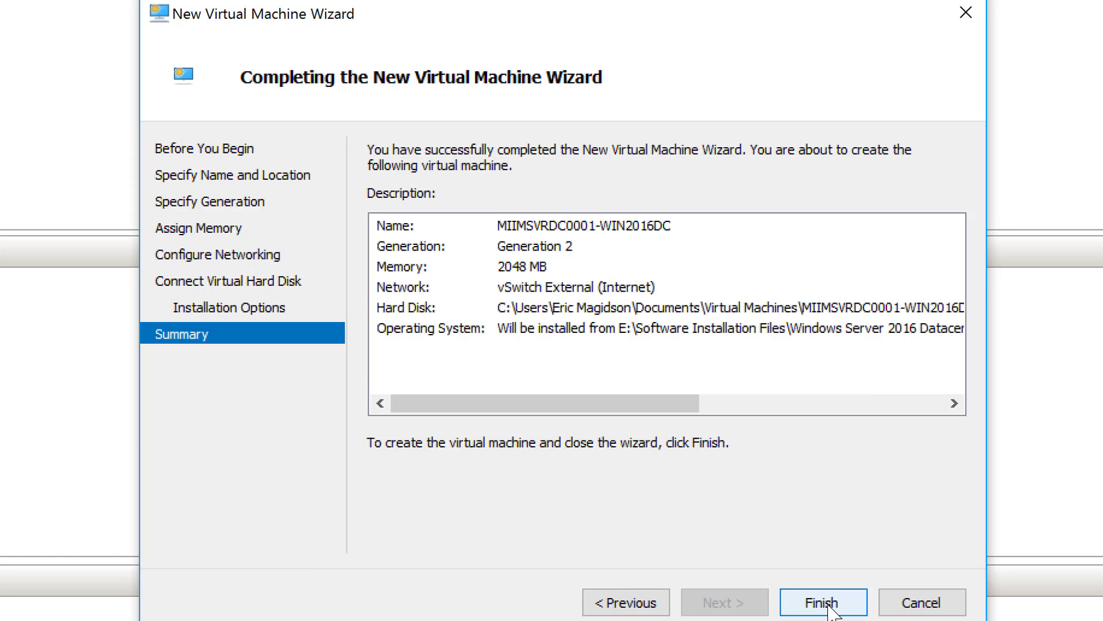
left_click(822, 602)
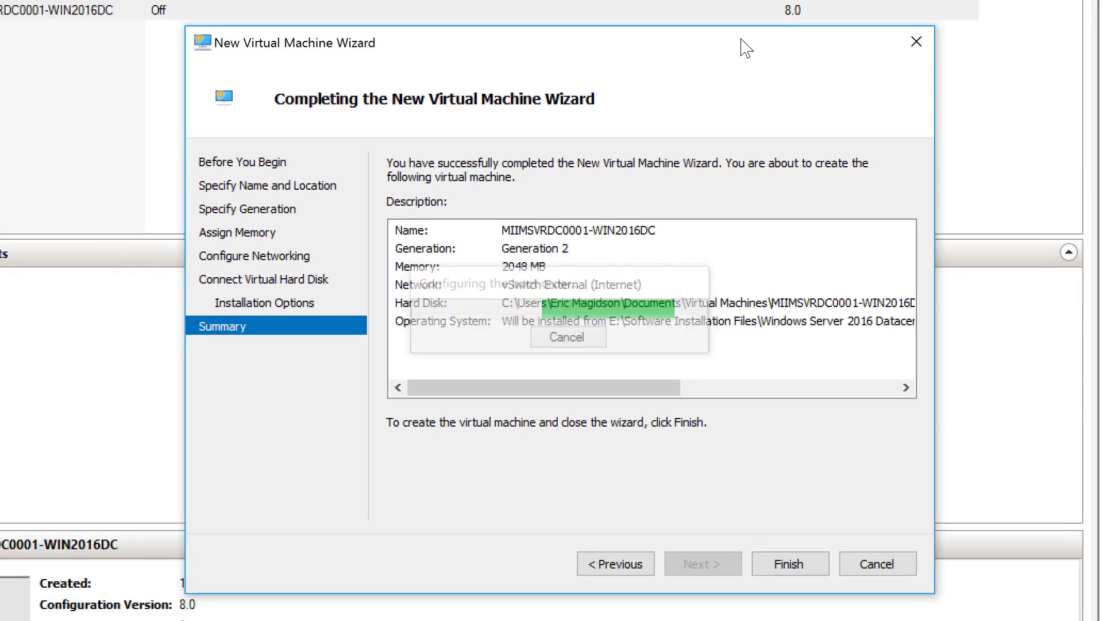
left_click(789, 563)
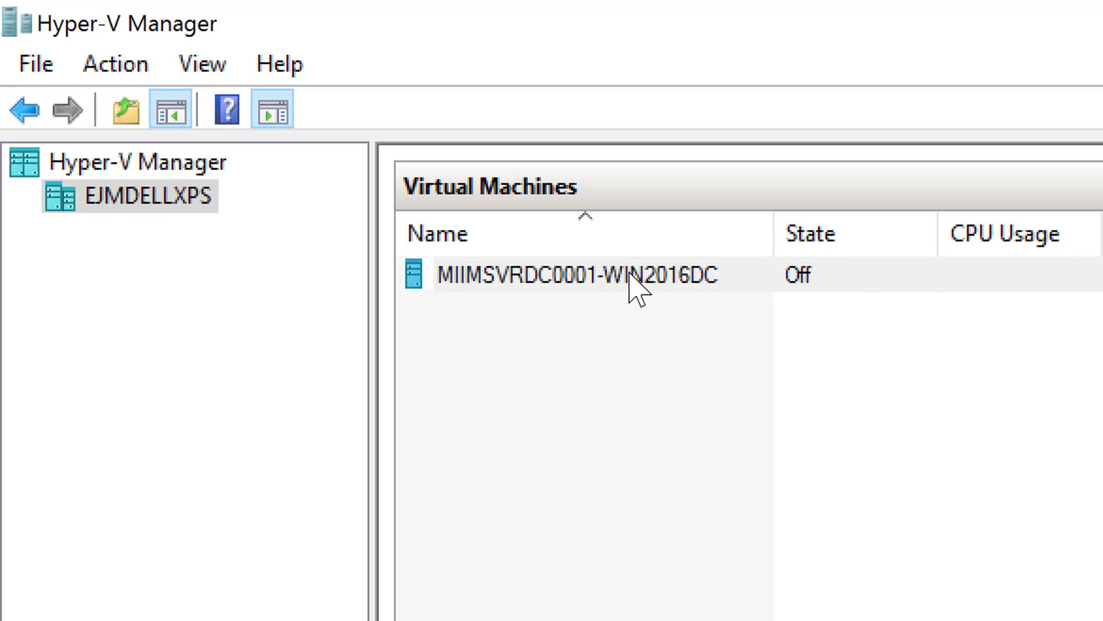
left_click(577, 274)
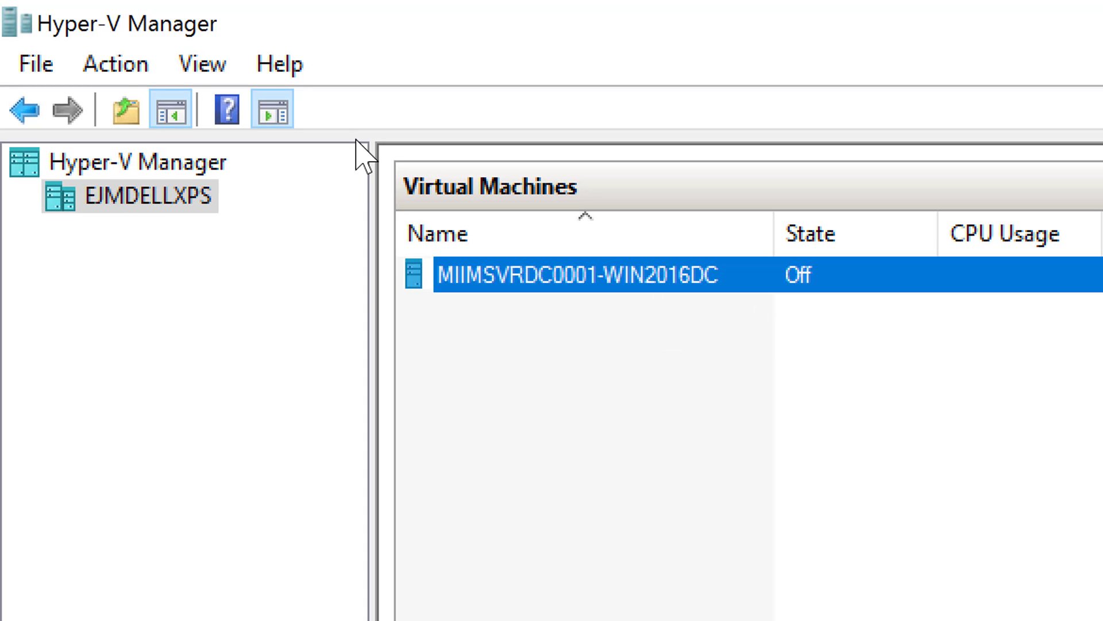
Step: Connect to the virtual machine and power it on to boot Windows Server 2016 Setup
double_click(576, 274)
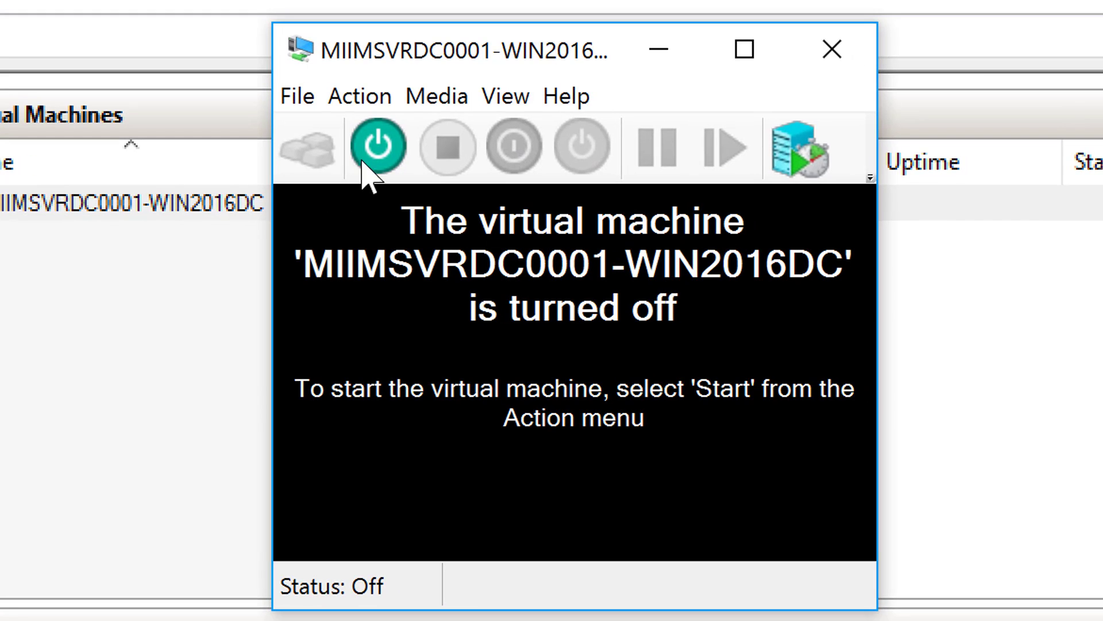
left_click(378, 146)
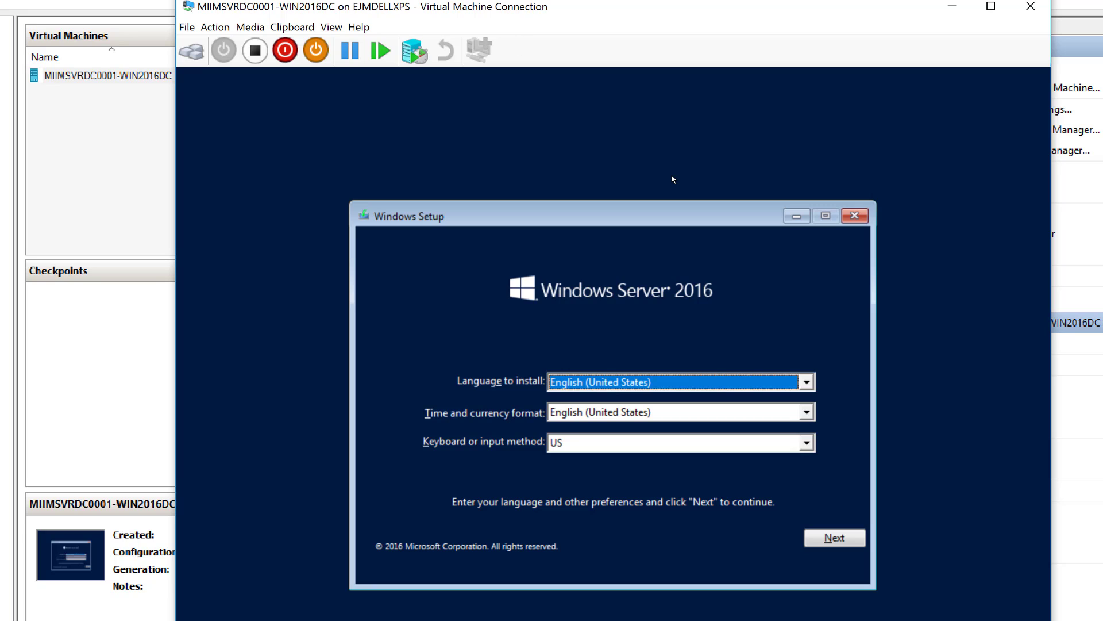
mouse_move(820, 401)
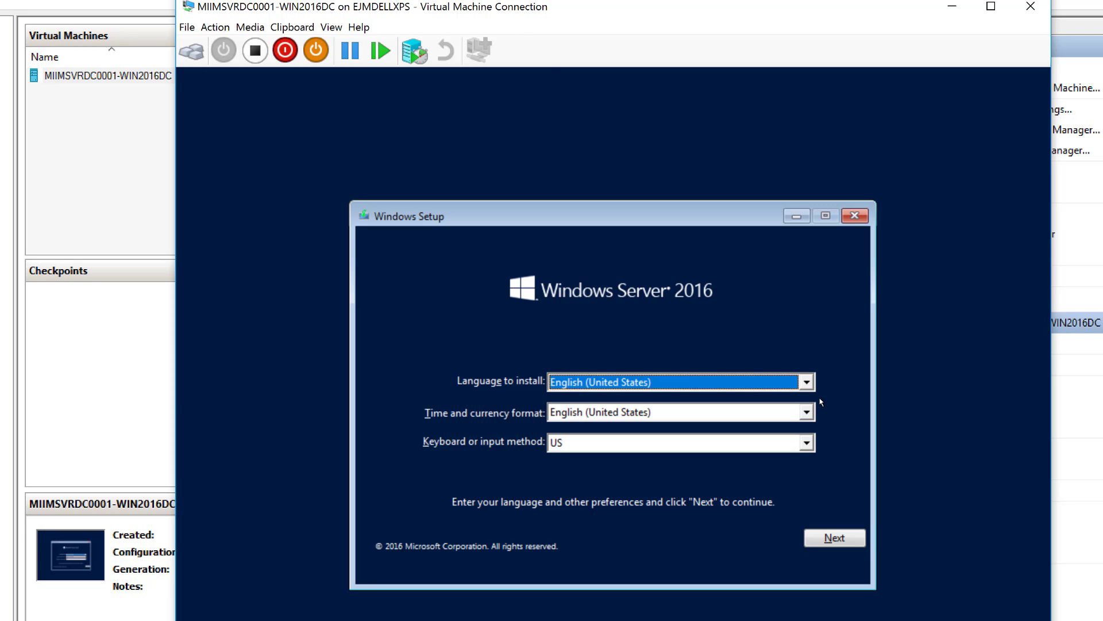
mouse_move(581, 8)
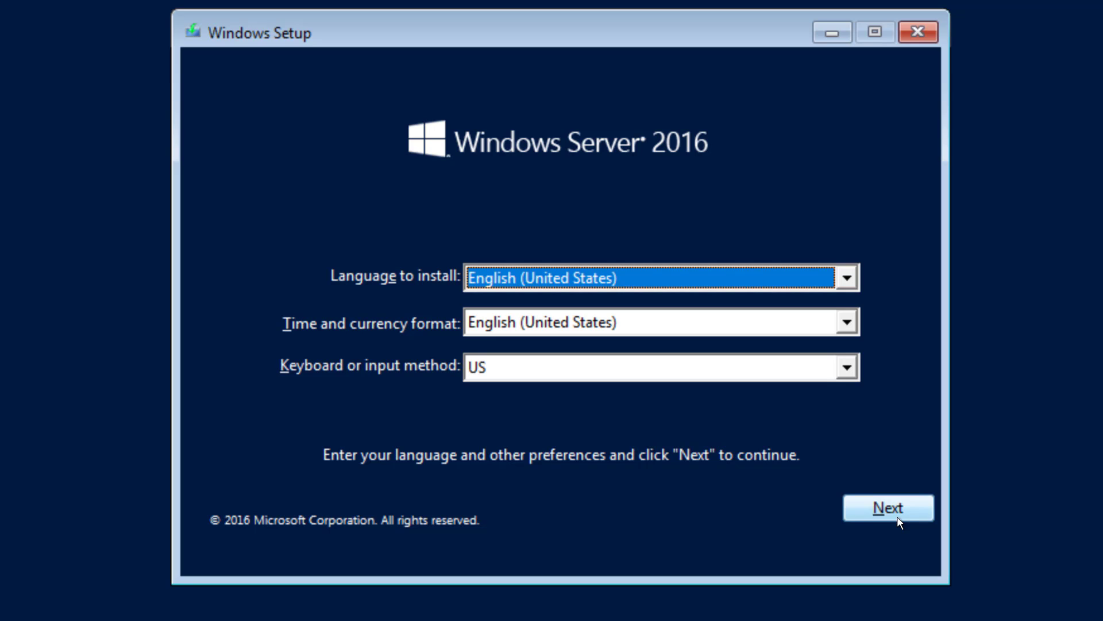
Step: Accept default language, begin installation without a product key, and pick Datacenter (Desktop Experience)
left_click(887, 507)
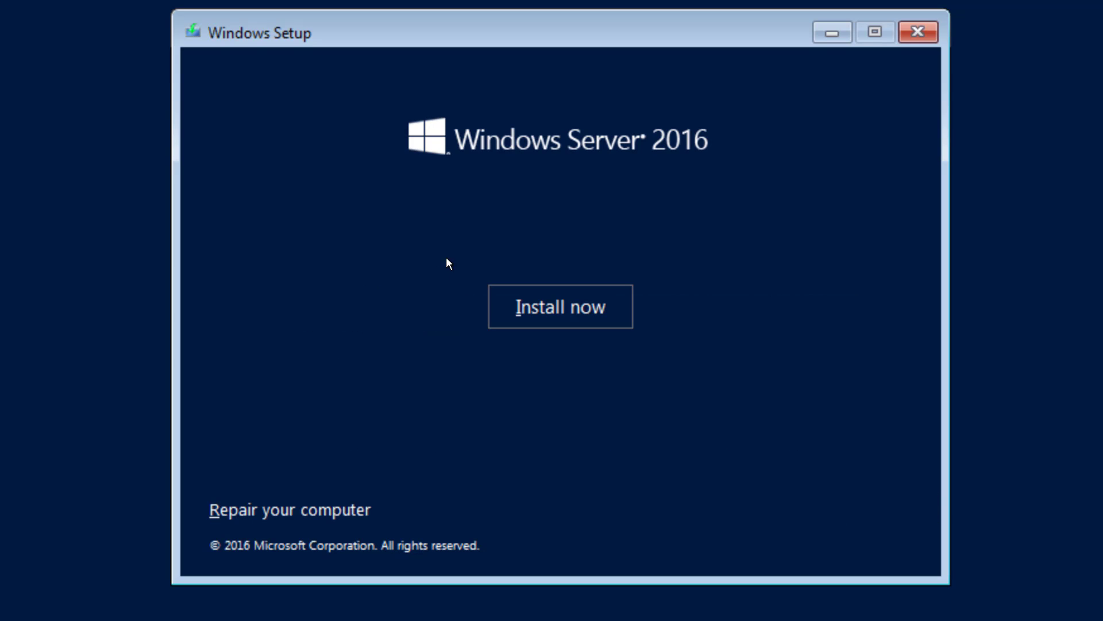
left_click(559, 306)
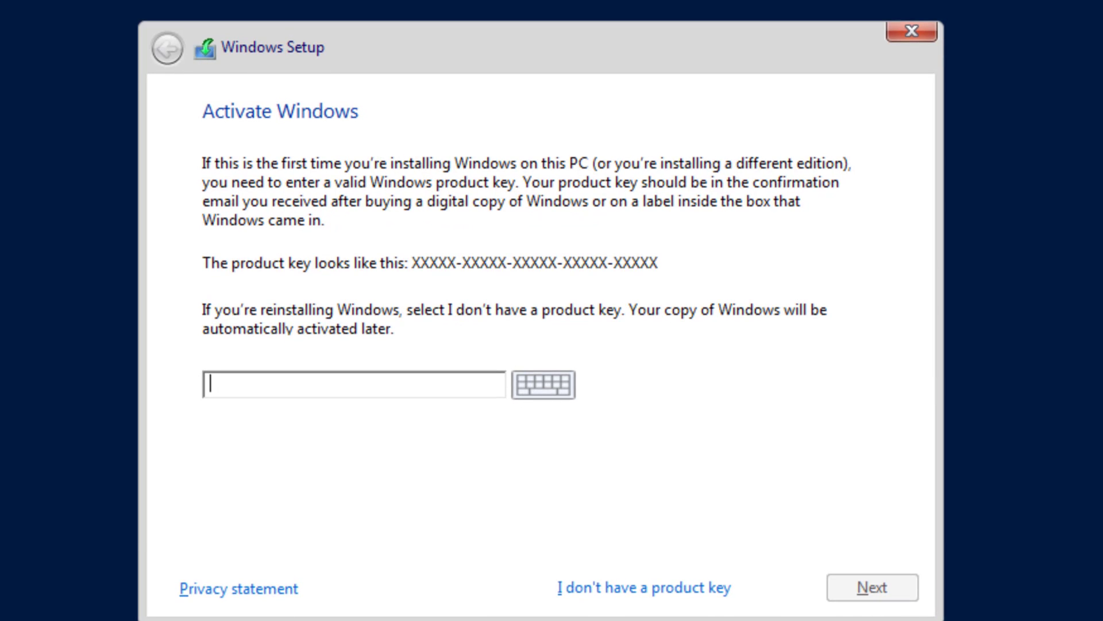
left_click(643, 587)
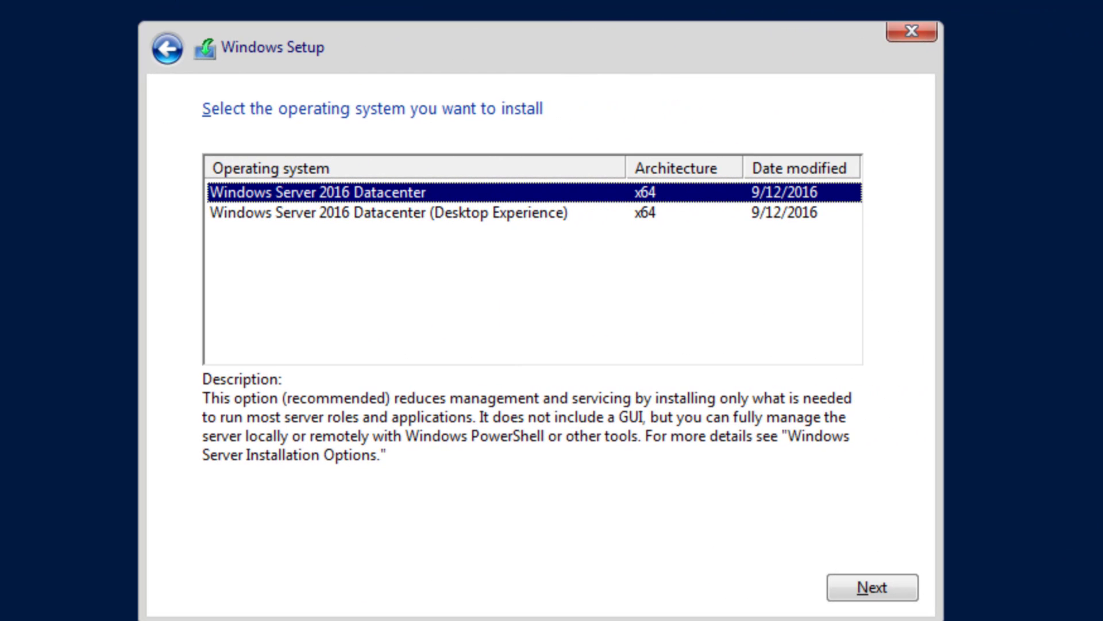
mouse_move(387, 380)
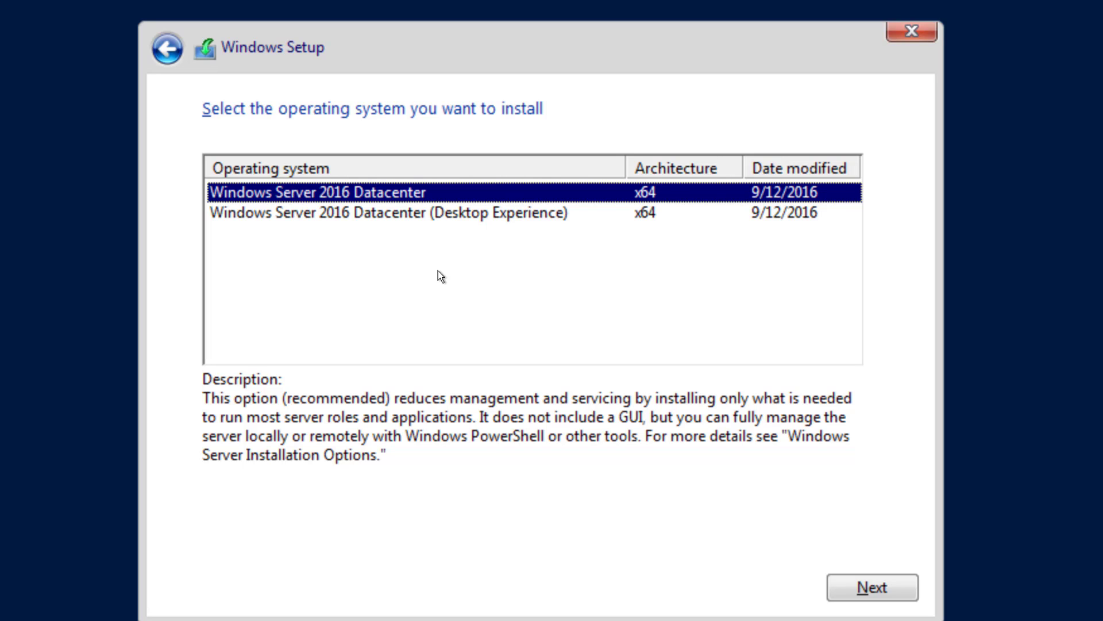
mouse_move(371, 223)
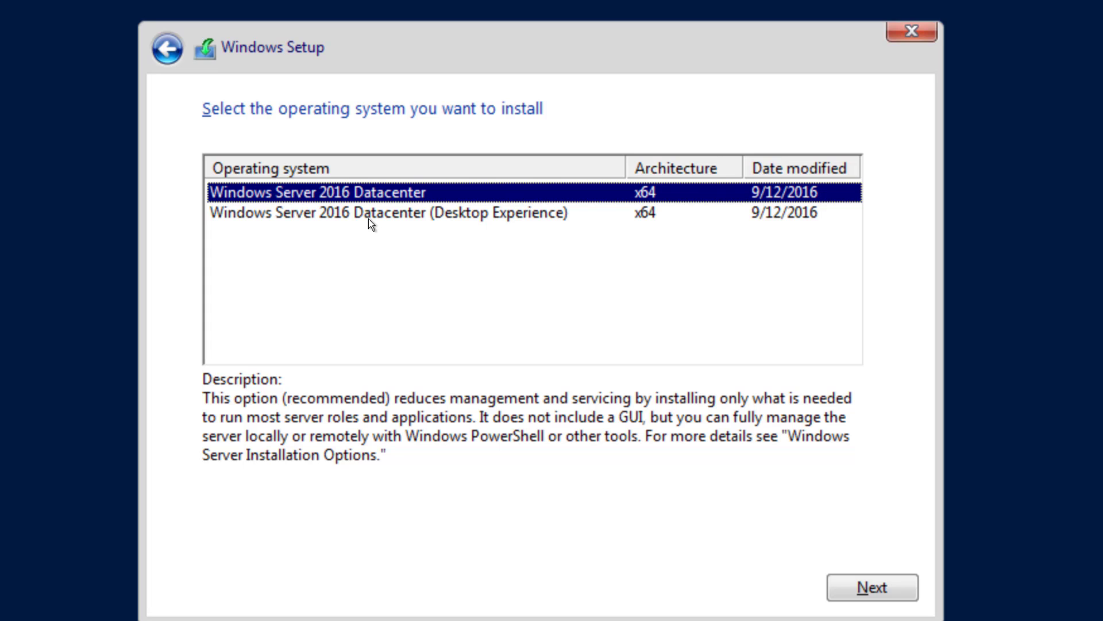
left_click(387, 213)
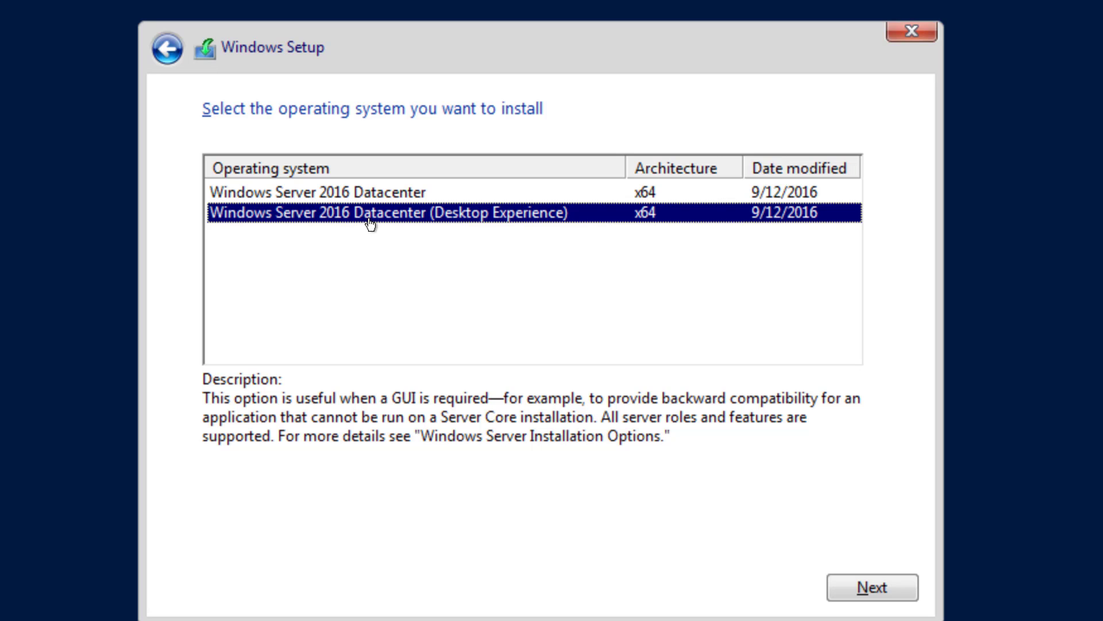
mouse_move(546, 226)
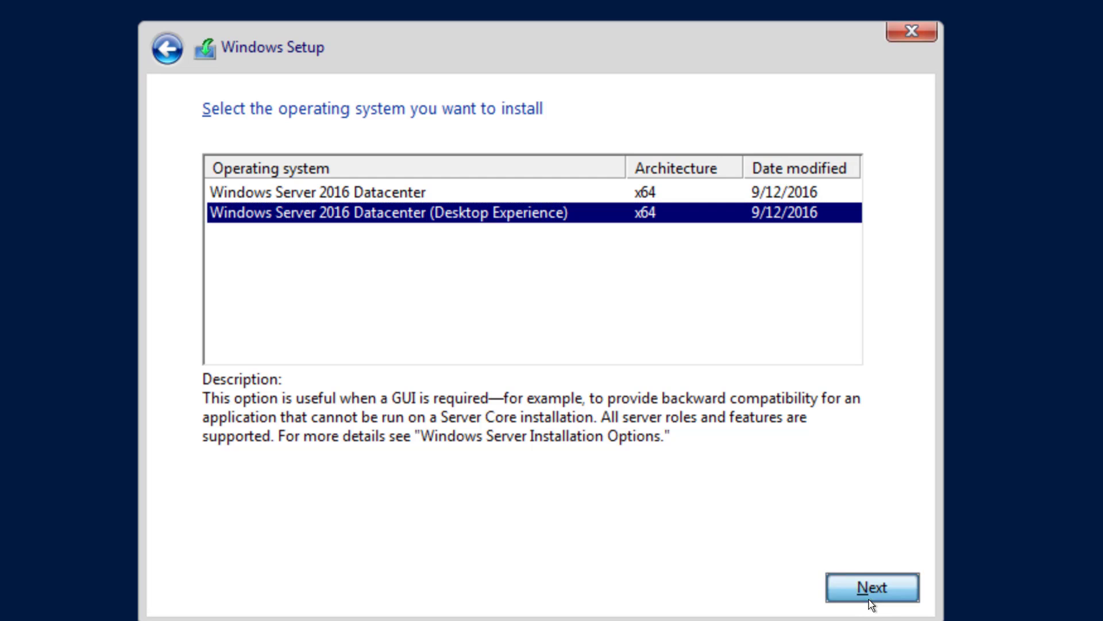
Step: Accept the license terms and begin a Custom install onto Drive 0's 60 GB unallocated space
left_click(871, 586)
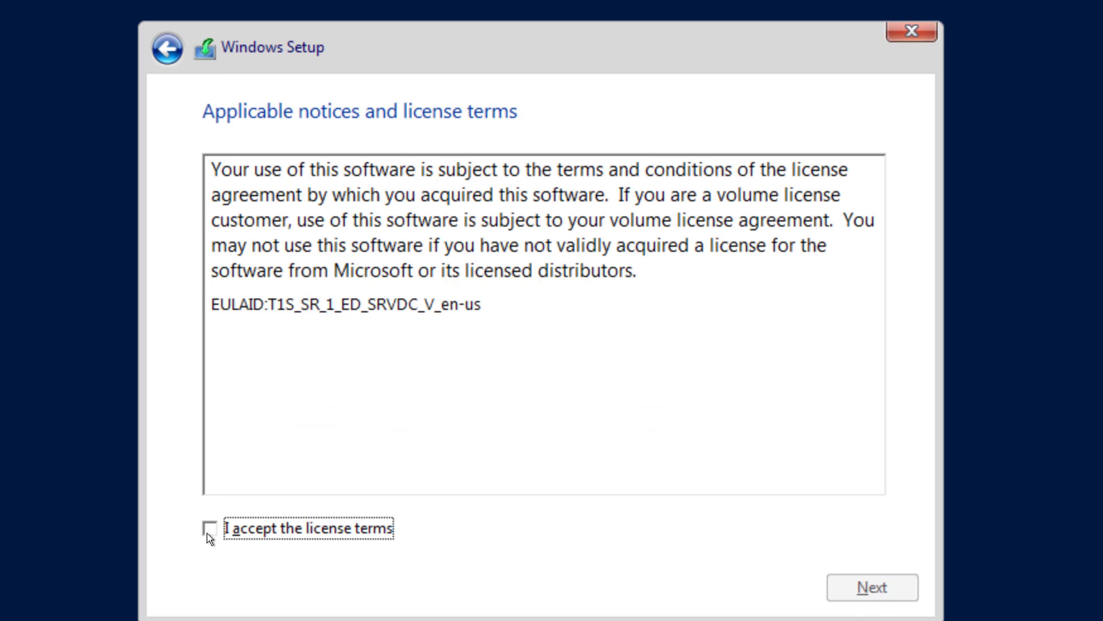
left_click(210, 529)
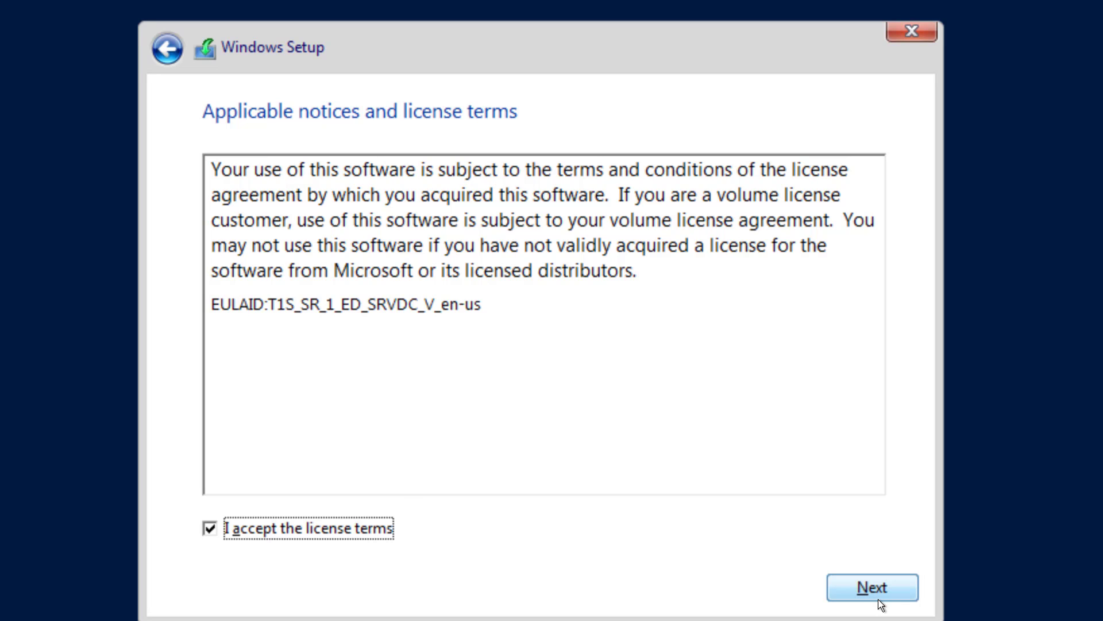
left_click(871, 586)
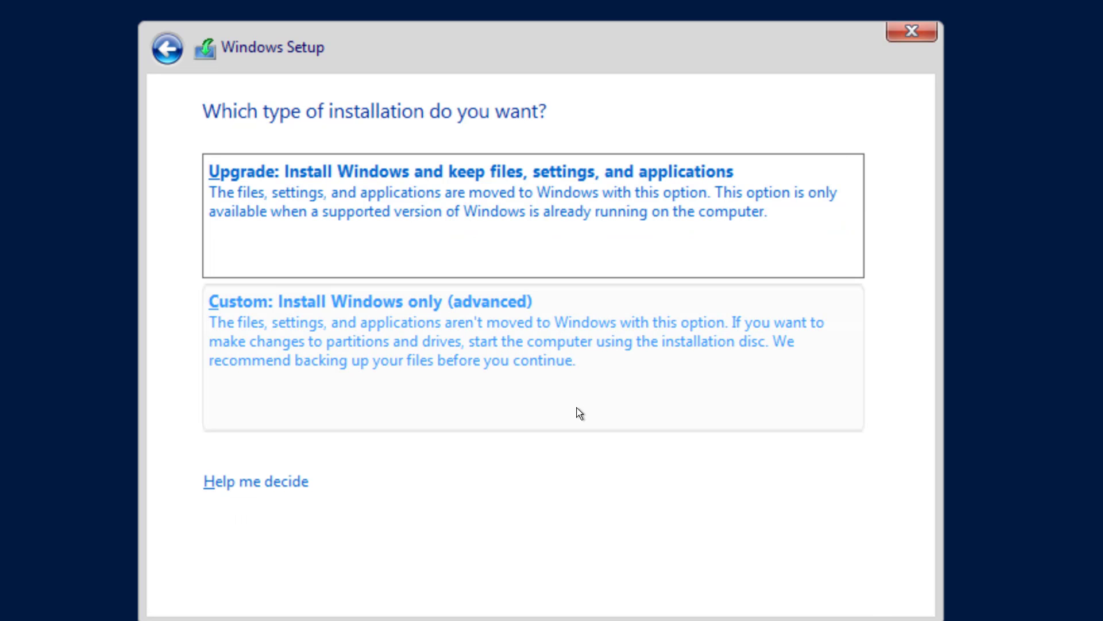
mouse_move(533, 376)
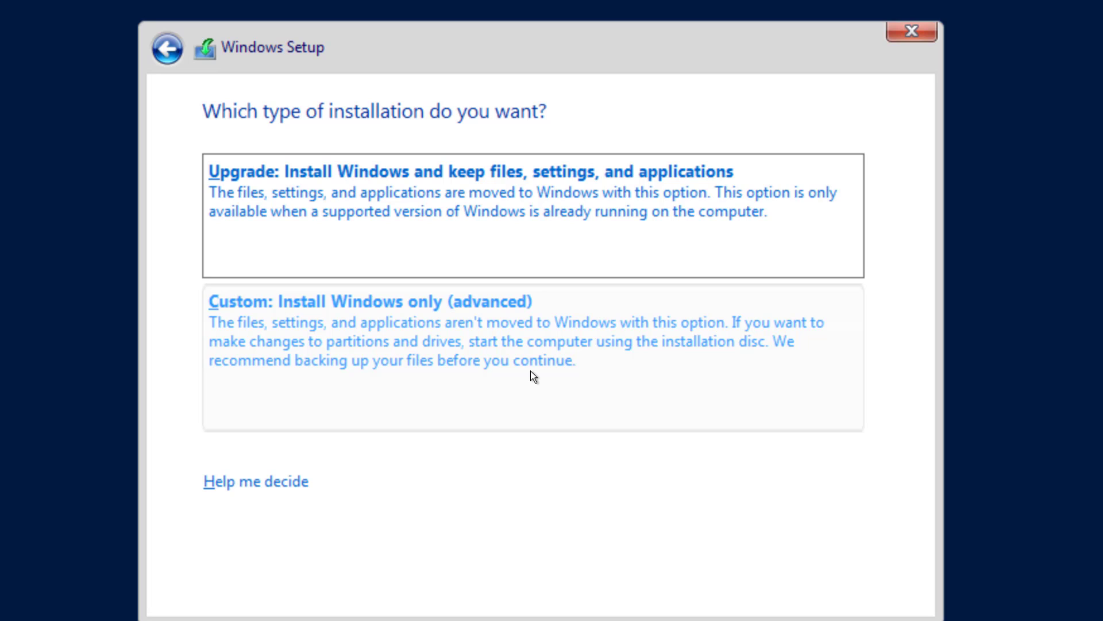
mouse_move(508, 366)
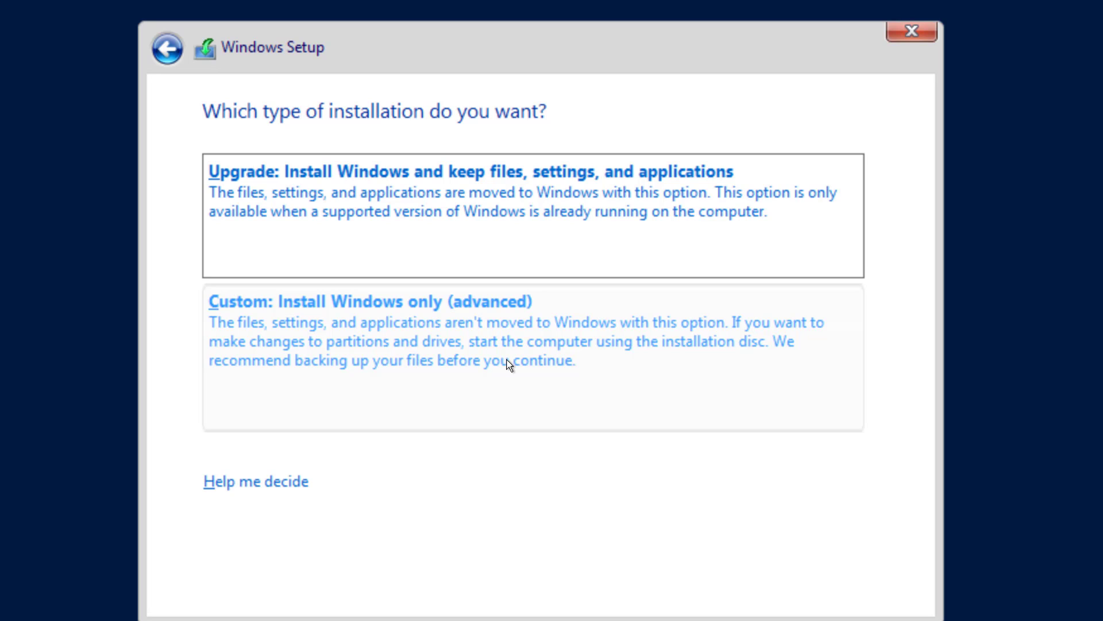
left_click(373, 302)
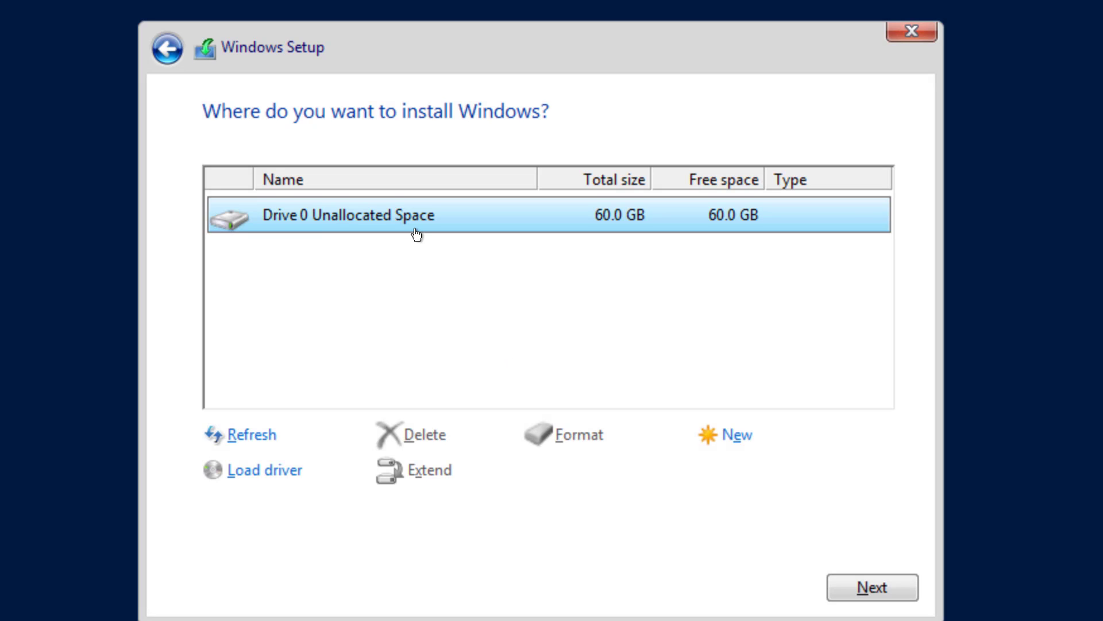
mouse_move(524, 224)
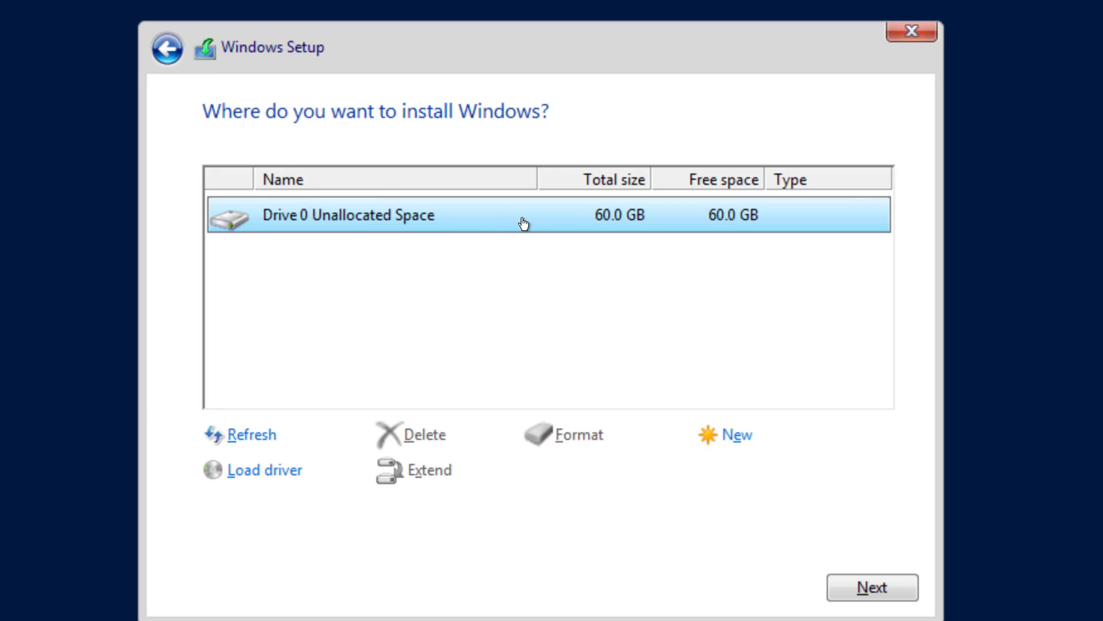
mouse_move(871, 579)
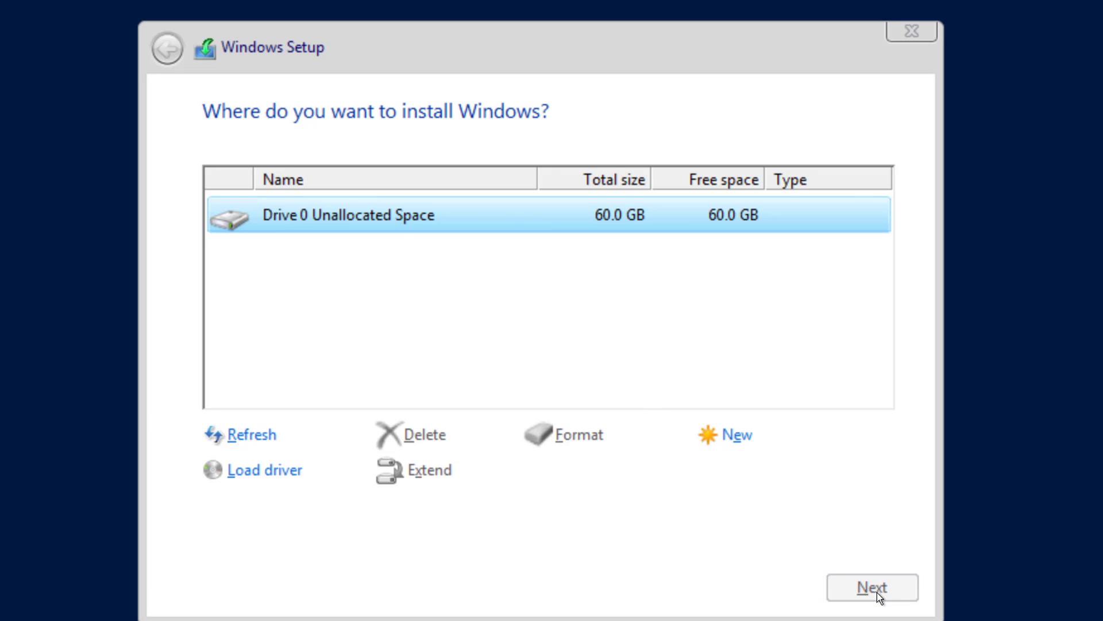
left_click(872, 586)
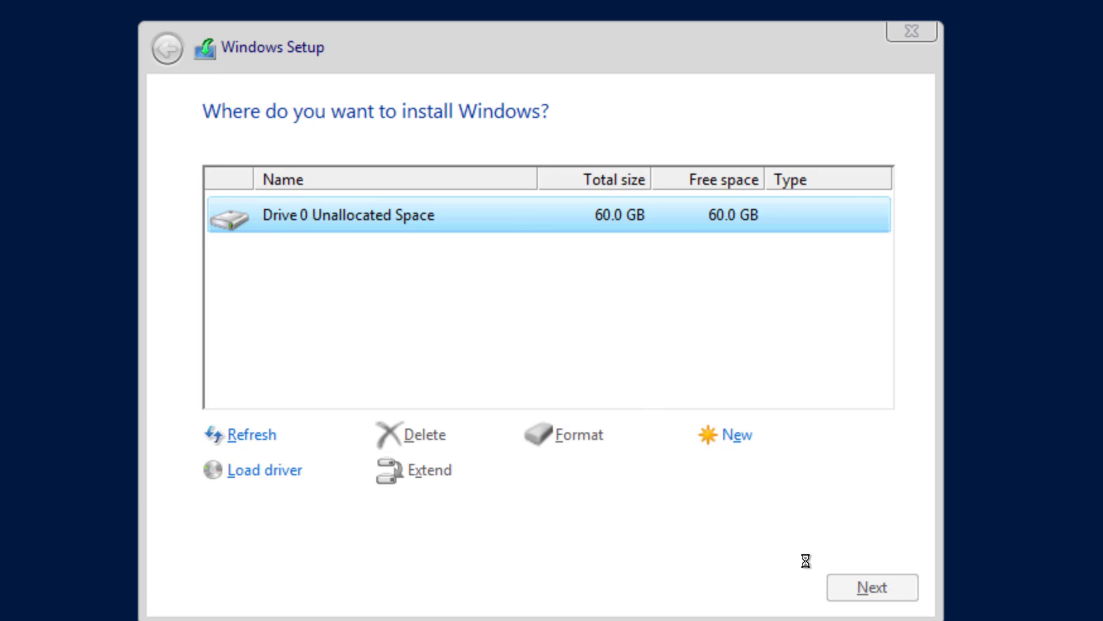
Step: Let Windows install and reboot until the Customize settings page appears
left_click(871, 587)
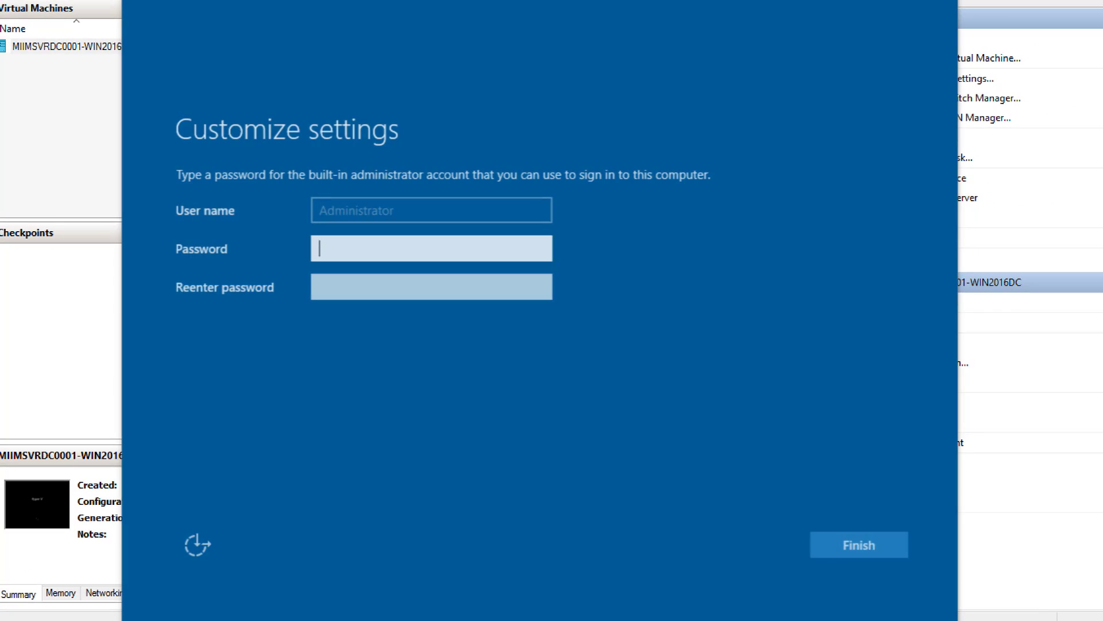
Step: Enter and confirm the built-in Administrator password, then finish setup
left_click(430, 247)
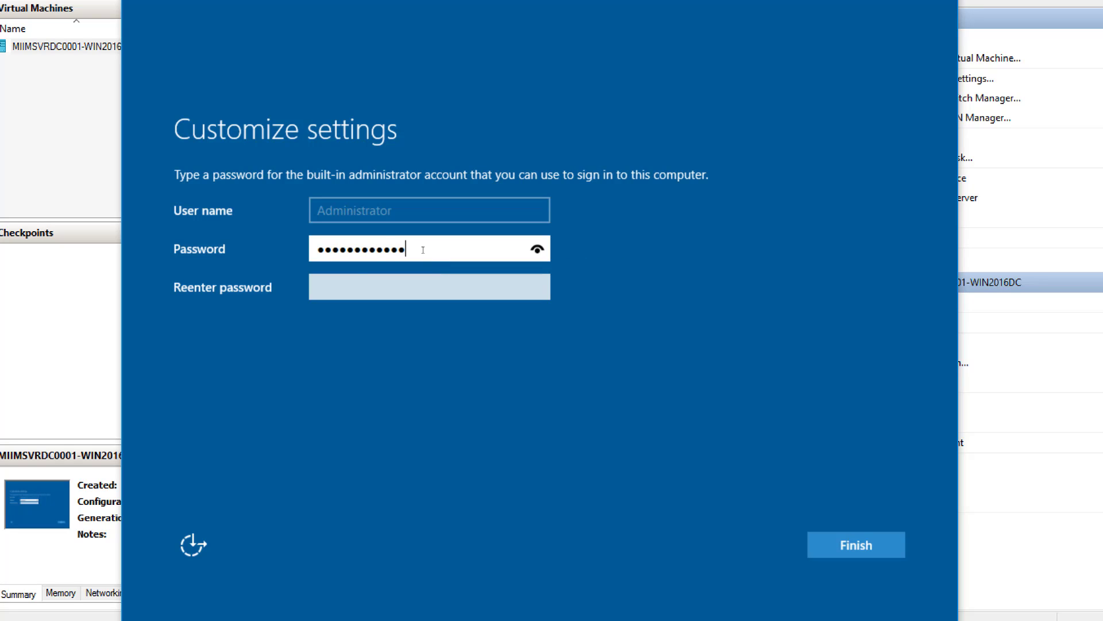
left_click(430, 287)
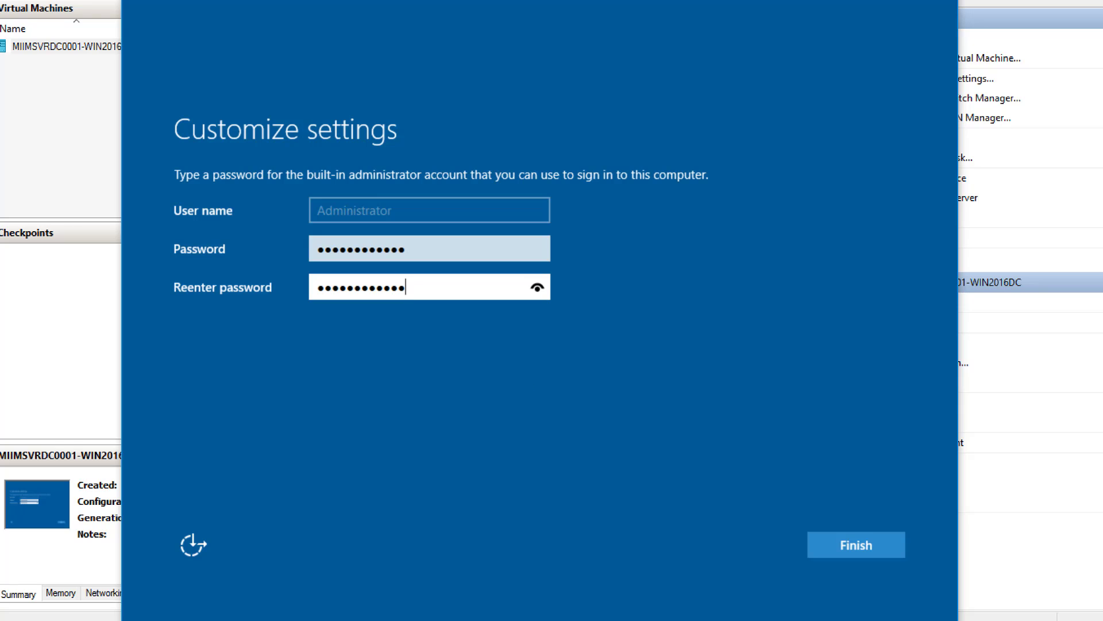
left_click(856, 544)
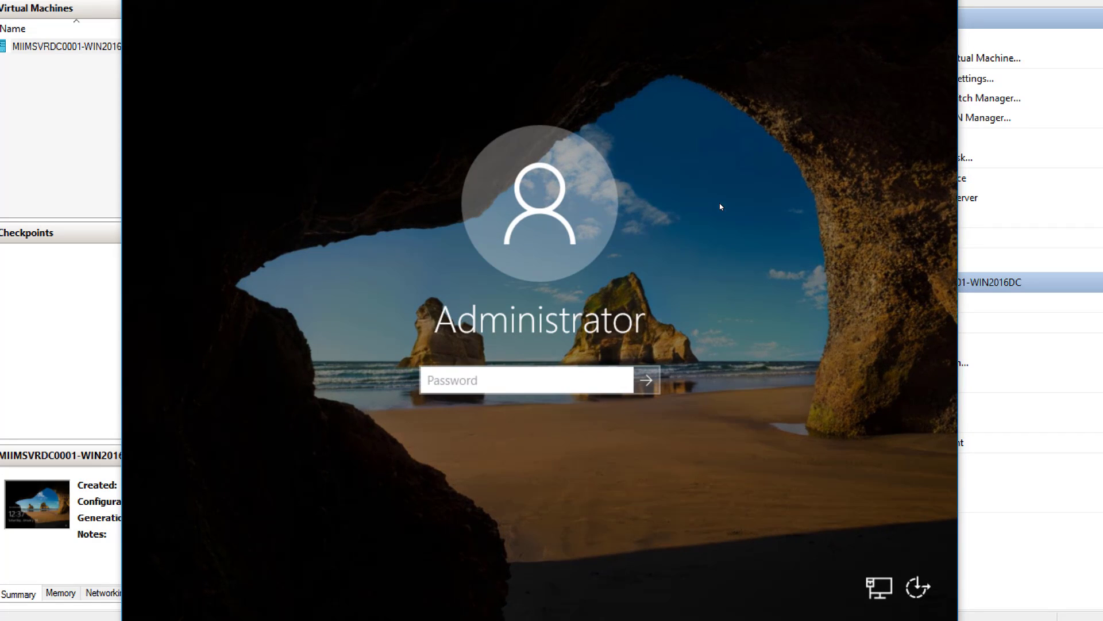
Step: Sign in as Administrator with the password to reach the server desktop
type("••••")
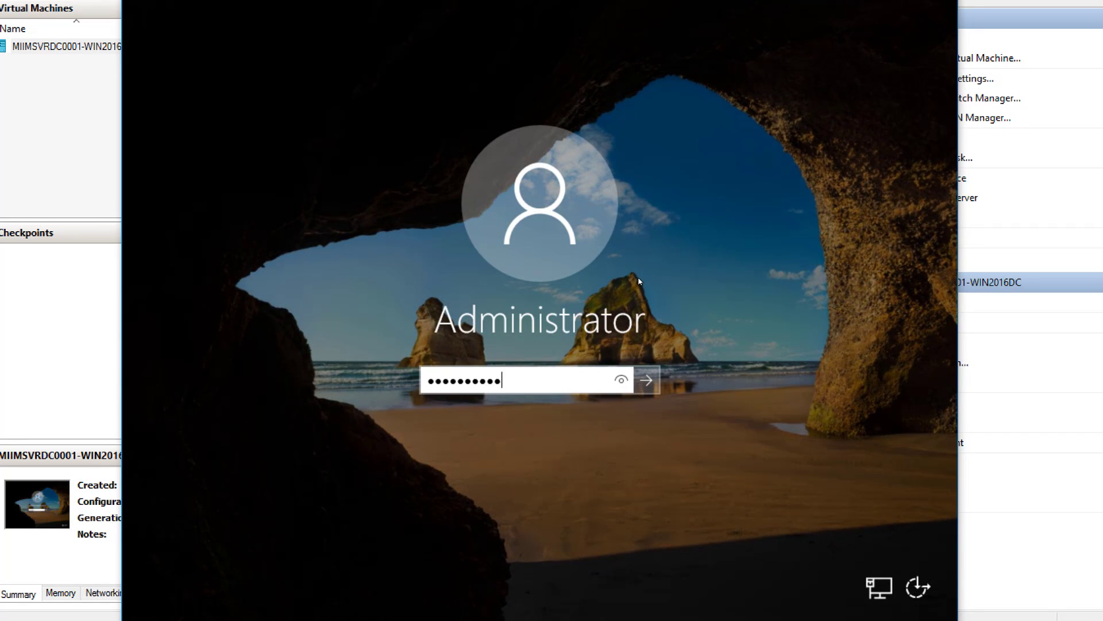
type("••")
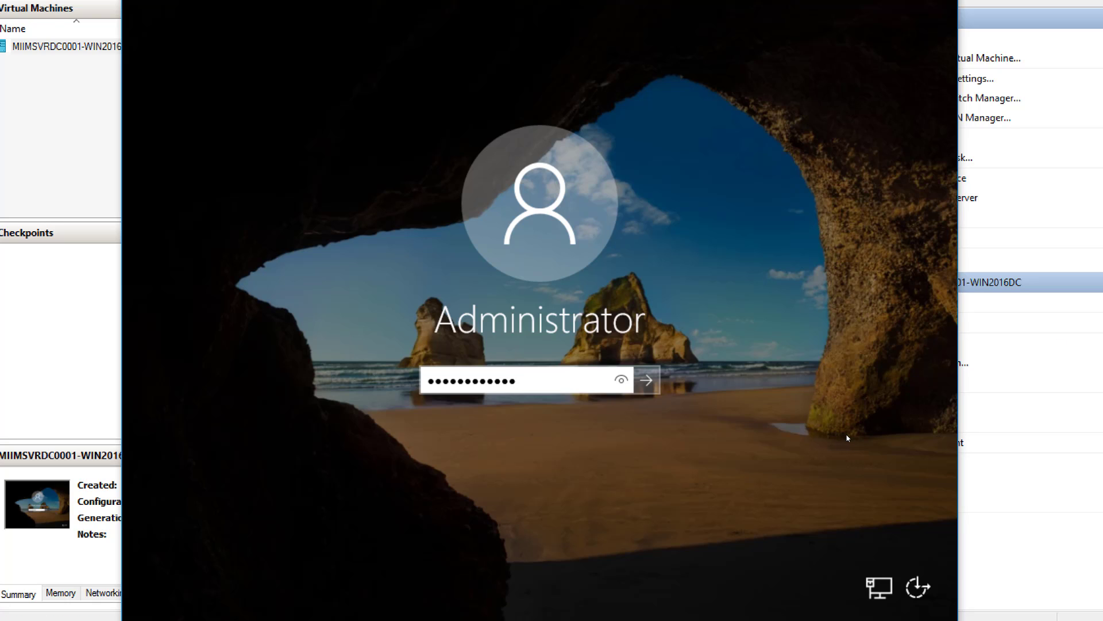
left_click(644, 380)
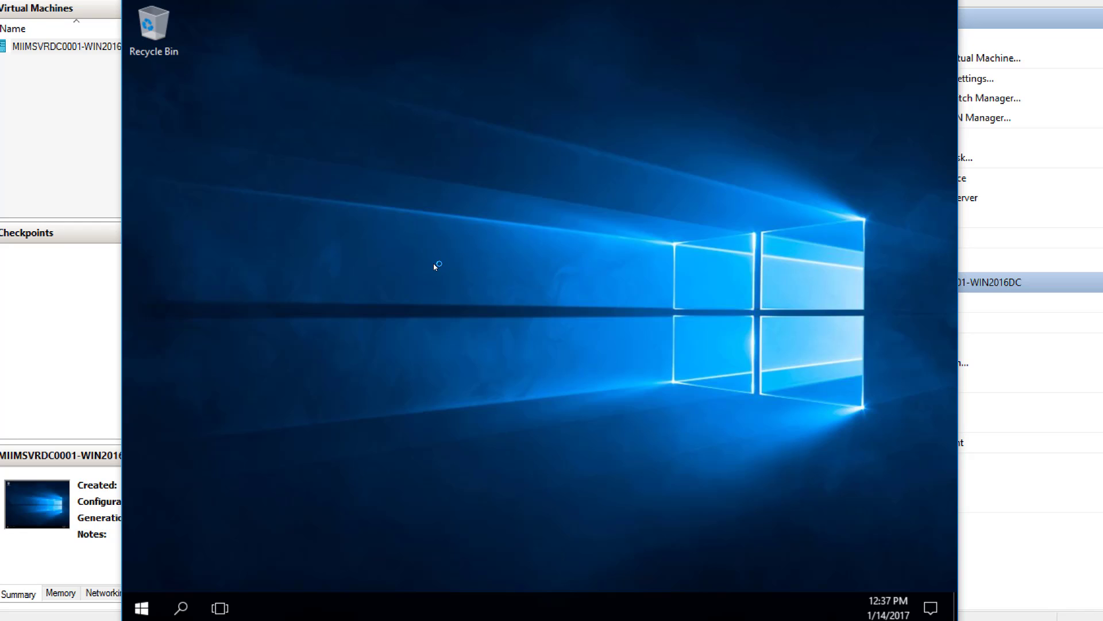
mouse_move(419, 271)
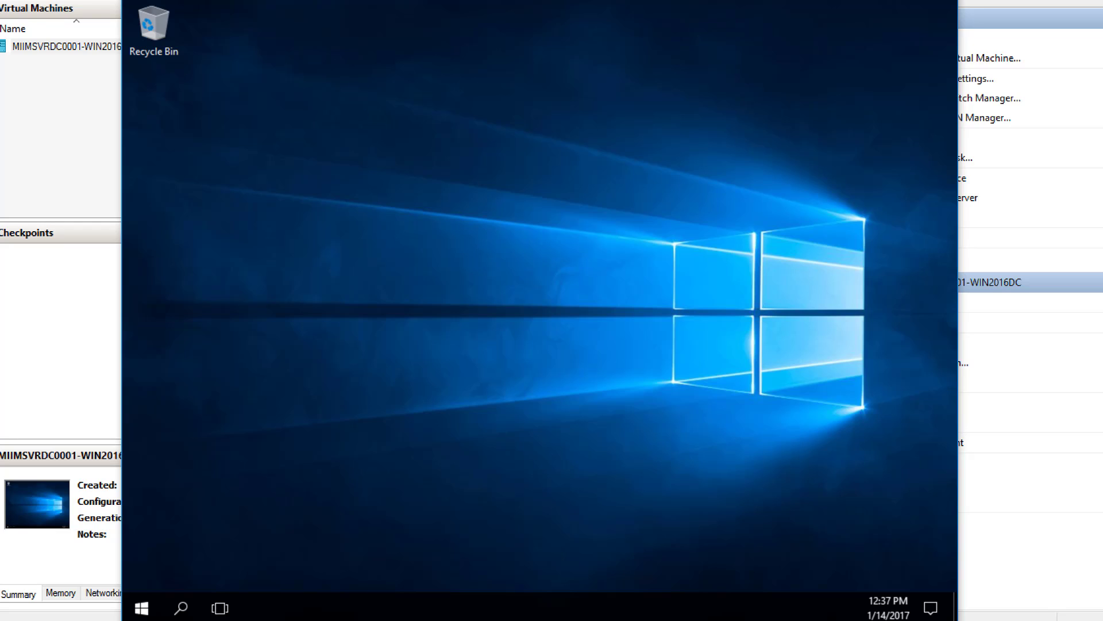
mouse_move(201, 574)
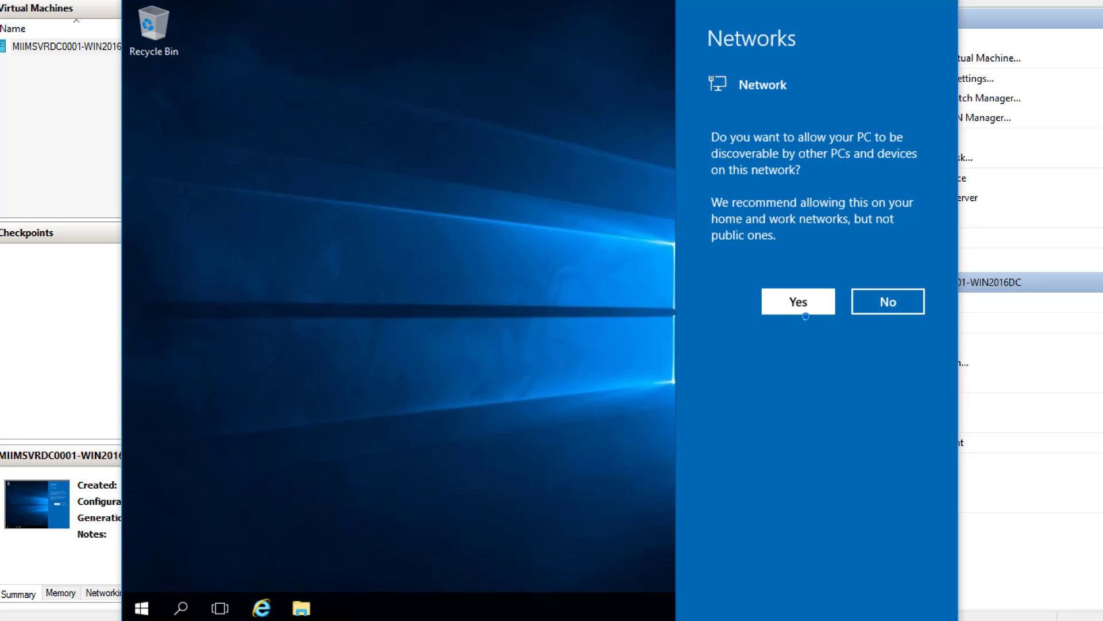
Step: Answer Yes to make the server discoverable on the network
left_click(798, 301)
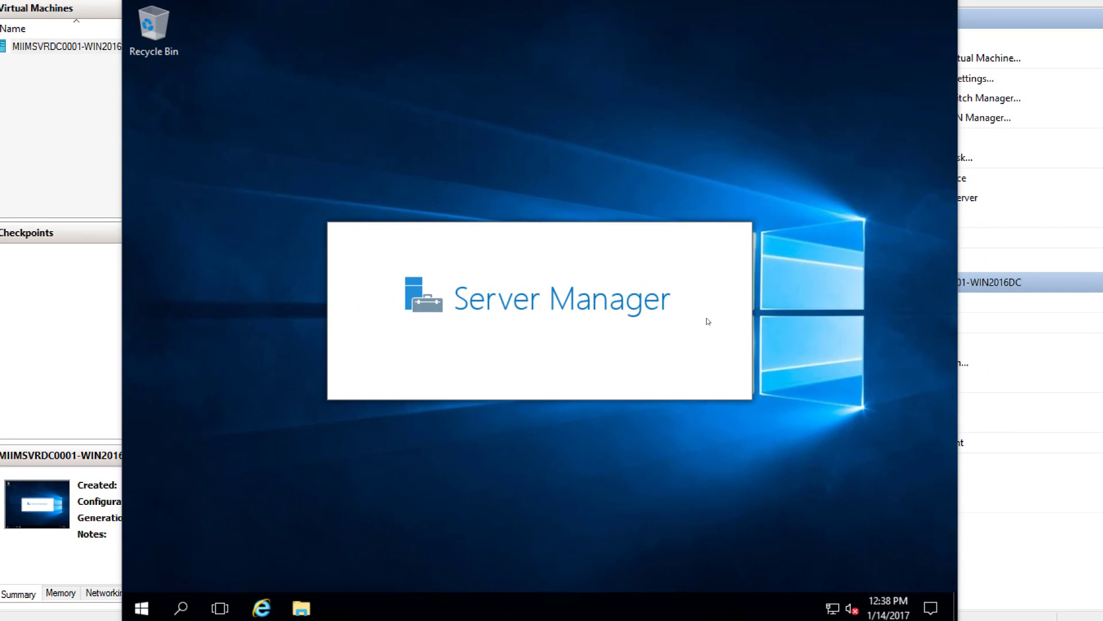
mouse_move(585, 179)
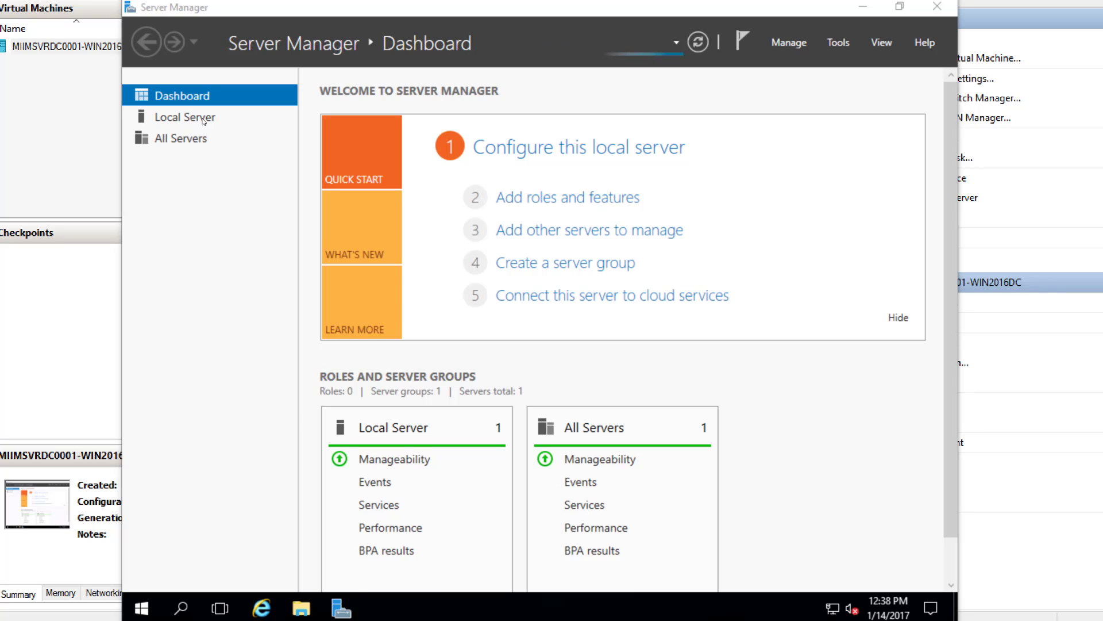
Step: Show the Local Server properties page for WIN-0UQGM0FM506
left_click(189, 116)
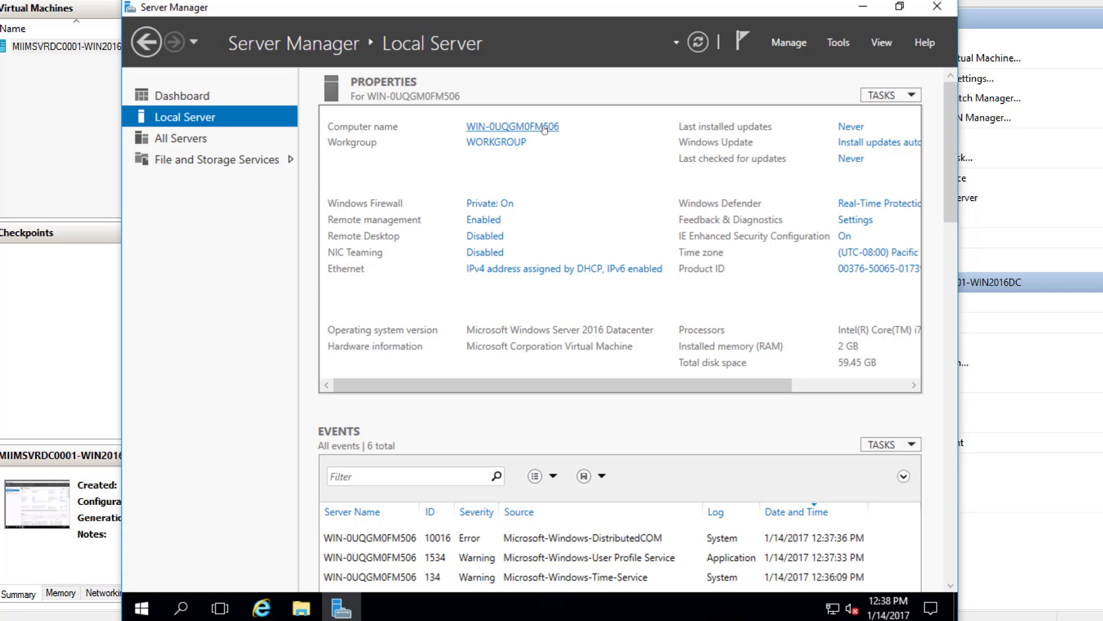
mouse_move(574, 191)
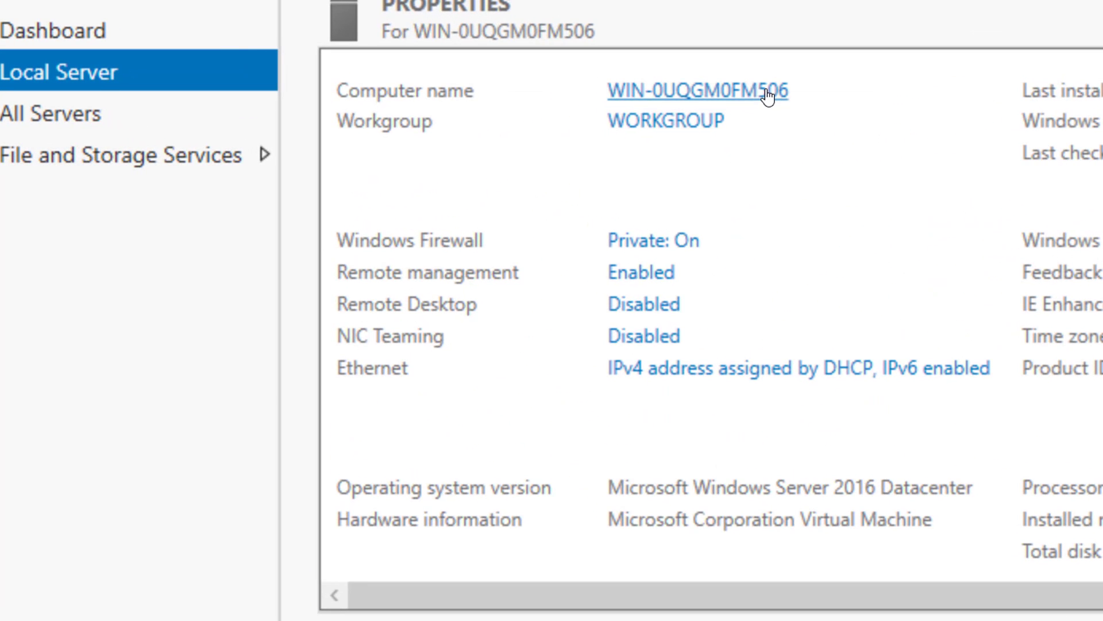
Step: Set the computer description to 'Primary Domain Controller' in System Properties
left_click(697, 91)
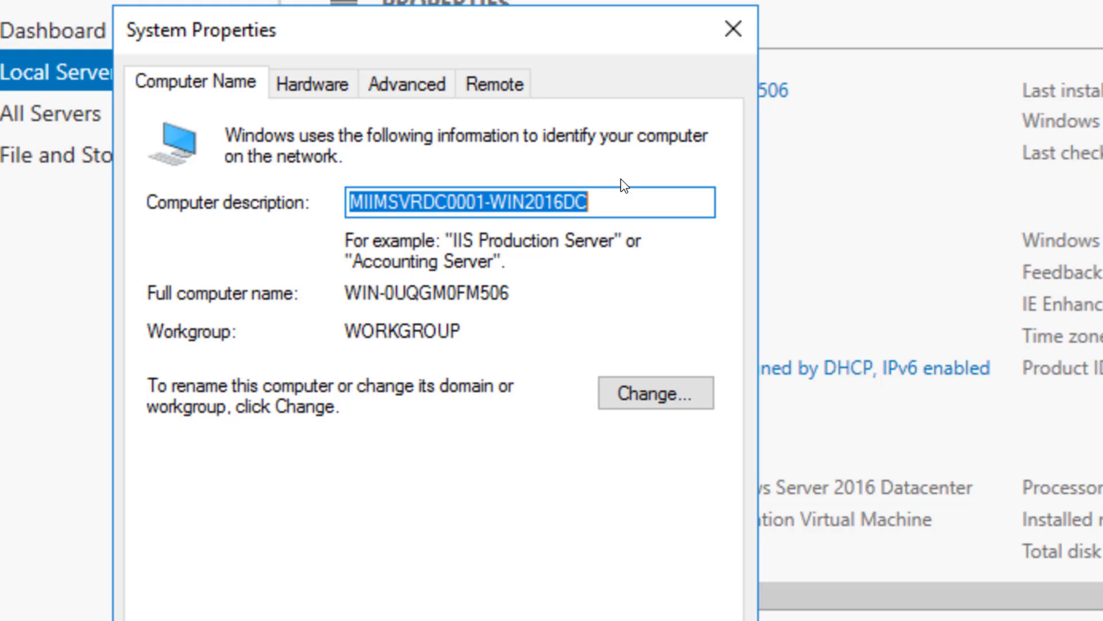
type("Primary Do")
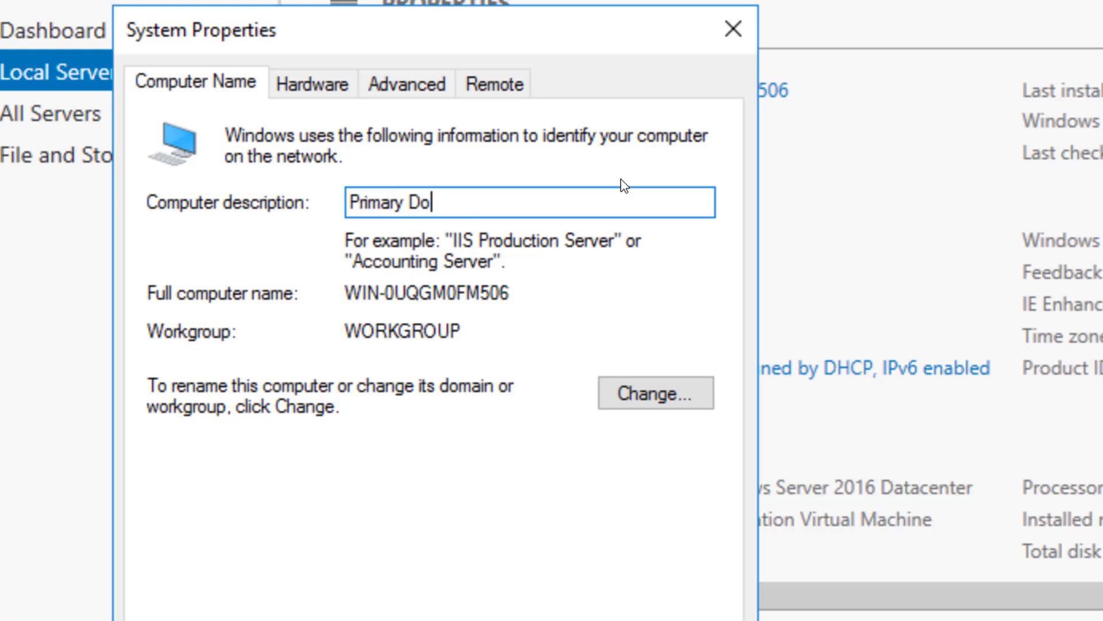
type("main Cont")
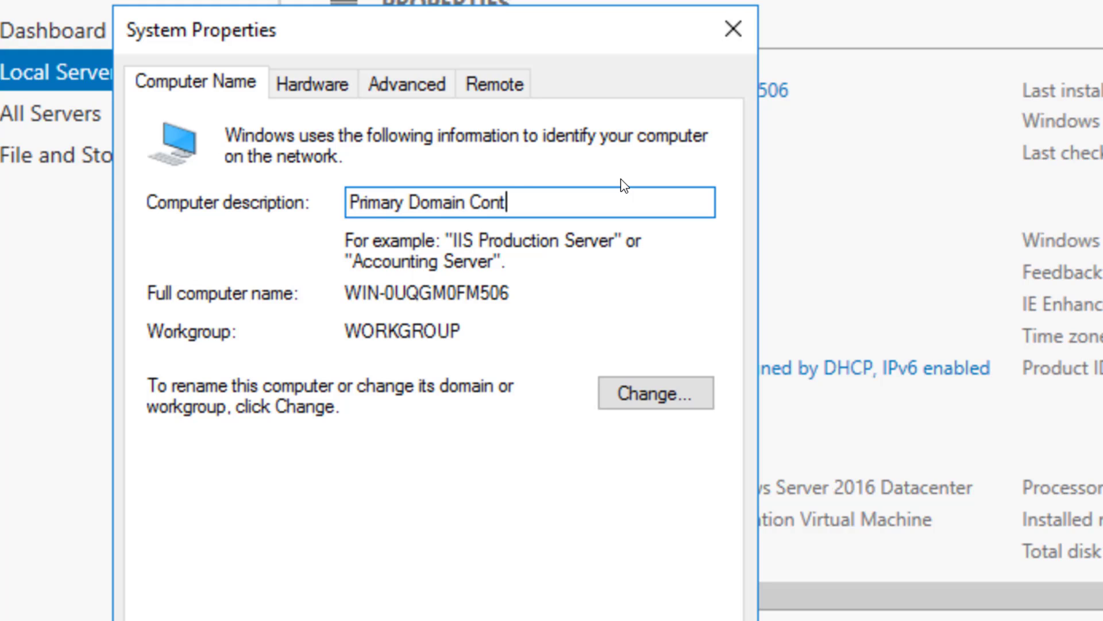
type("roller")
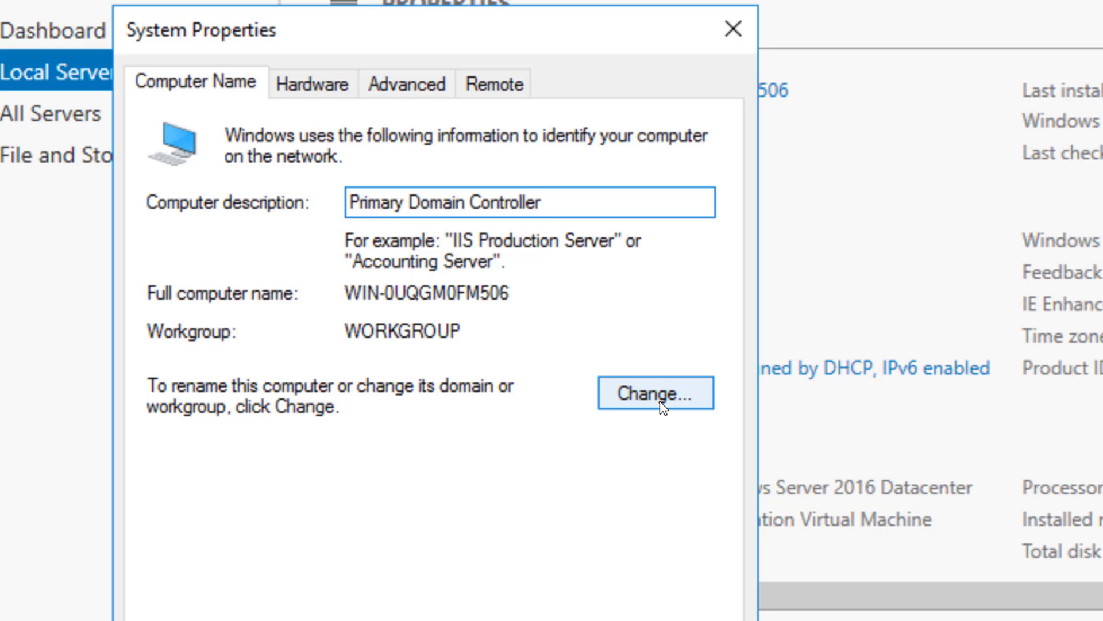
Step: Change the computer name to MIIMSVRDC0001-WIN2016DC and apply it
left_click(655, 393)
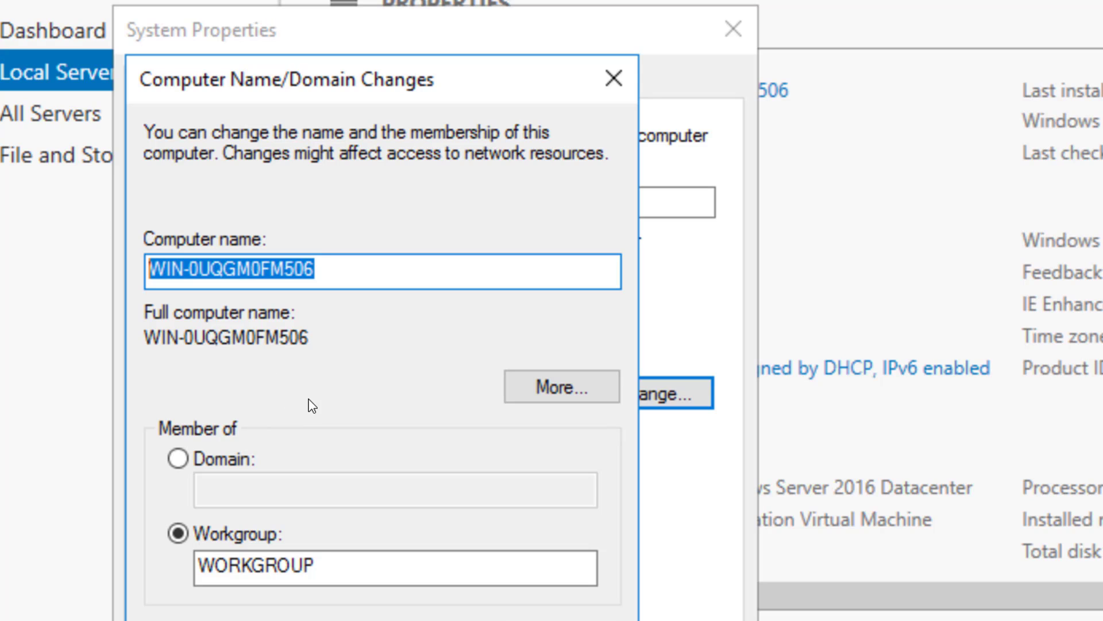
type("M")
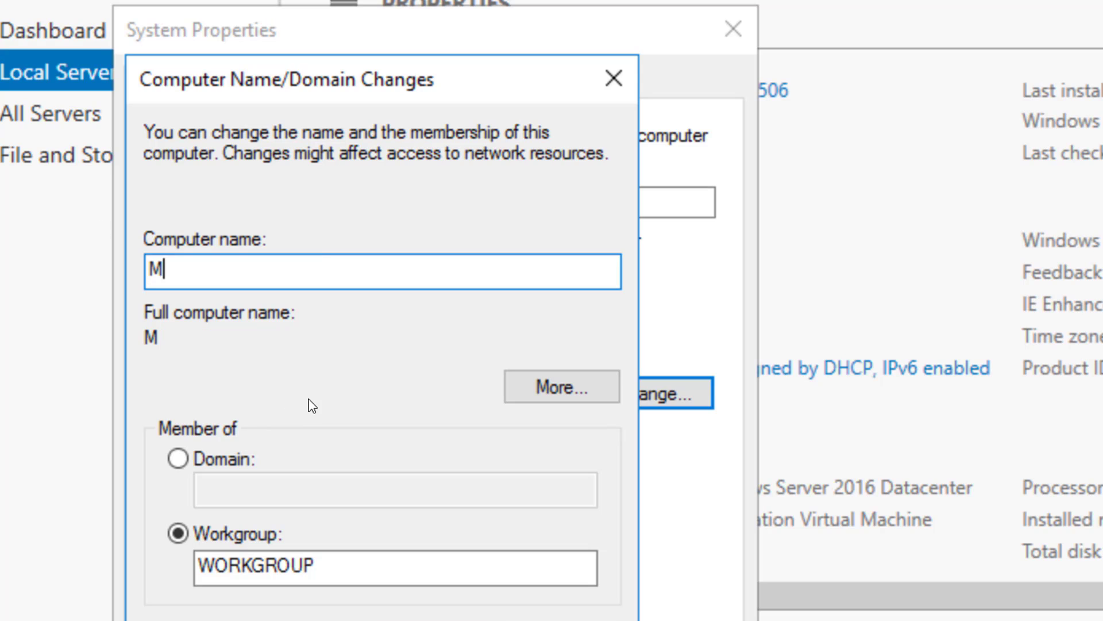
type("IIMSVR")
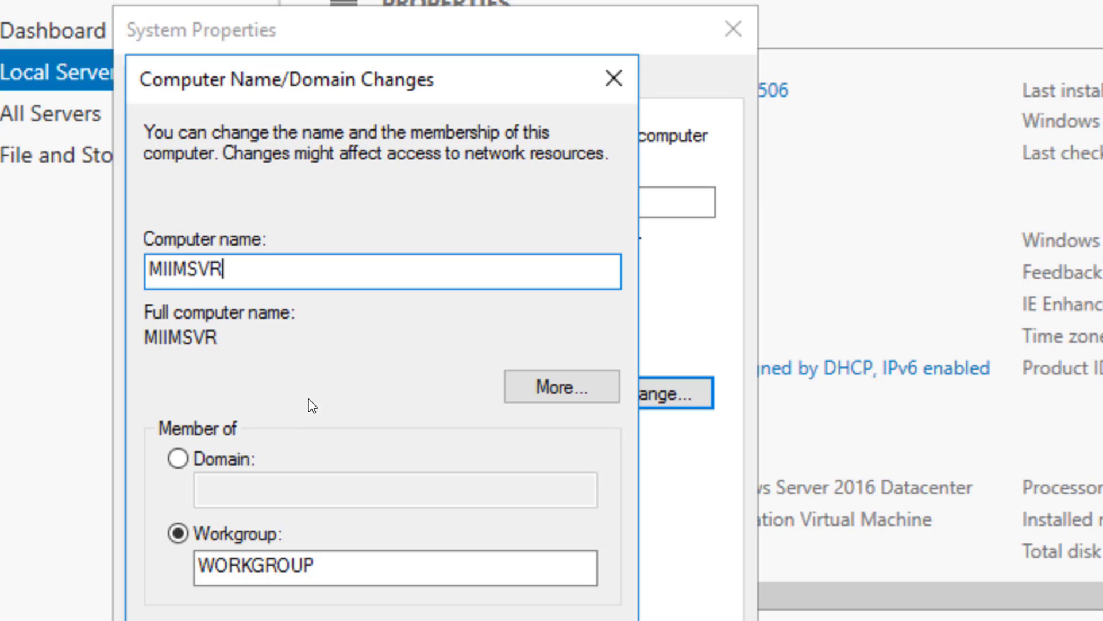
type("DC000")
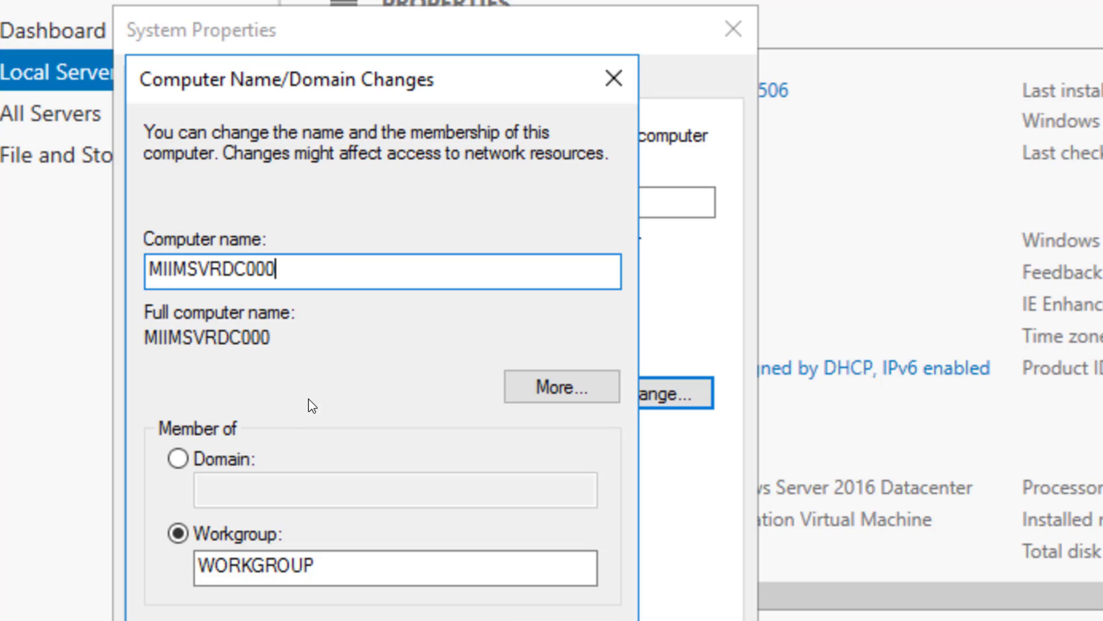
type("1-")
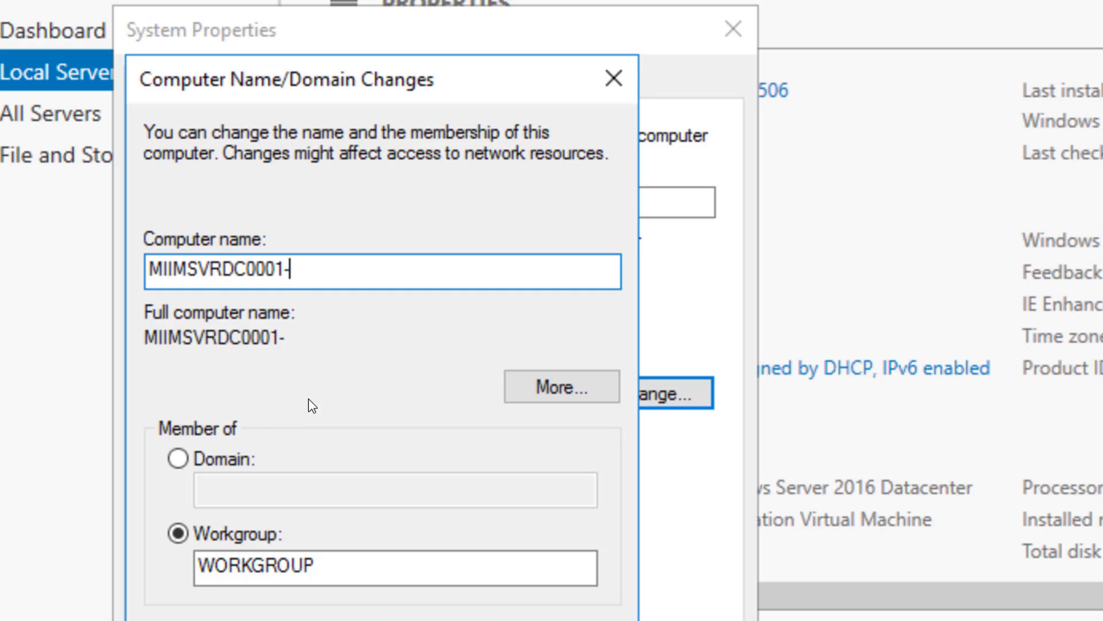
type("WIN")
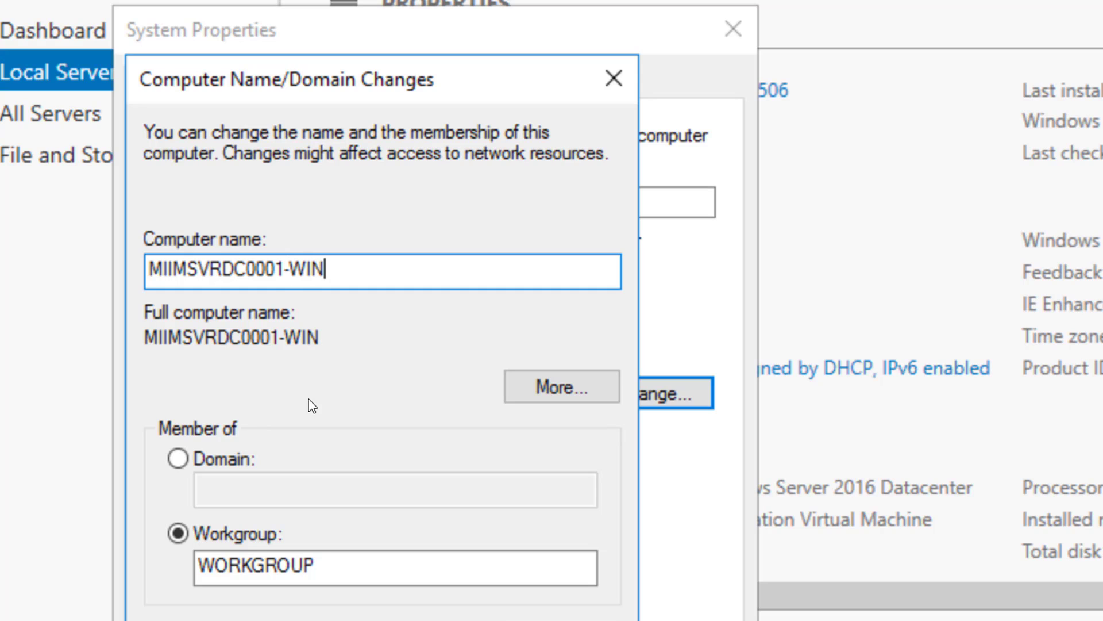
type("2016DC")
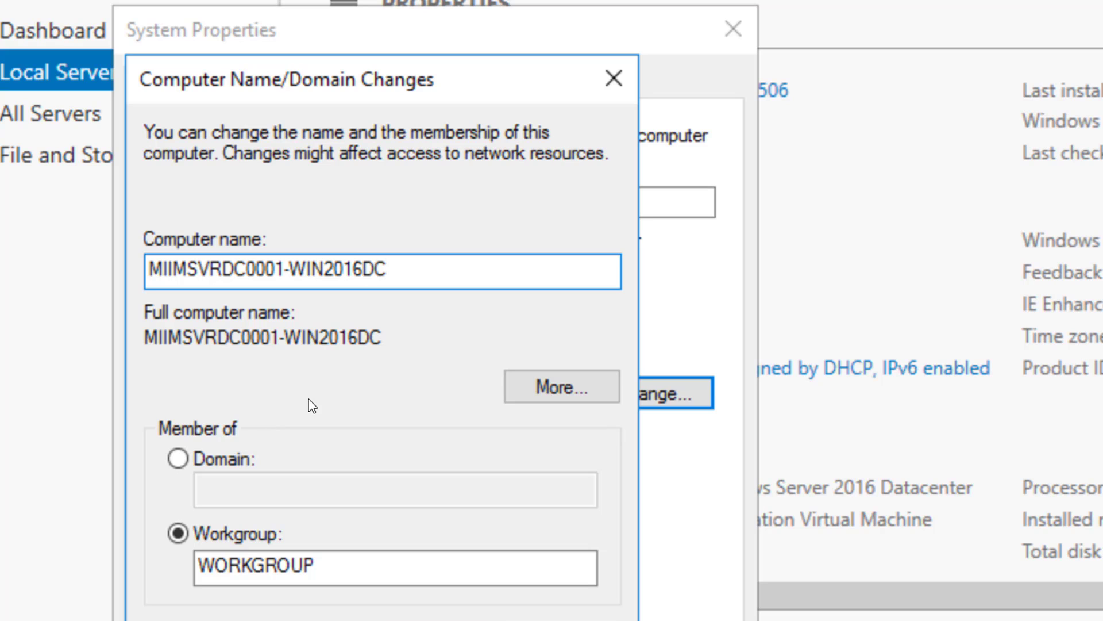
mouse_move(365, 110)
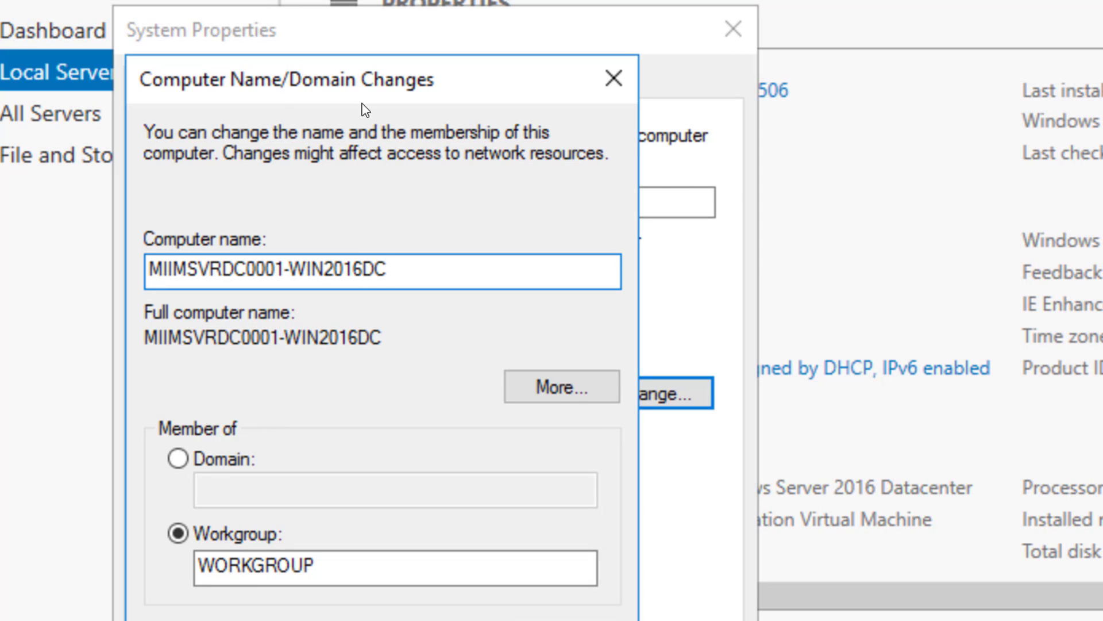
mouse_move(418, 484)
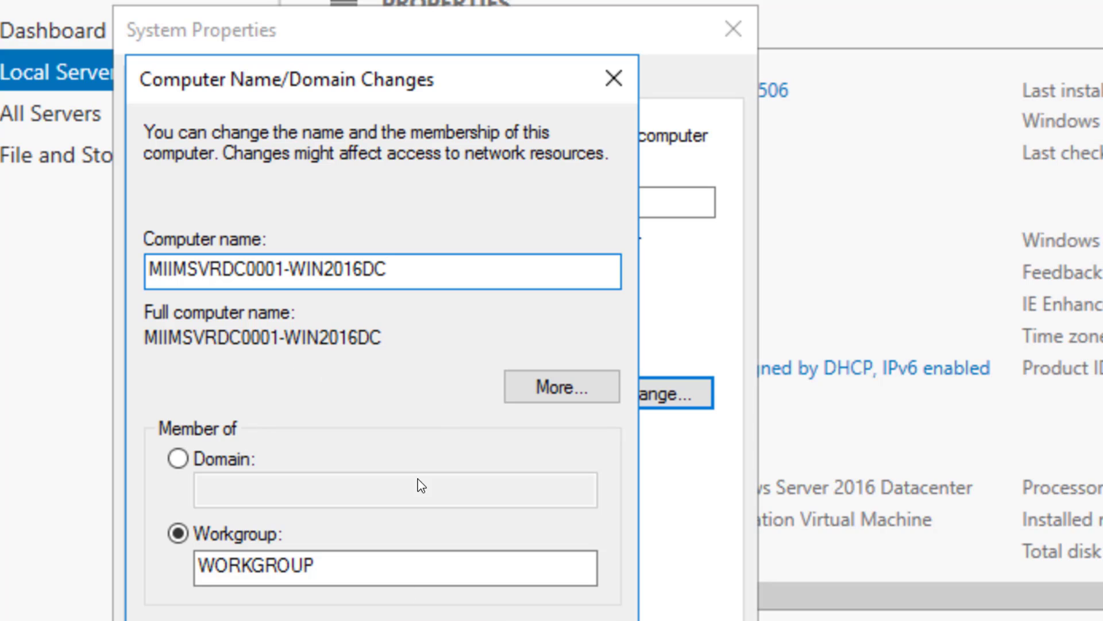
left_click(560, 388)
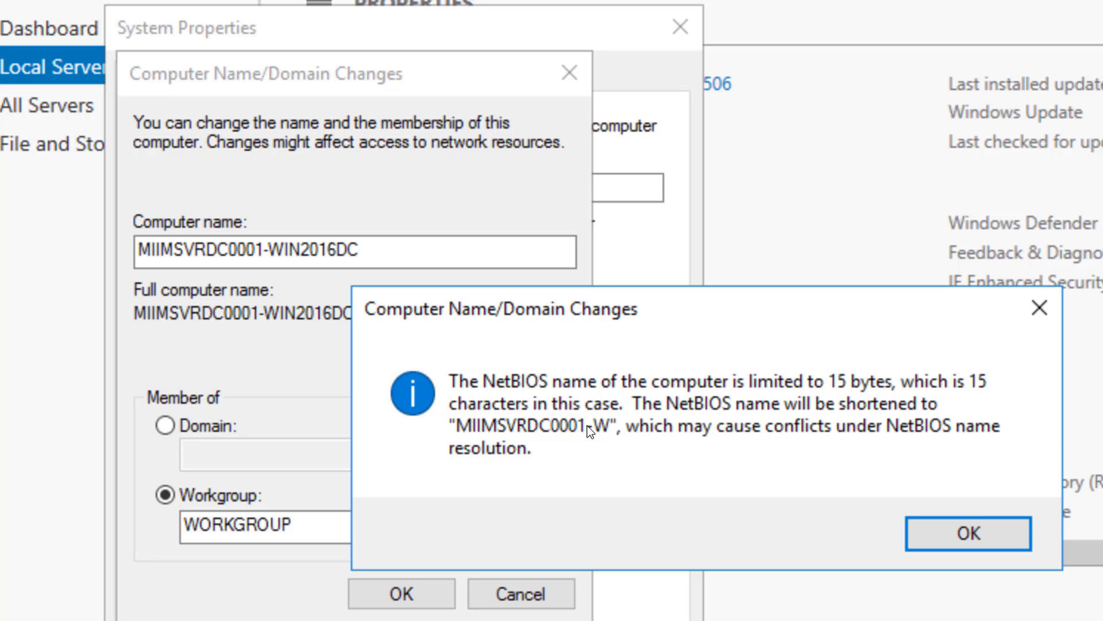
Step: Dismiss the NetBIOS name length warning and acknowledge the required restart
left_click(967, 533)
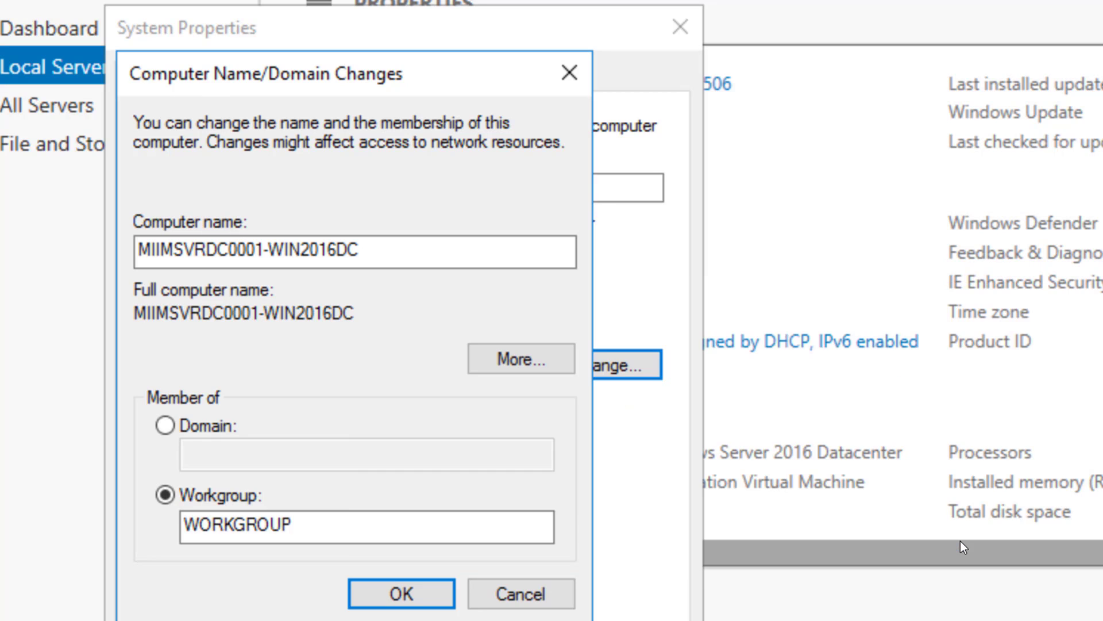
left_click(400, 593)
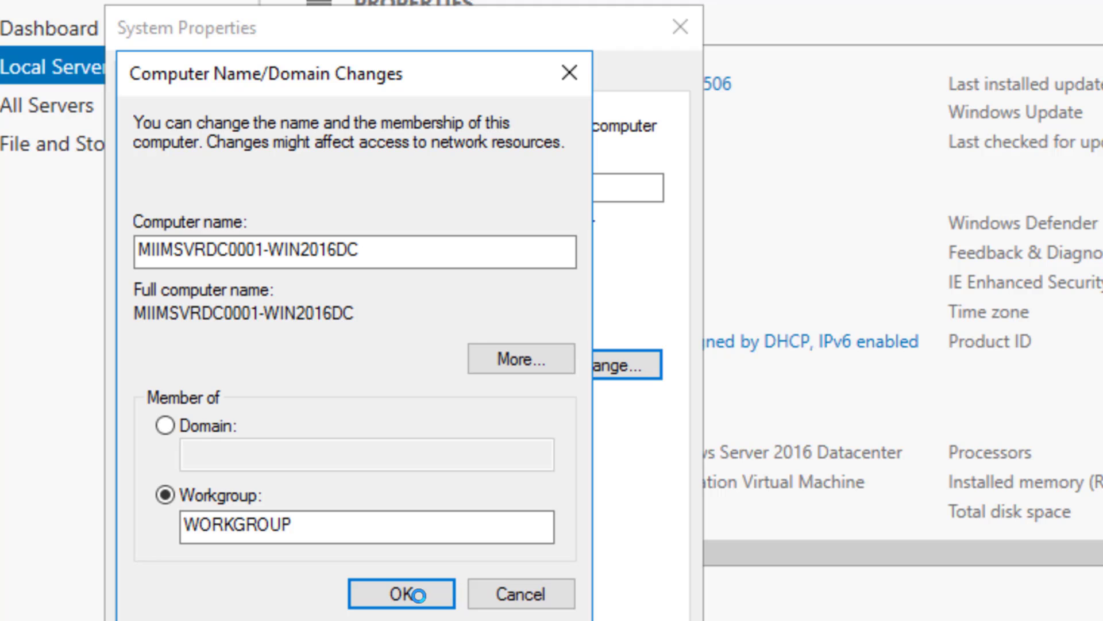
left_click(402, 593)
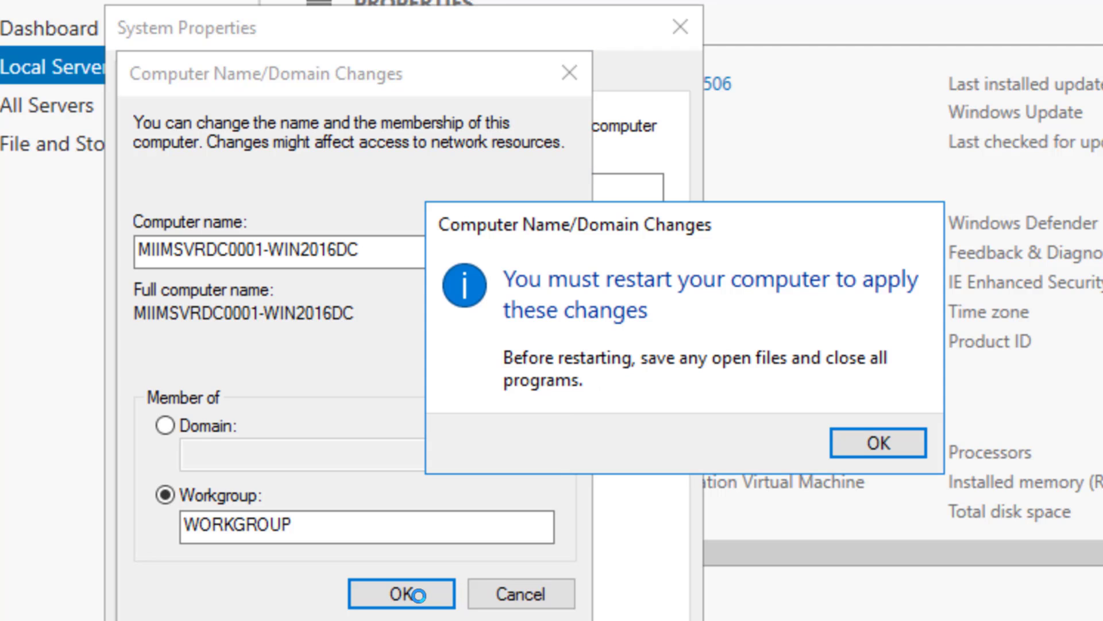
left_click(878, 443)
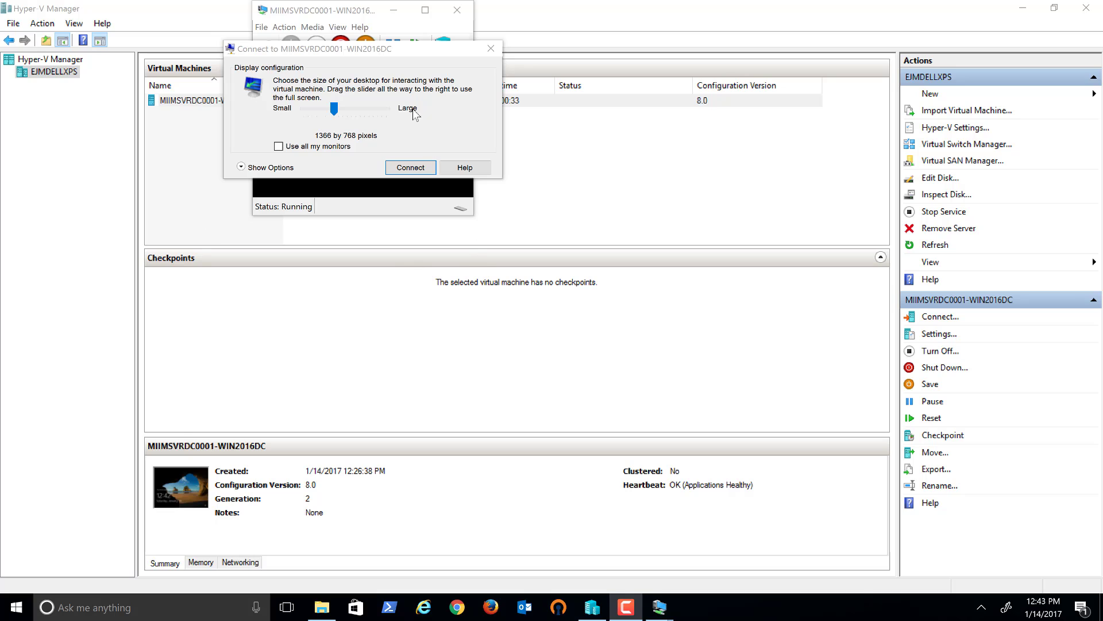
mouse_move(385, 53)
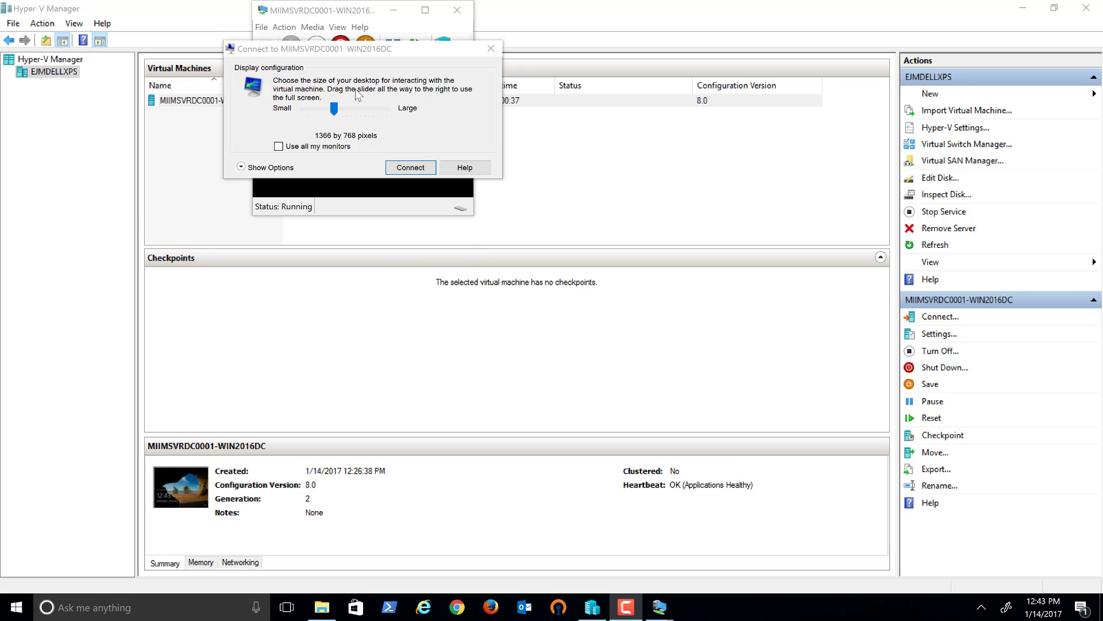
Step: Reconnect to the VM with the display size set to 1920 by 1080
left_click_drag(335, 110, 351, 110)
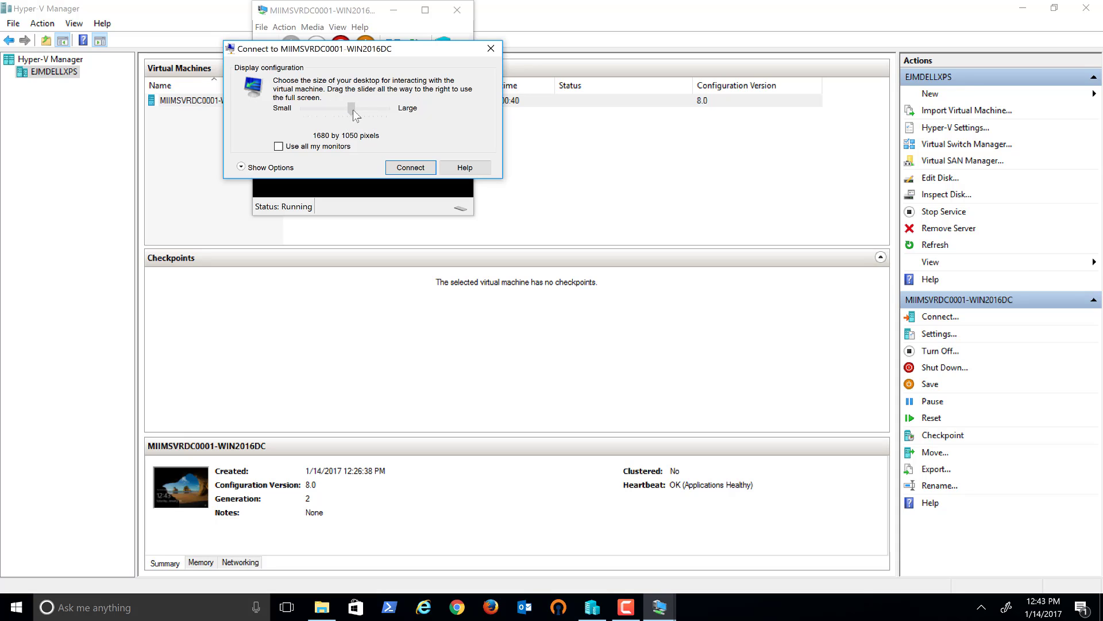
left_click_drag(352, 108, 366, 107)
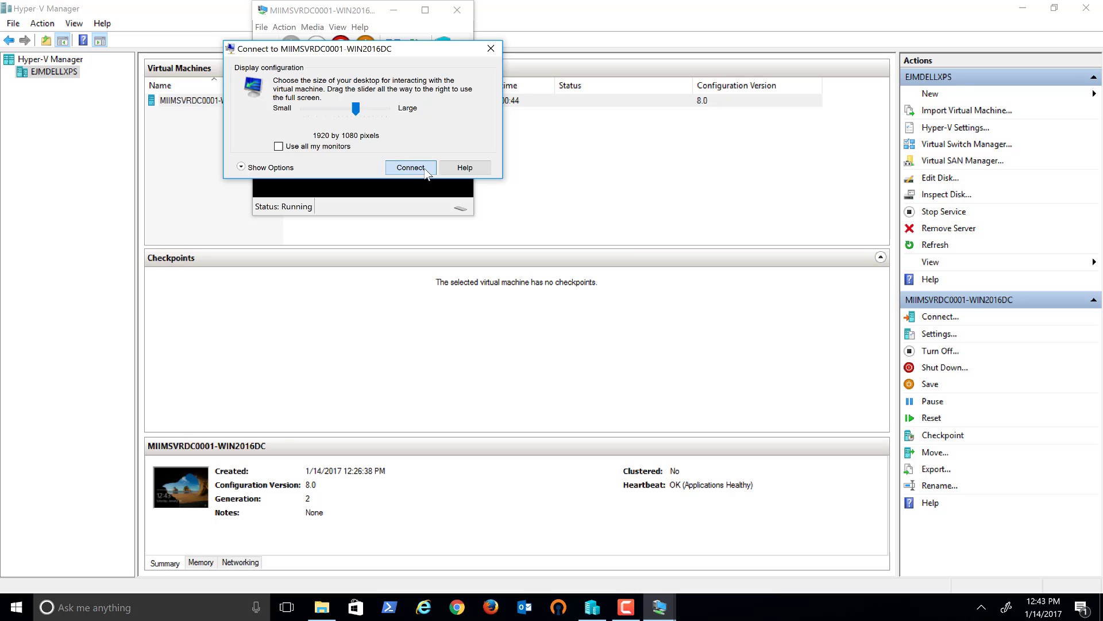
left_click(410, 168)
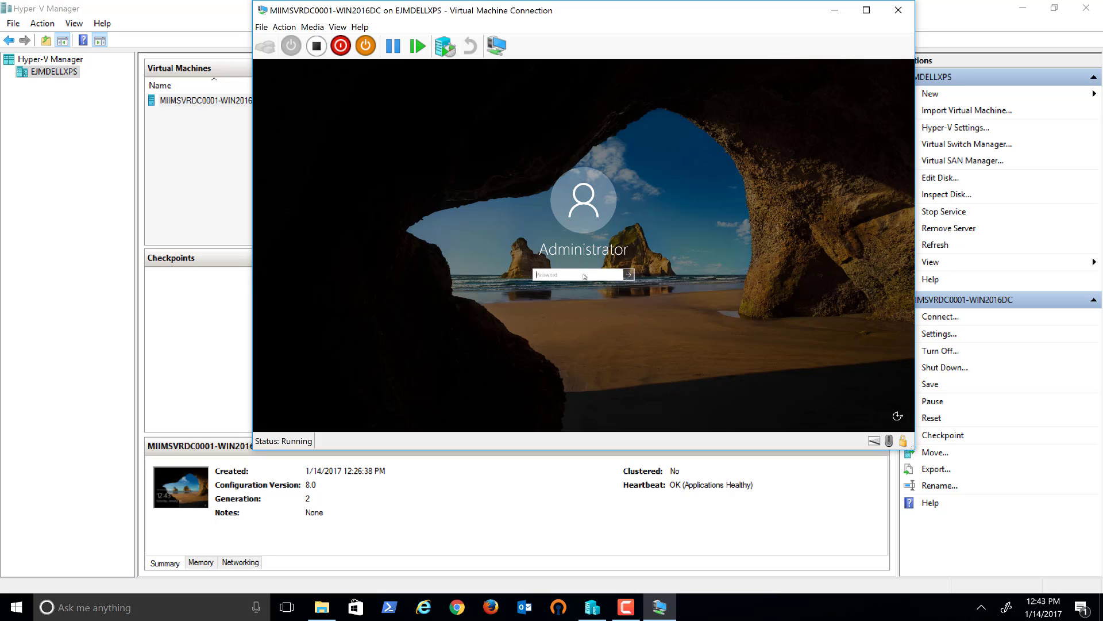
Step: Sign back in as Administrator to reach the restarted server's desktop
type("password")
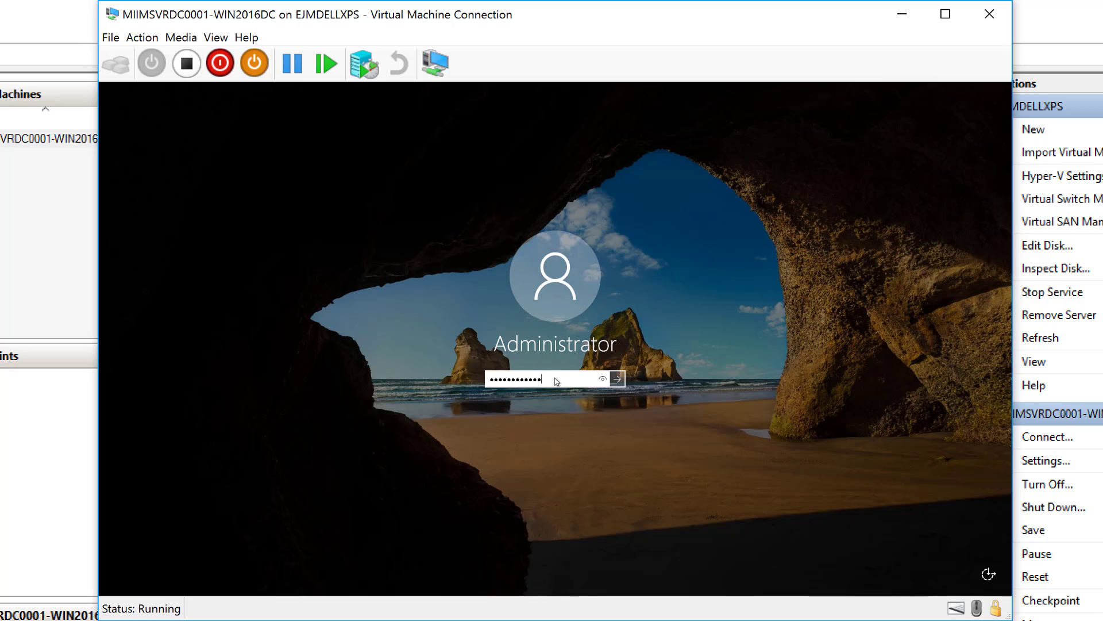
left_click(615, 380)
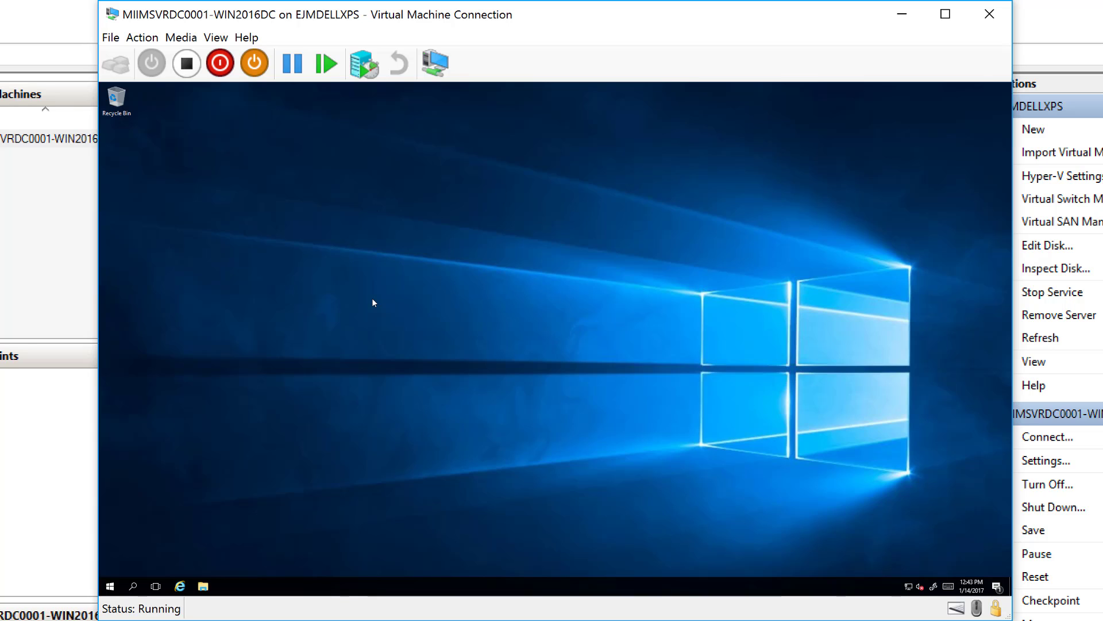
mouse_move(431, 291)
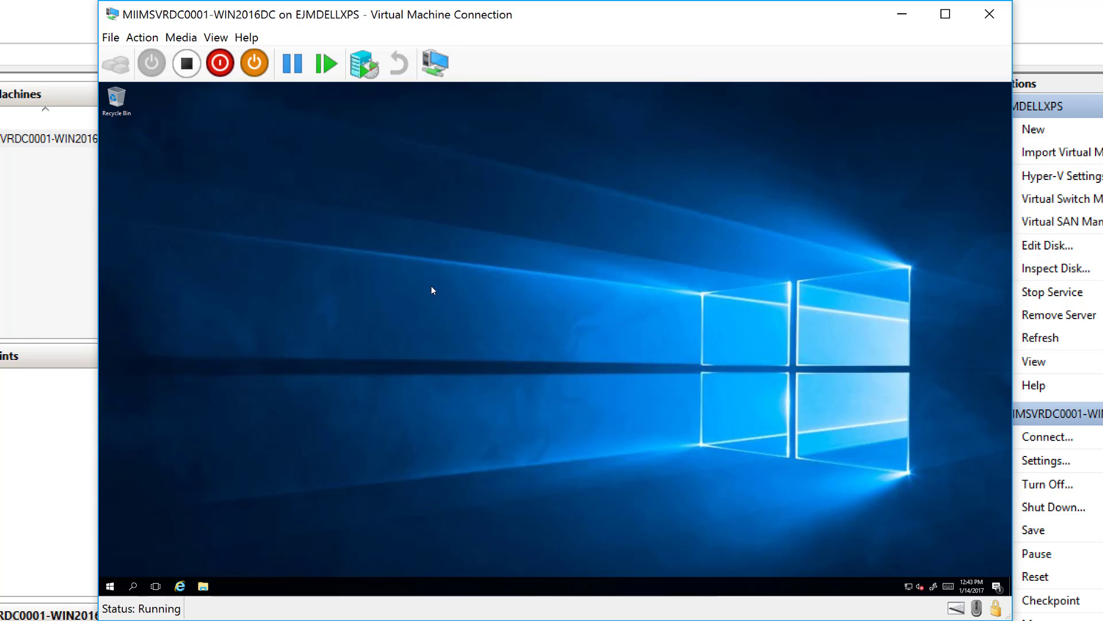